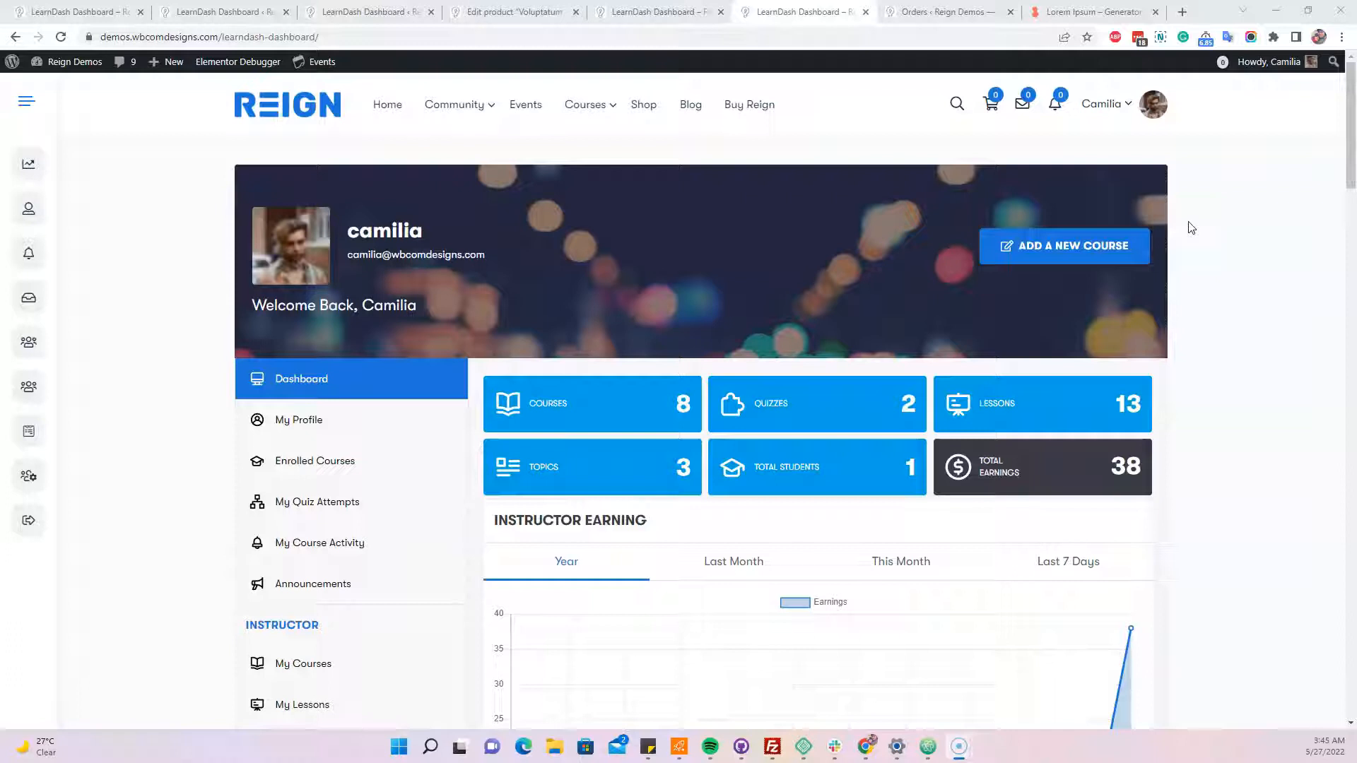
# - Start a new course from the dashboard's Add a New Course action
pyautogui.click(1064, 246)
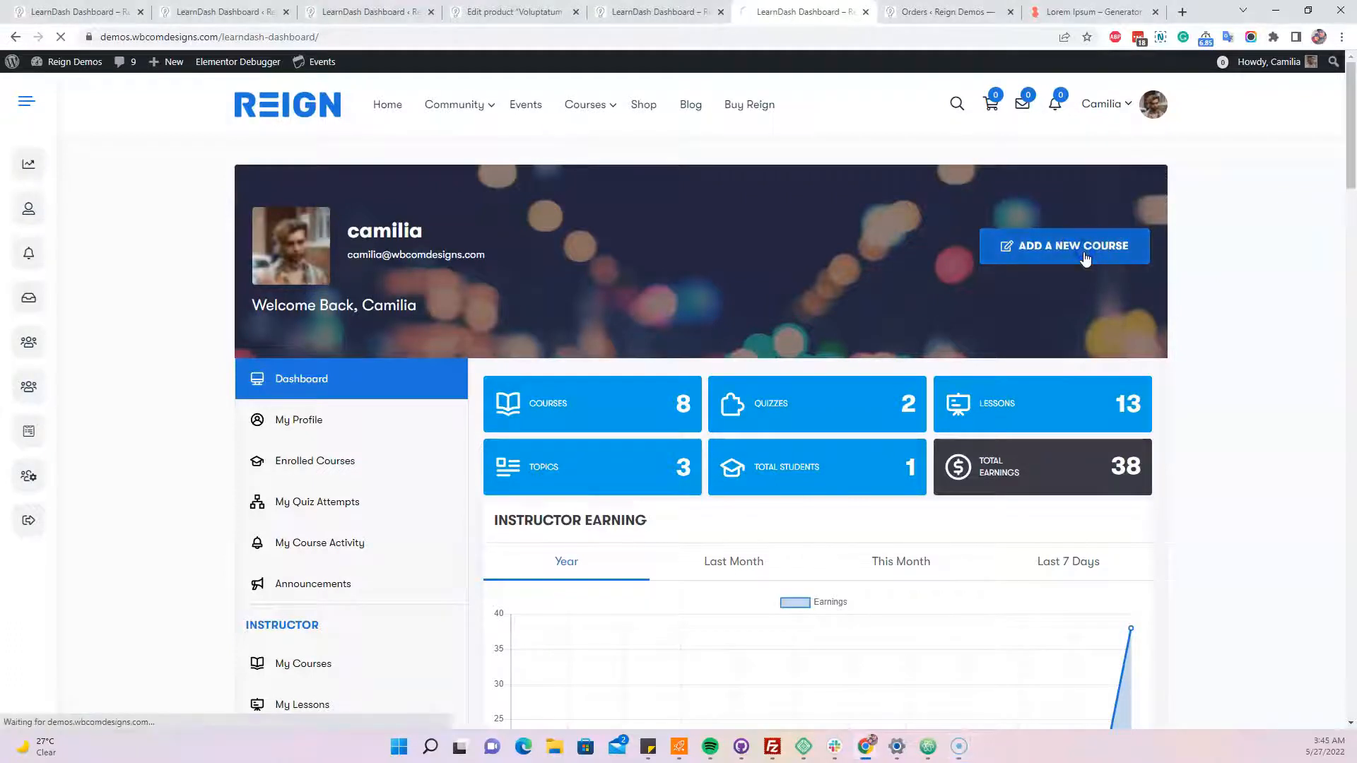
pyautogui.click(1064, 246)
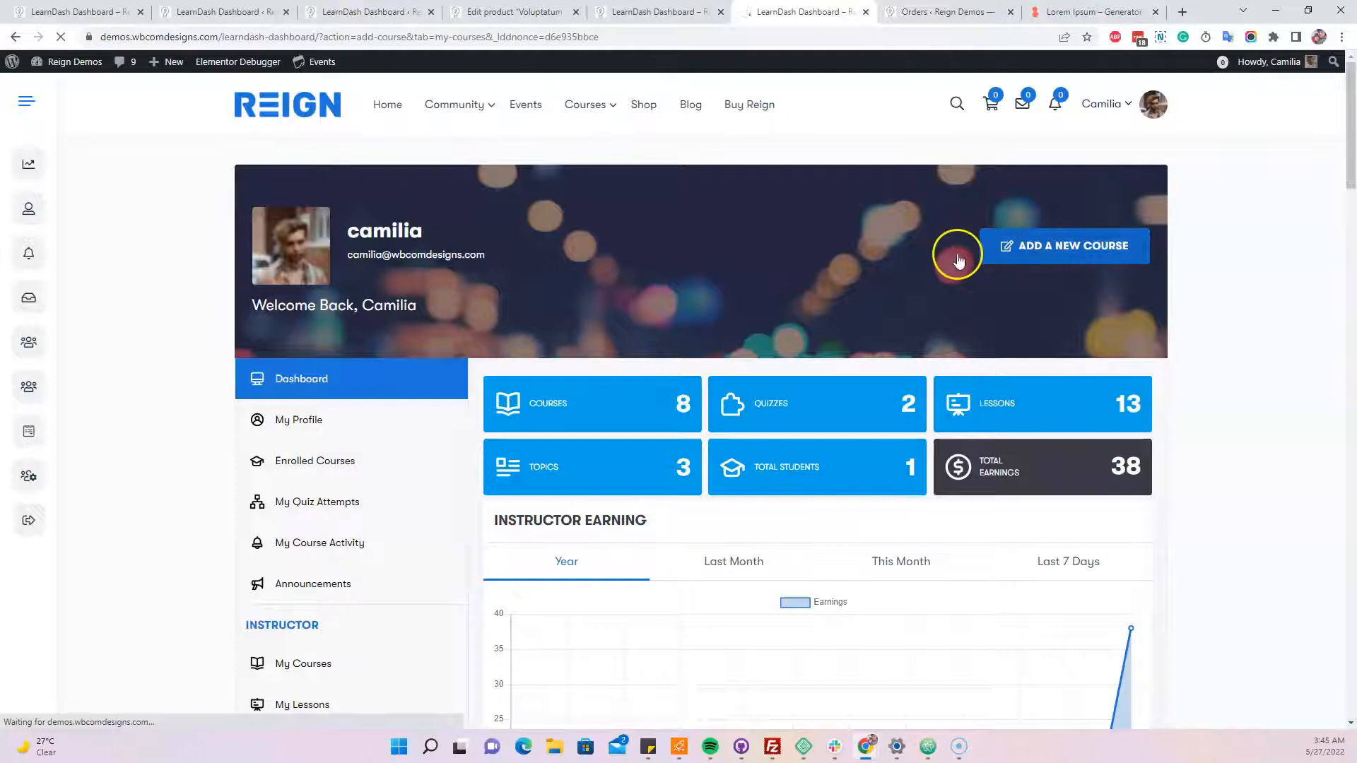
pyautogui.click(1064, 246)
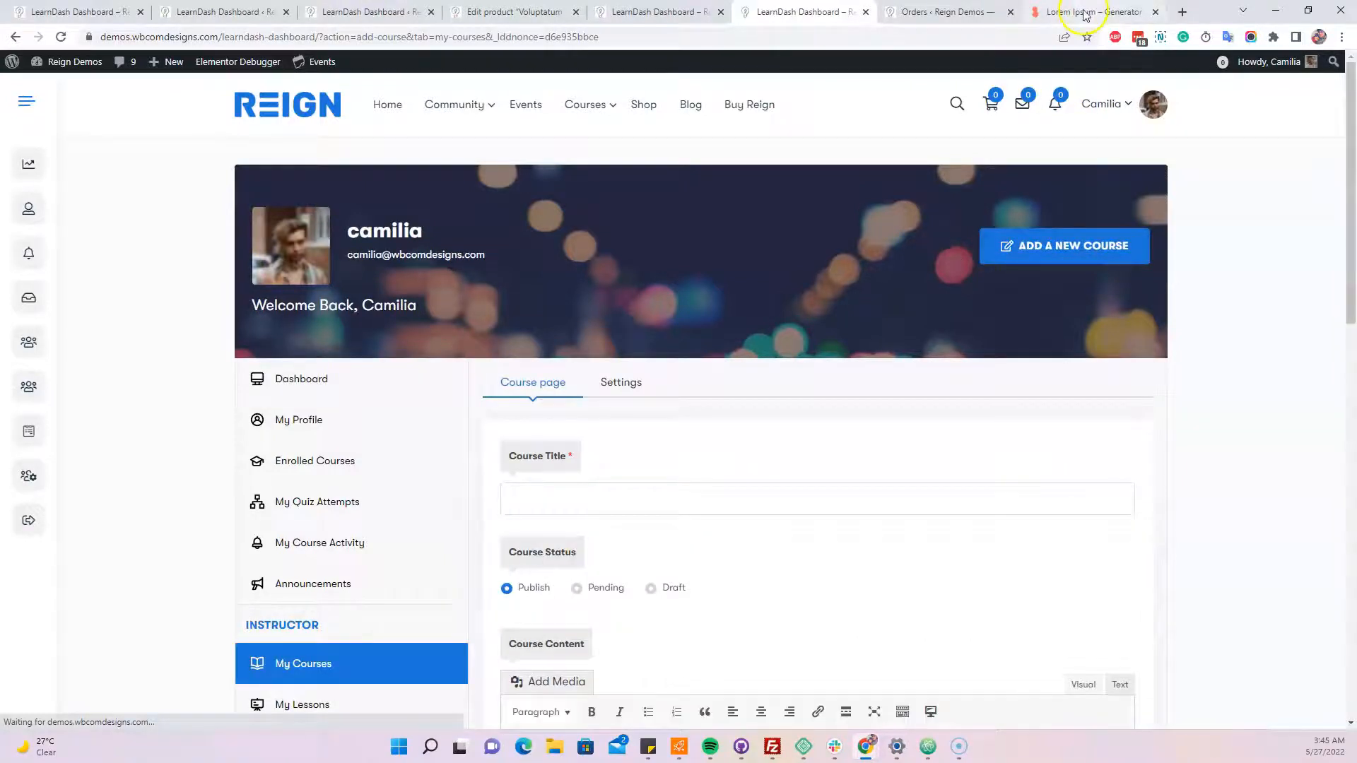
# - Fetch 'Excepteur sint occaecat' from the Lorem Ipsum generator for the Course Title
pyautogui.click(1086, 12)
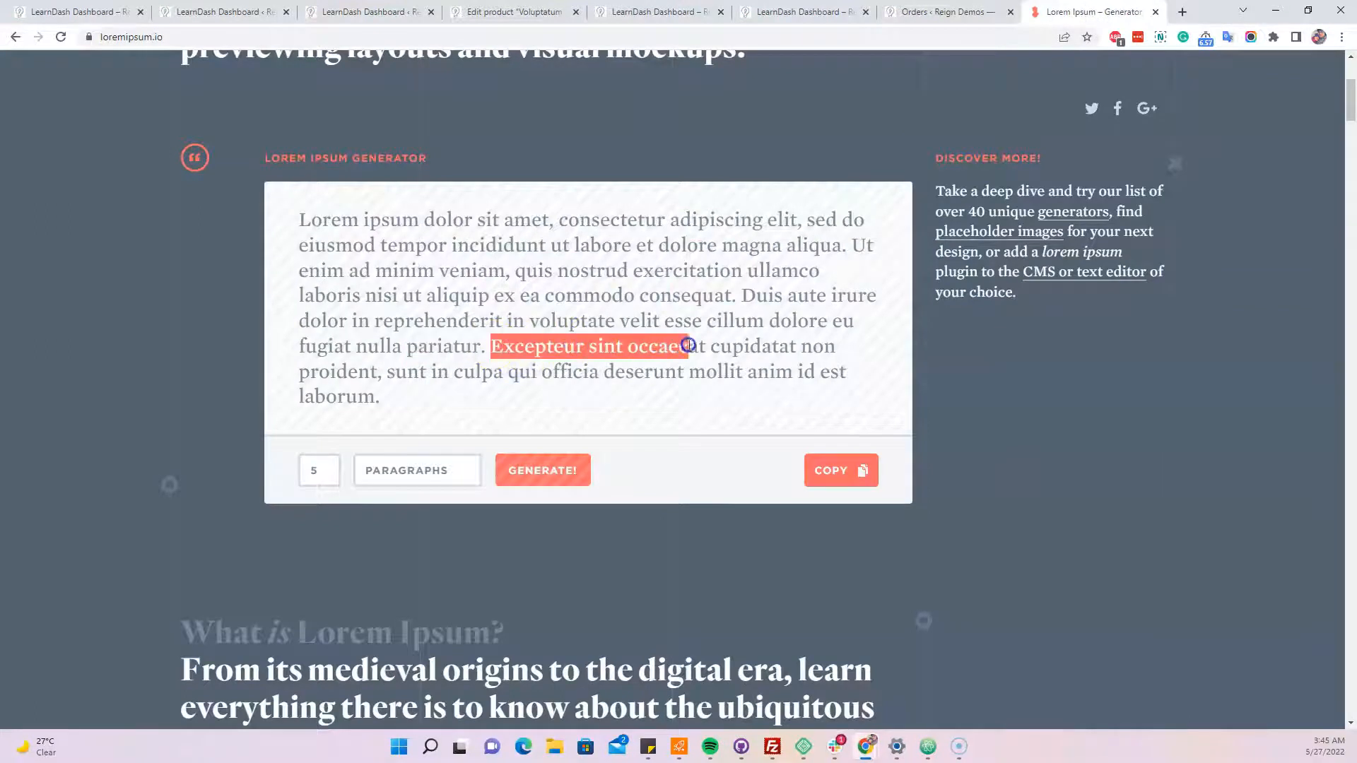
pyautogui.click(801, 12)
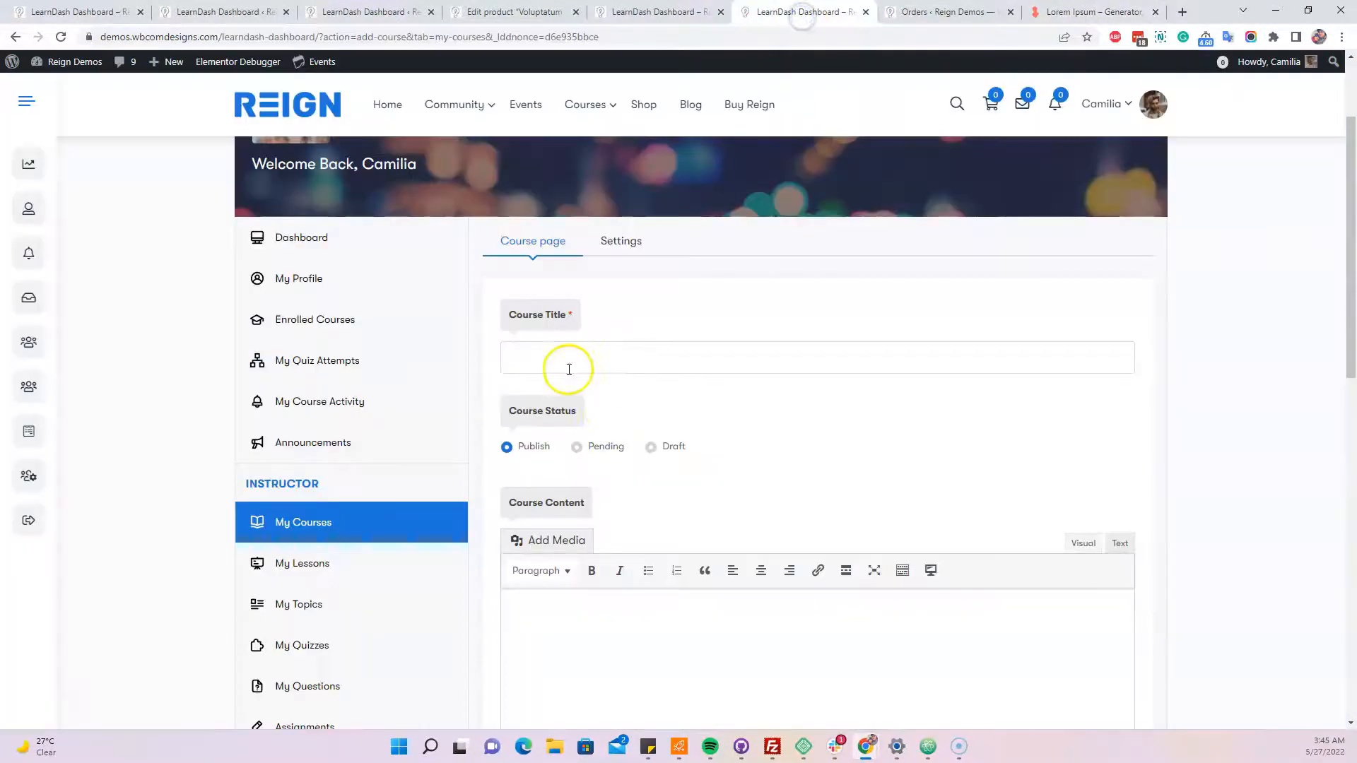
pyautogui.click(1092, 12)
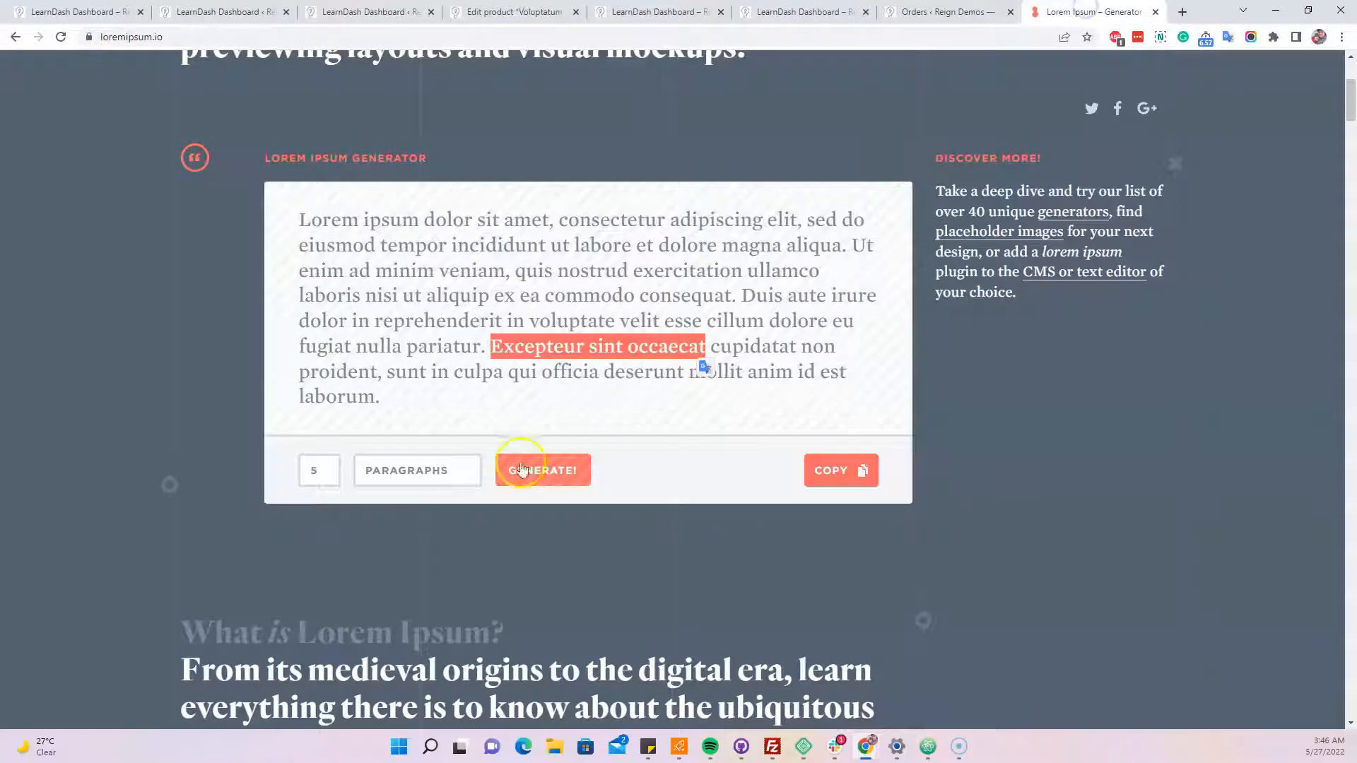
pyautogui.click(543, 470)
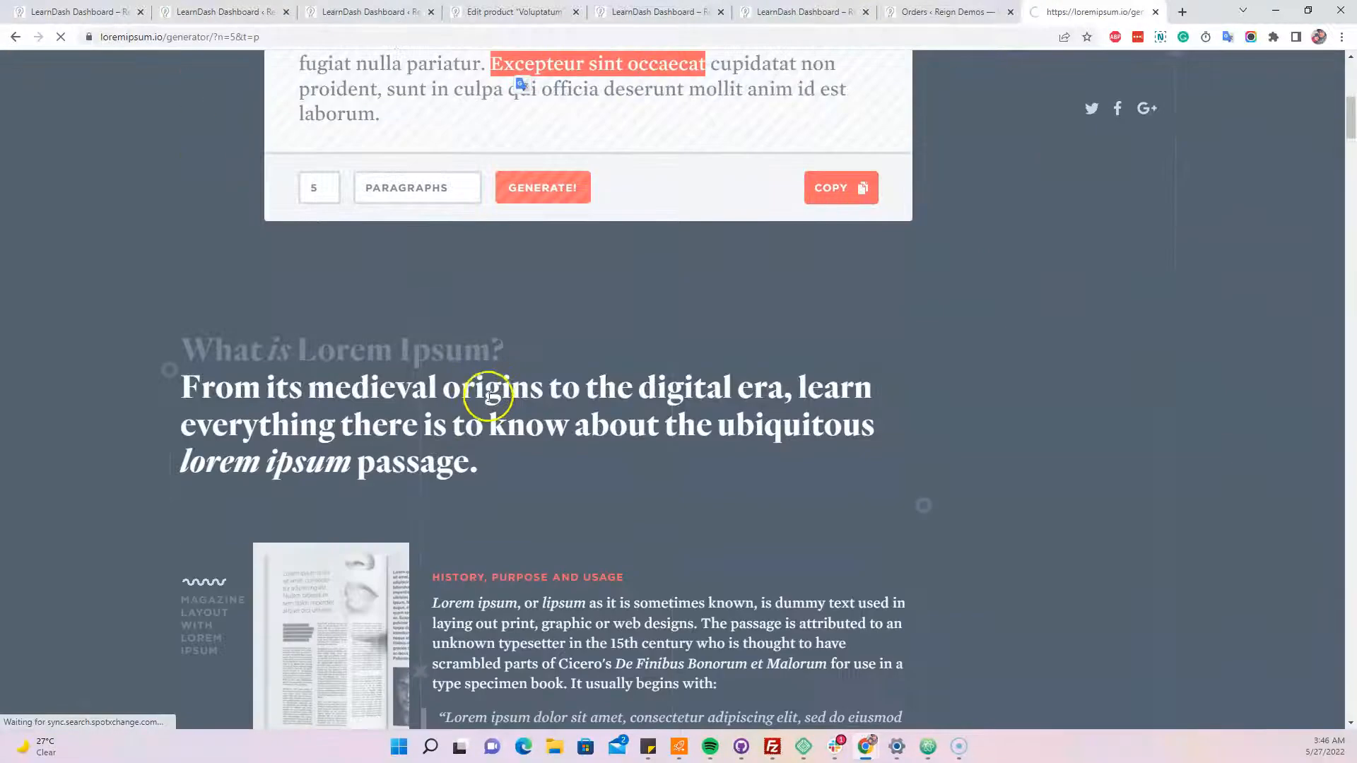
pyautogui.moveTo(555, 413)
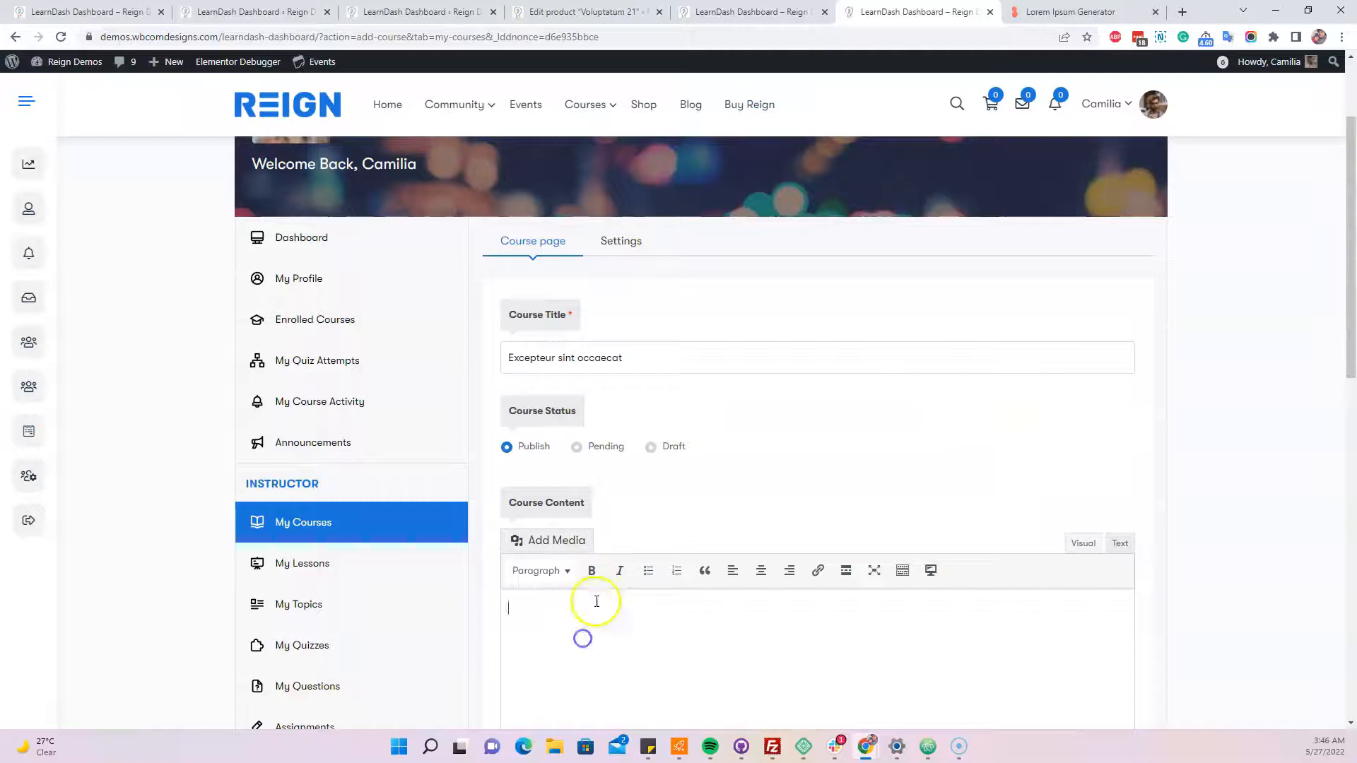
# - Upload the umbrellas photo from the computer and set it as the course's featured image
pyautogui.scroll(-3)
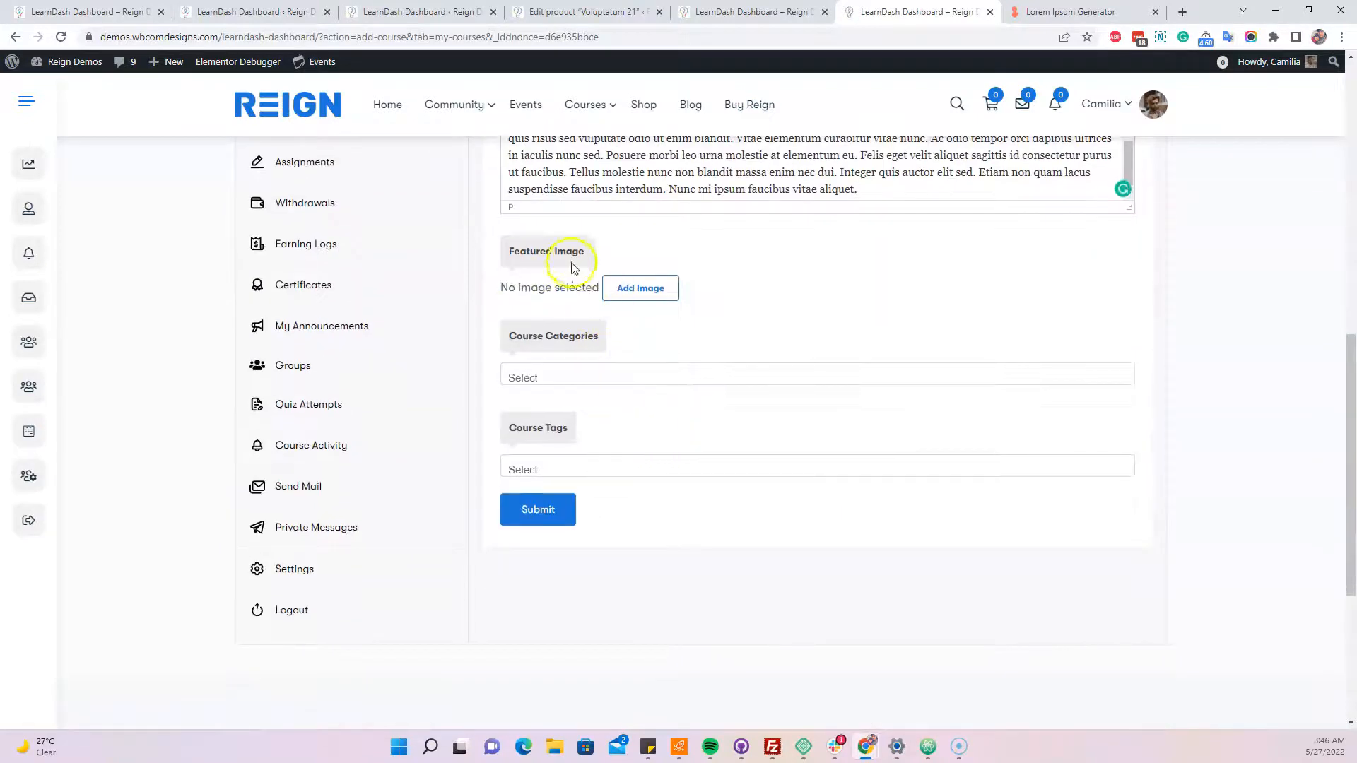
pyautogui.click(640, 287)
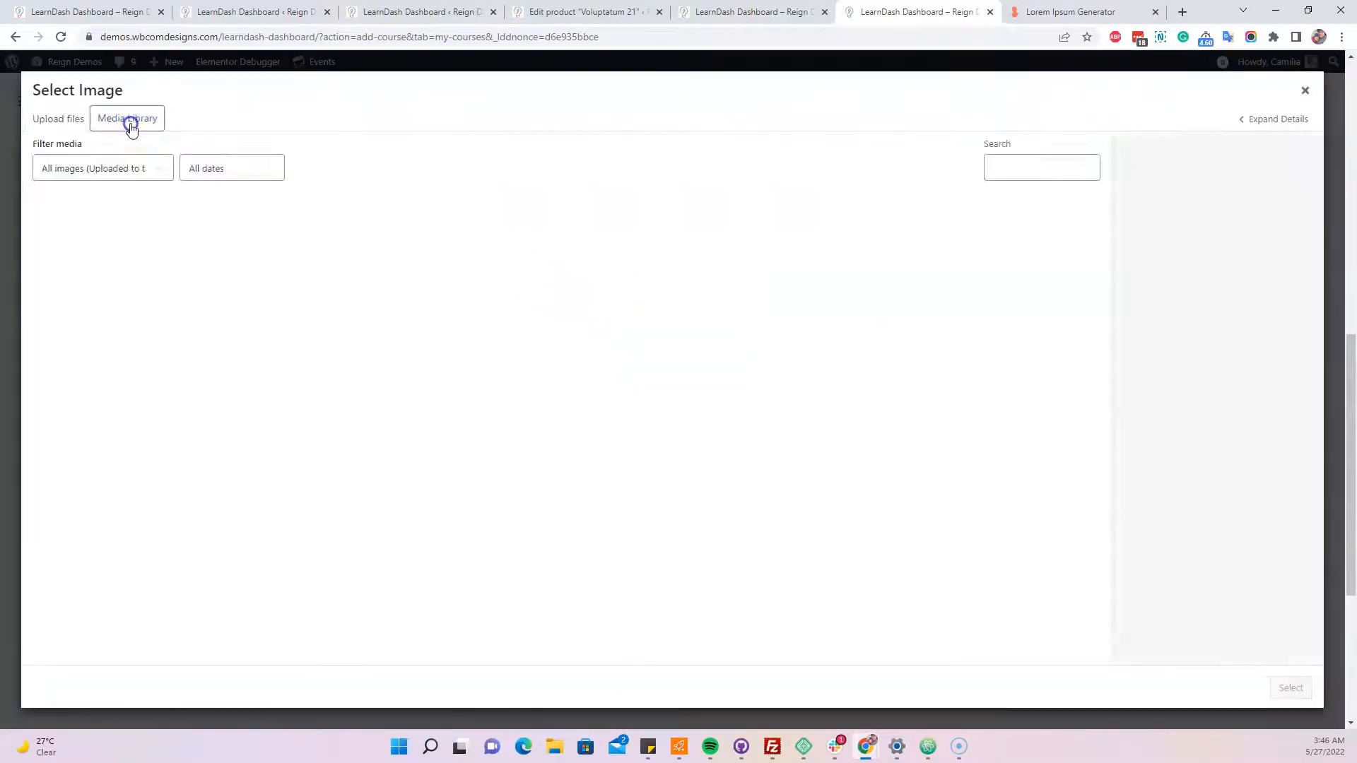
pyautogui.click(128, 118)
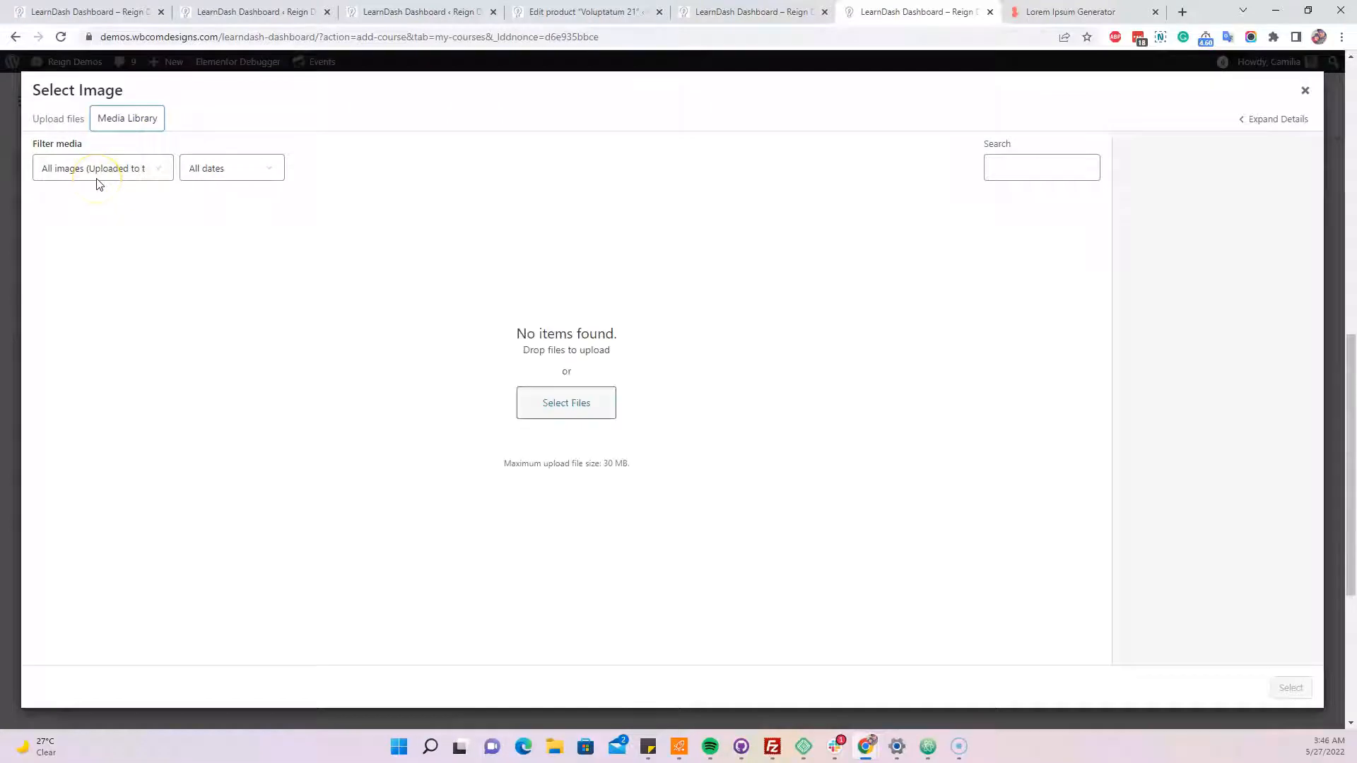
pyautogui.click(58, 118)
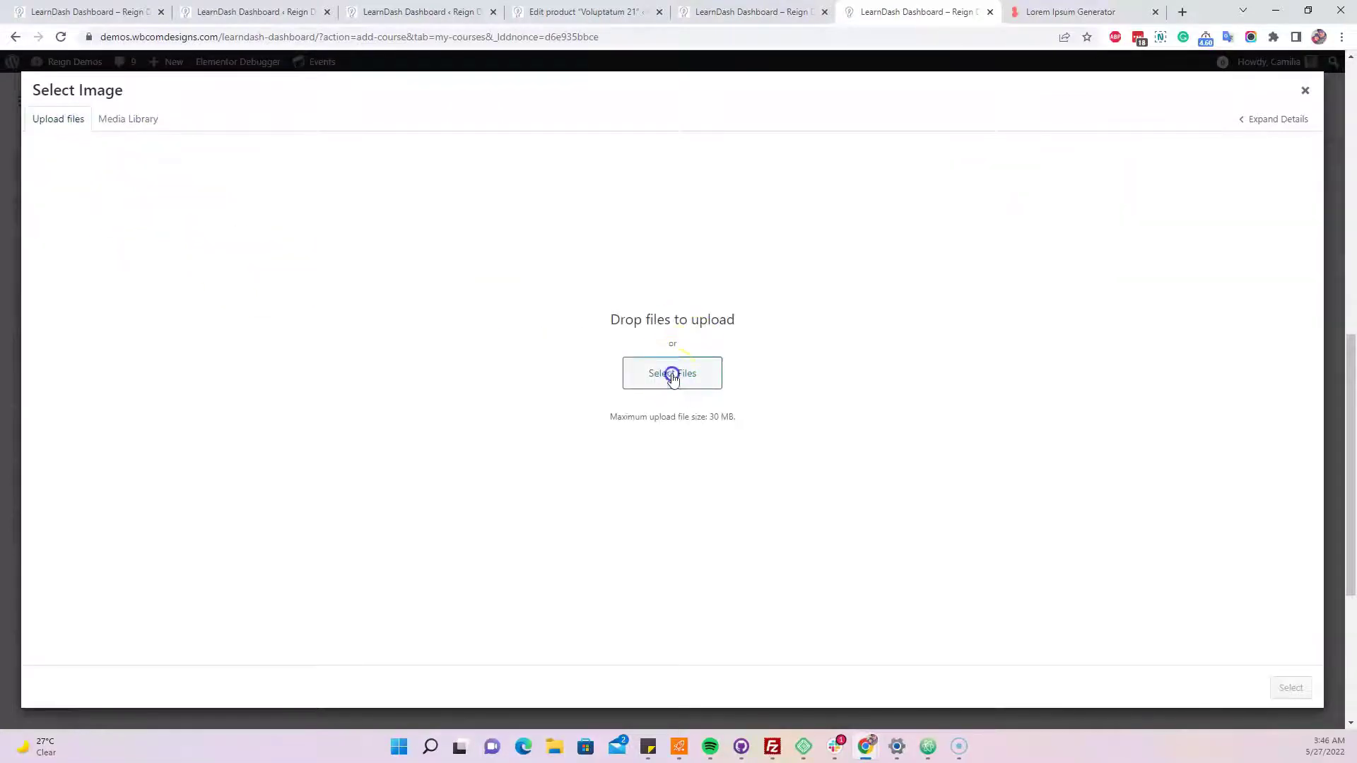
pyautogui.click(672, 373)
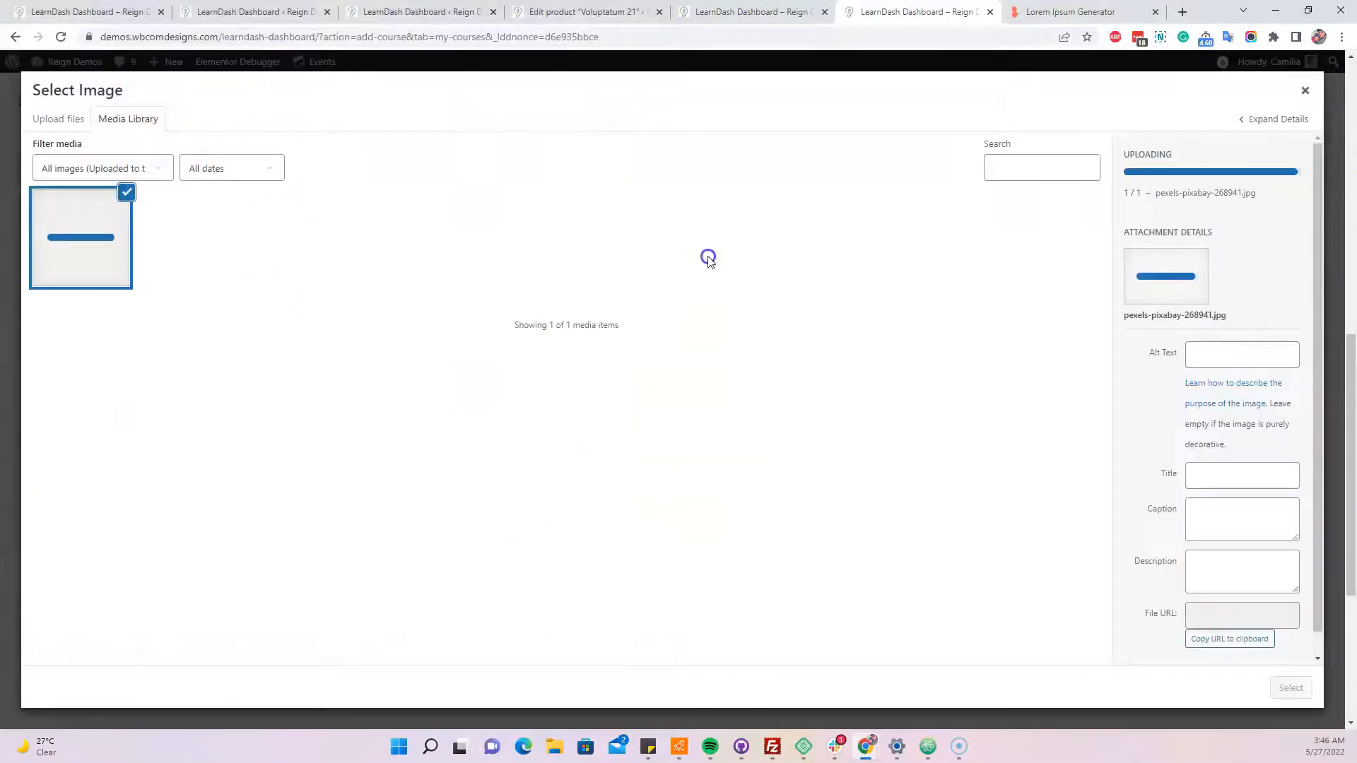
pyautogui.moveTo(794, 280)
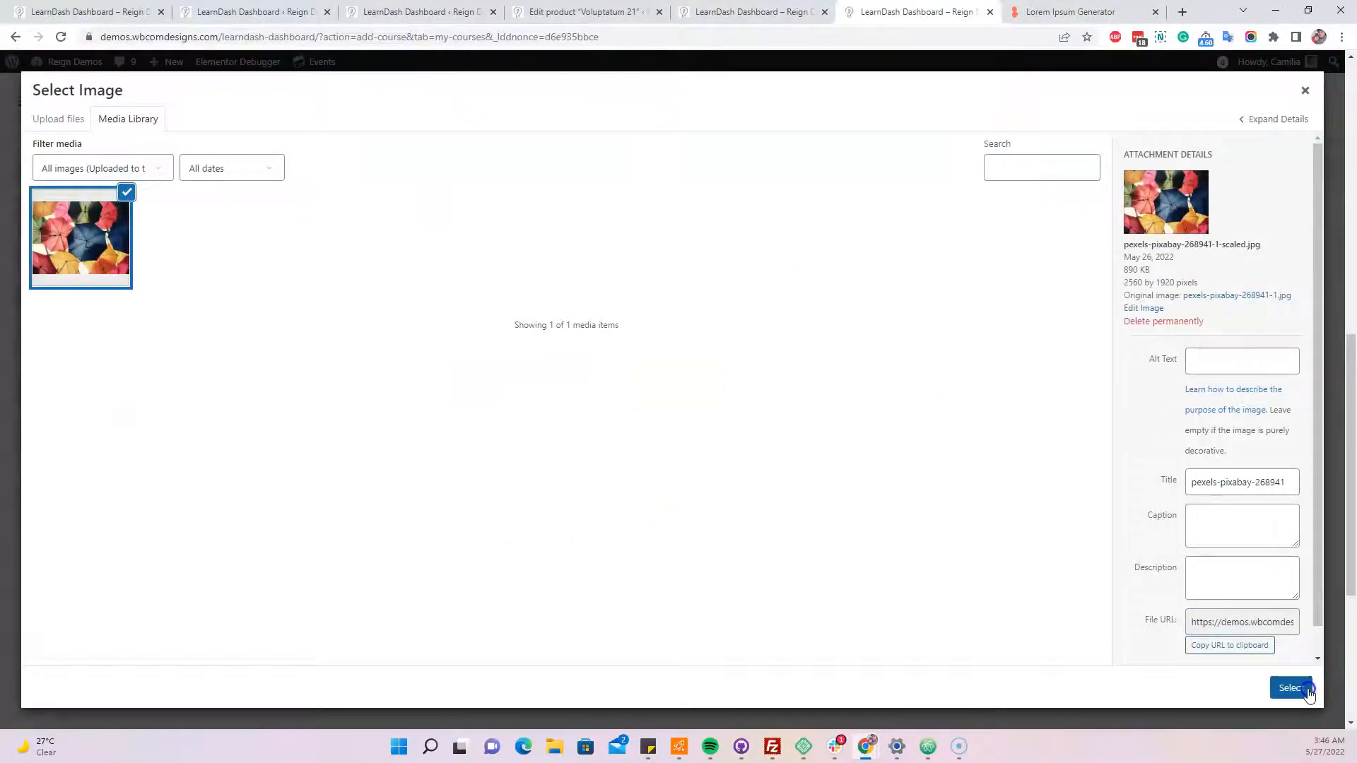
pyautogui.click(1285, 687)
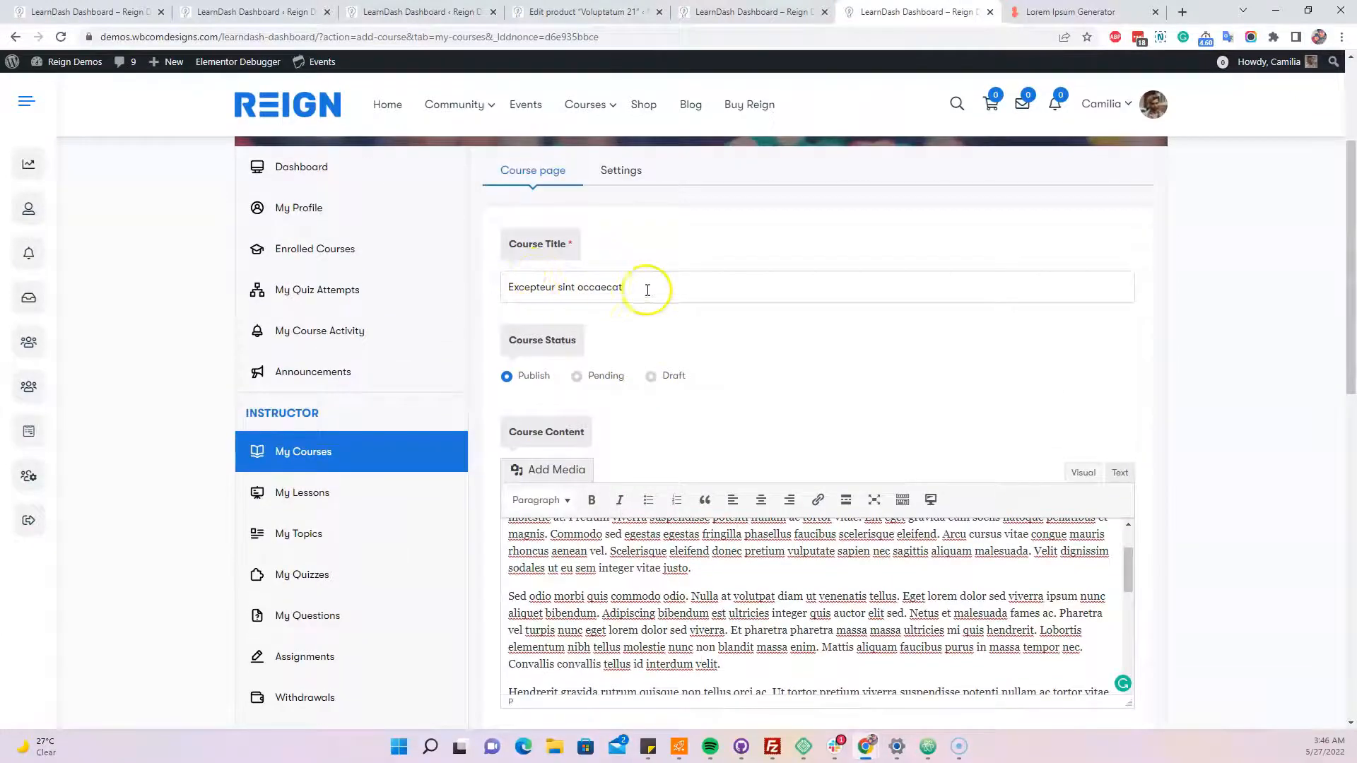
# - Submit the Excepteur sint occaecat course so its edit page reopens
pyautogui.scroll(-3)
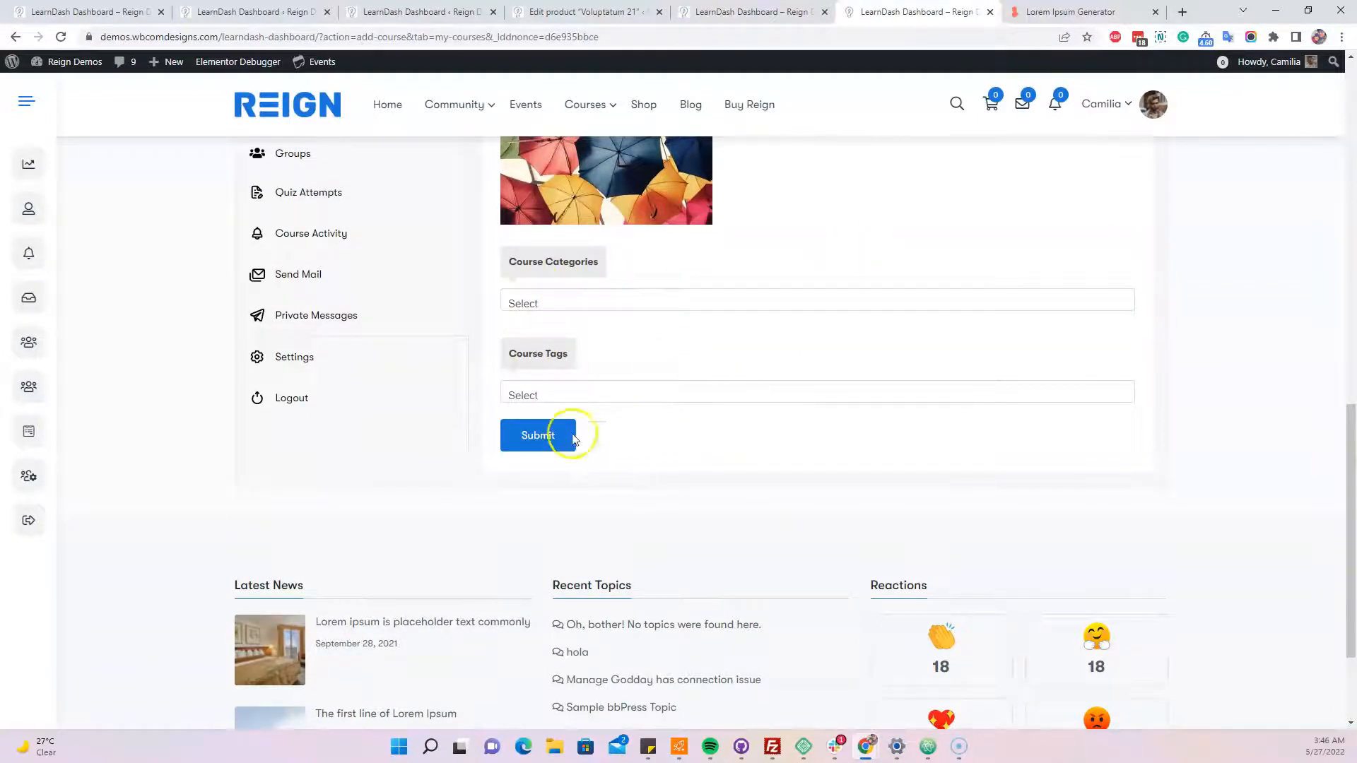
pyautogui.moveTo(1117, 398)
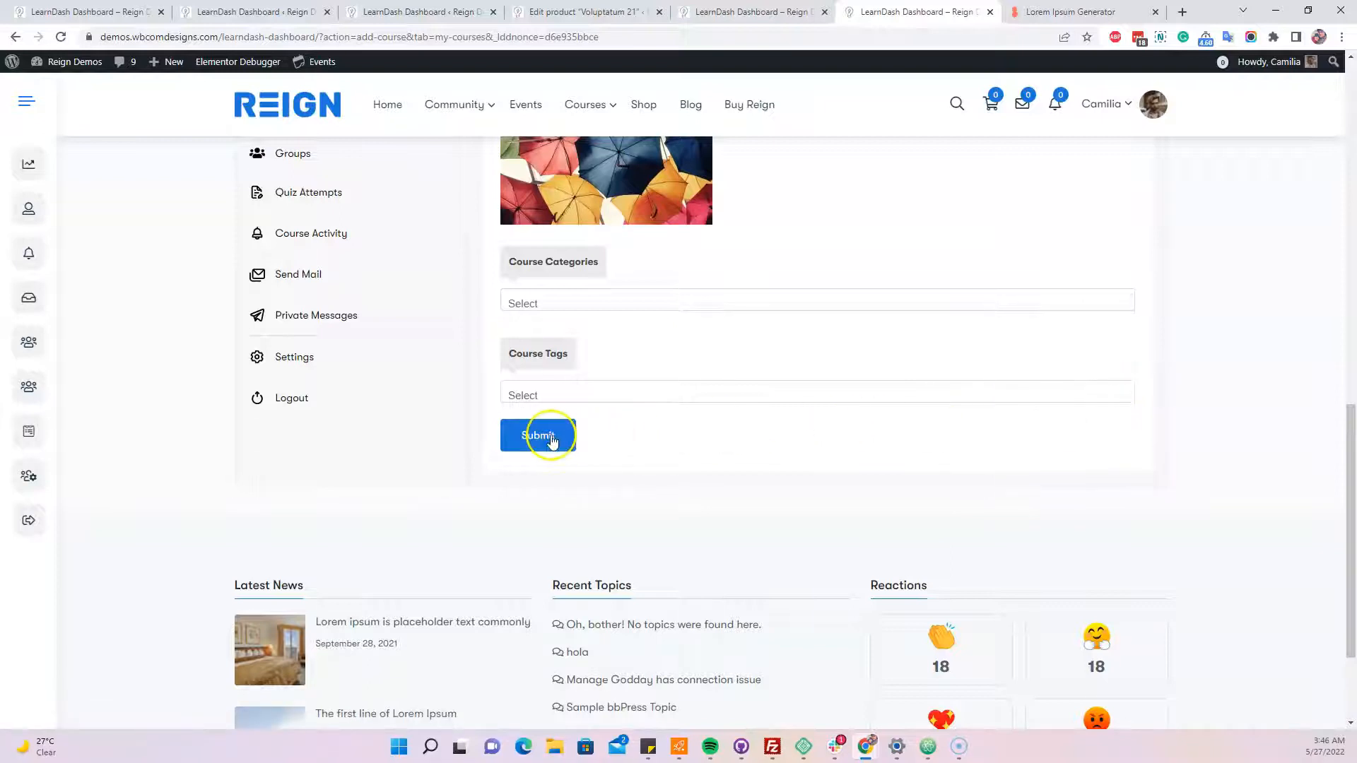
pyautogui.click(538, 435)
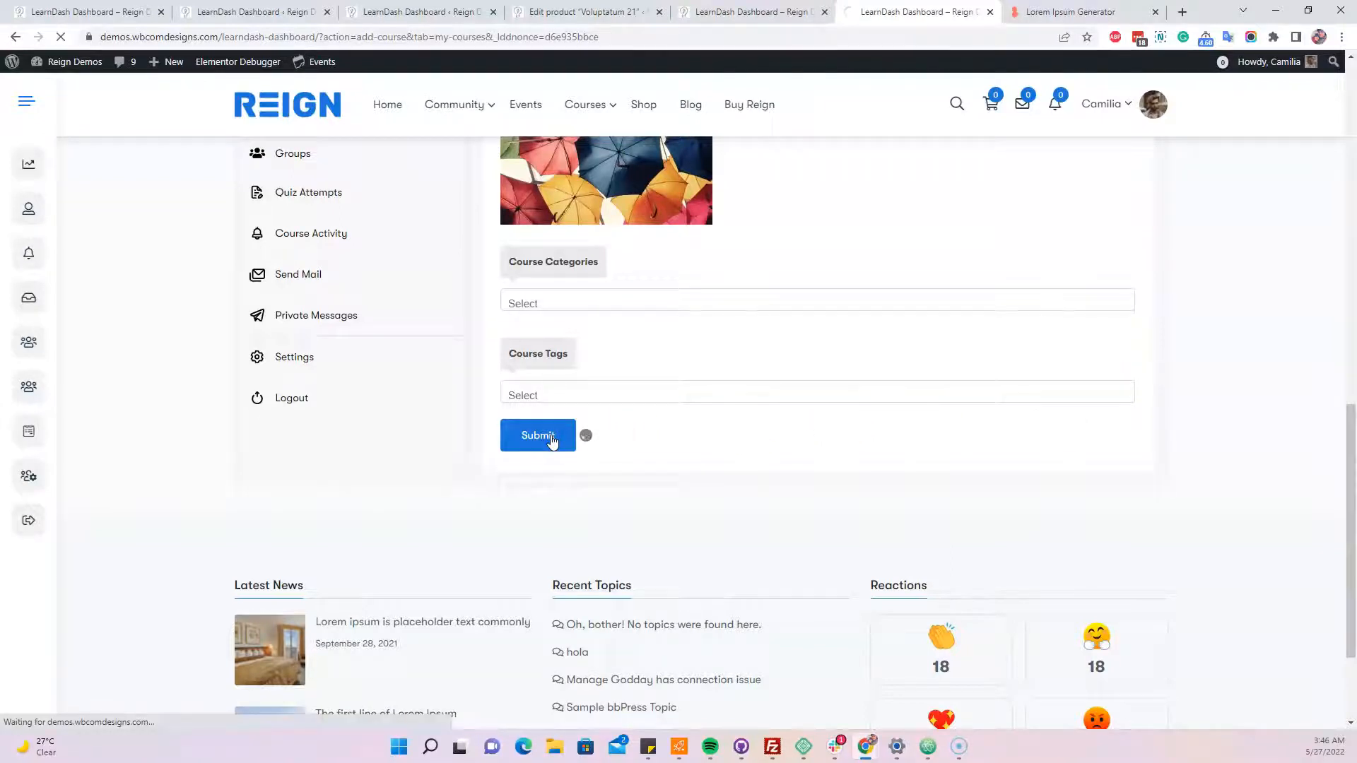
pyautogui.click(538, 435)
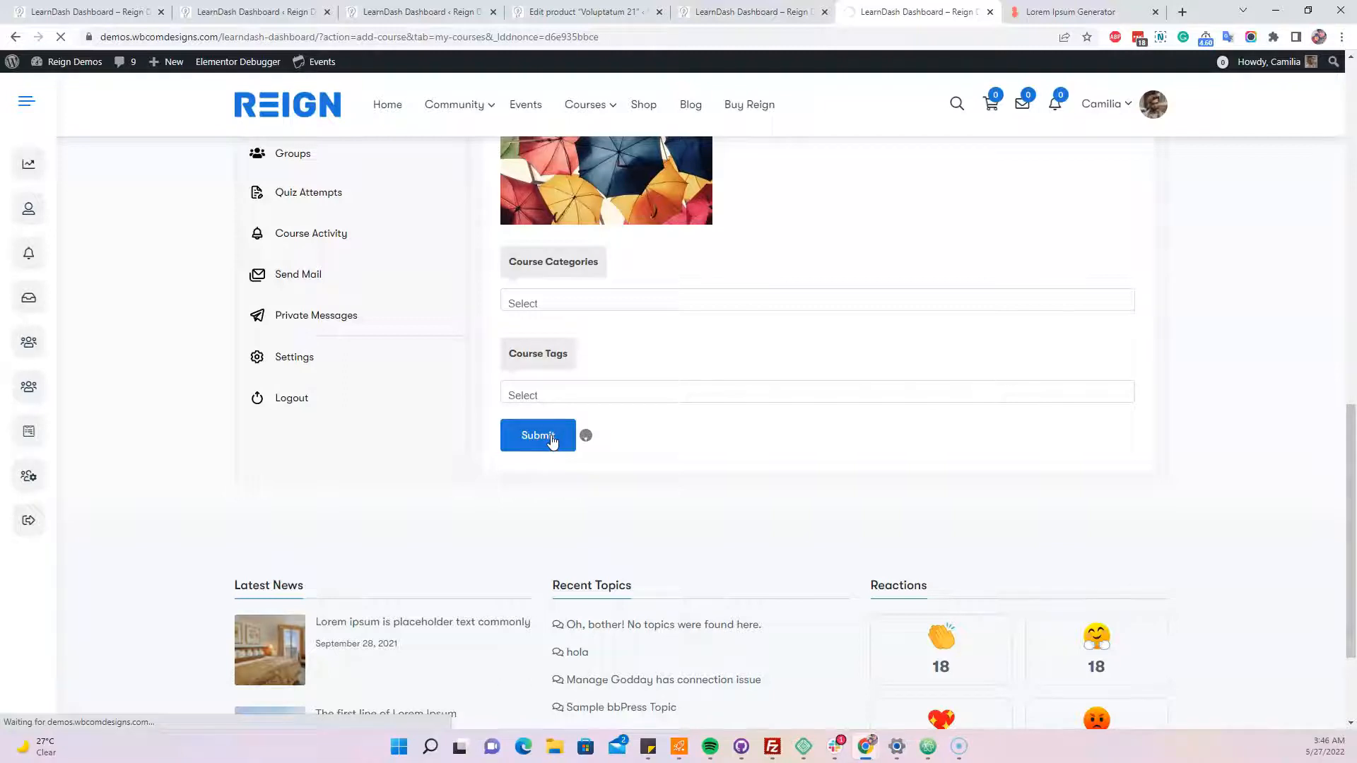
pyautogui.click(537, 435)
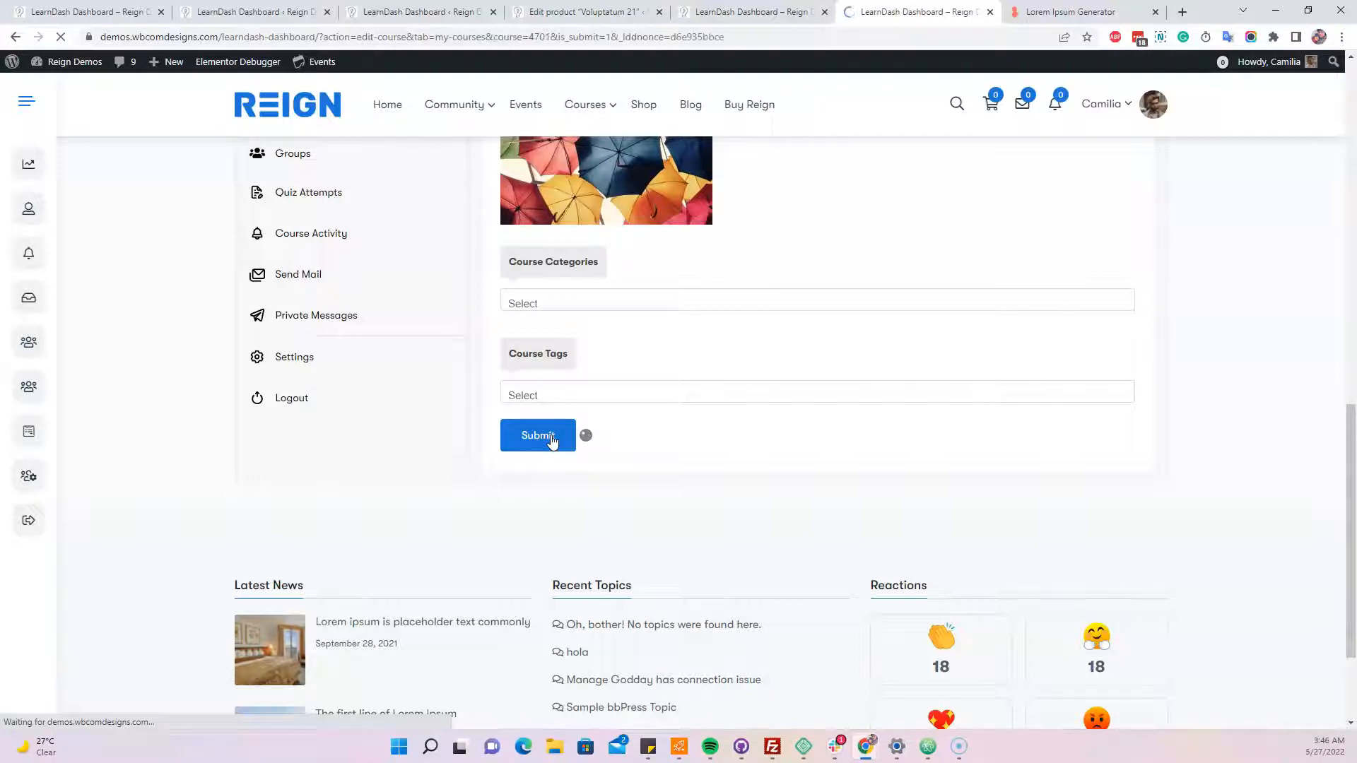
pyautogui.click(537, 435)
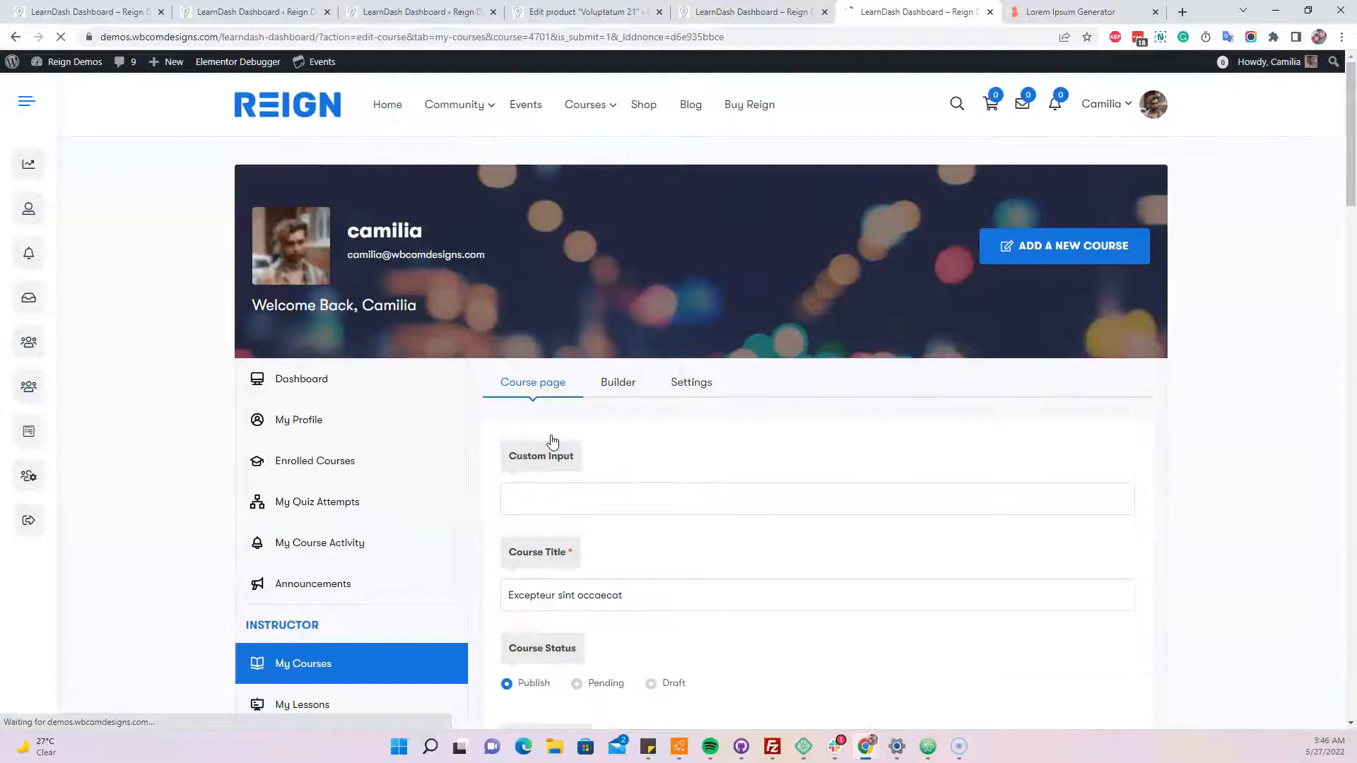
# - Add a Section 1 heading in the course builder
pyautogui.click(618, 383)
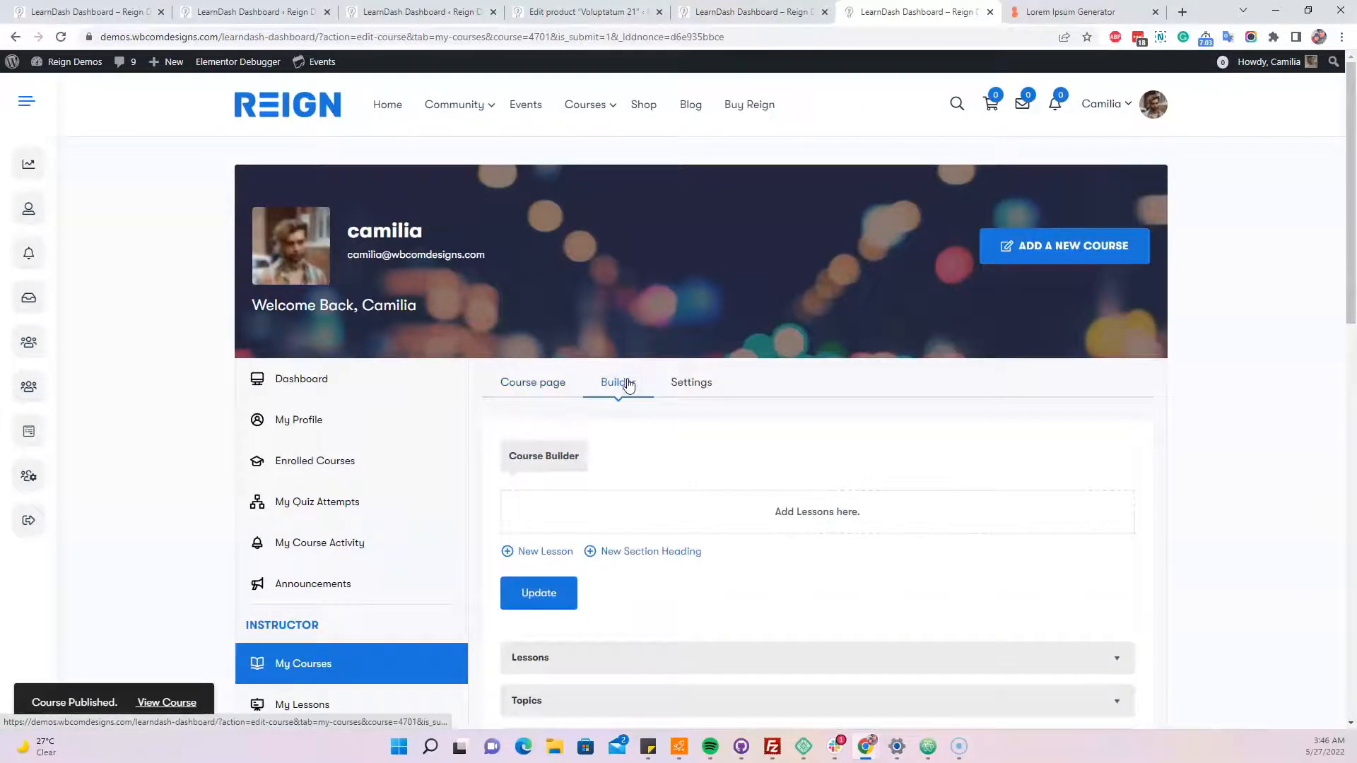
pyautogui.scroll(-3)
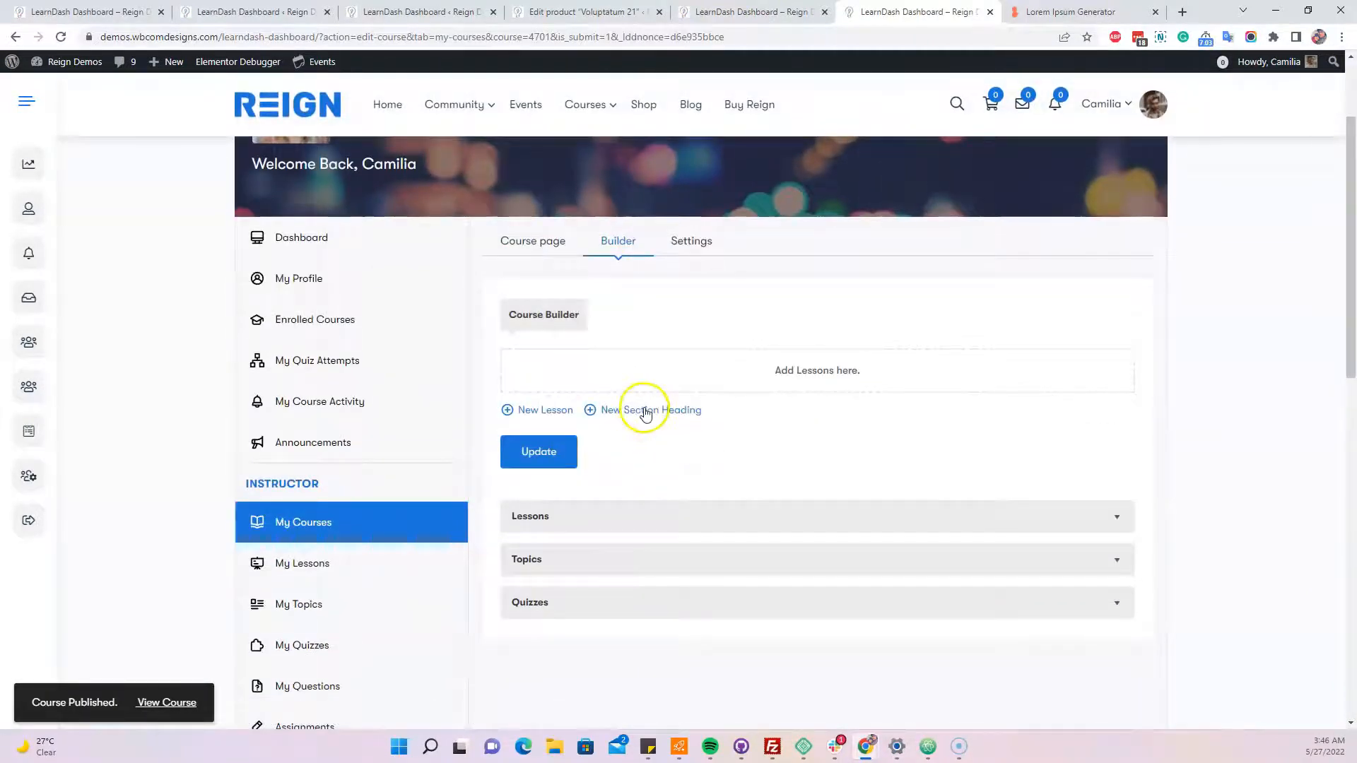
pyautogui.click(641, 410)
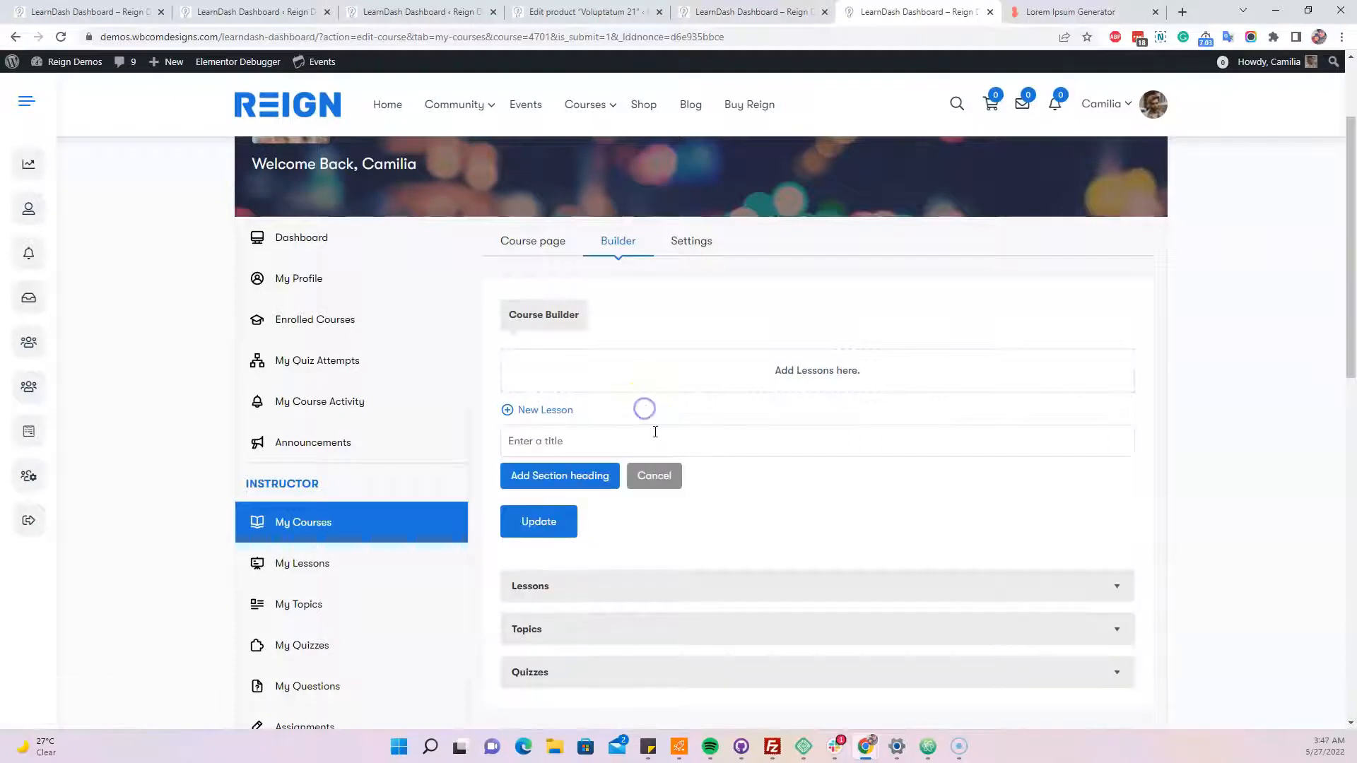
pyautogui.write('Section 1')
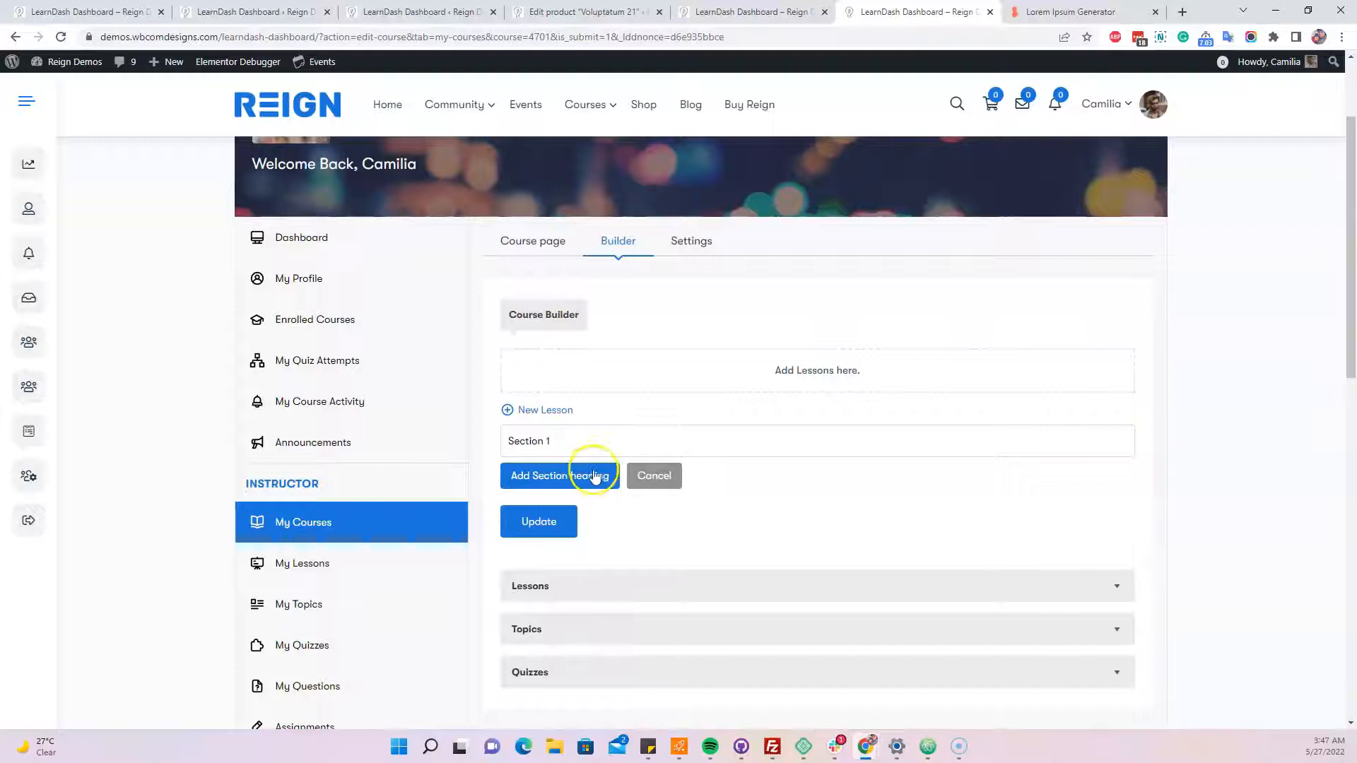
pyautogui.click(560, 476)
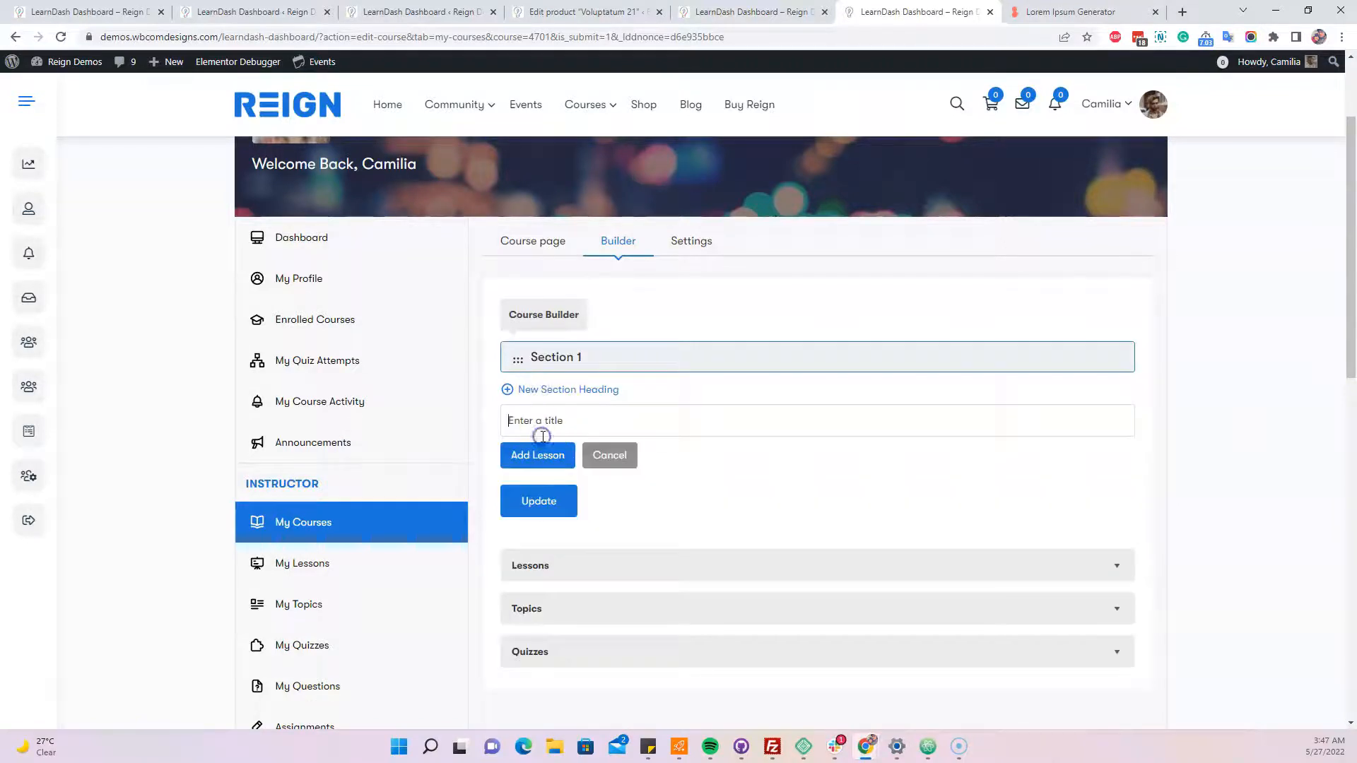
# - Add lessons 'dolor - lesson 1' and 'dolor - lesson 2' under Section 1
pyautogui.click(1070, 12)
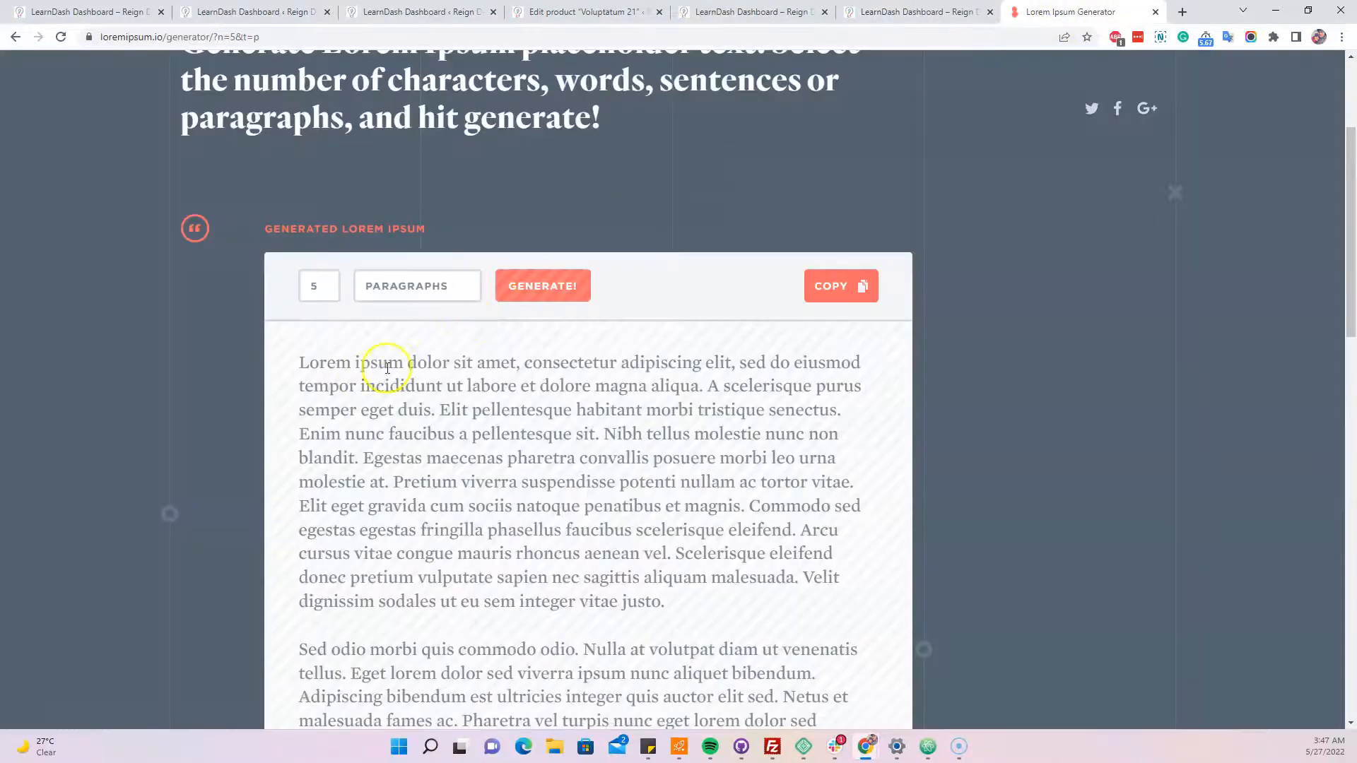
pyautogui.doubleClick(429, 363)
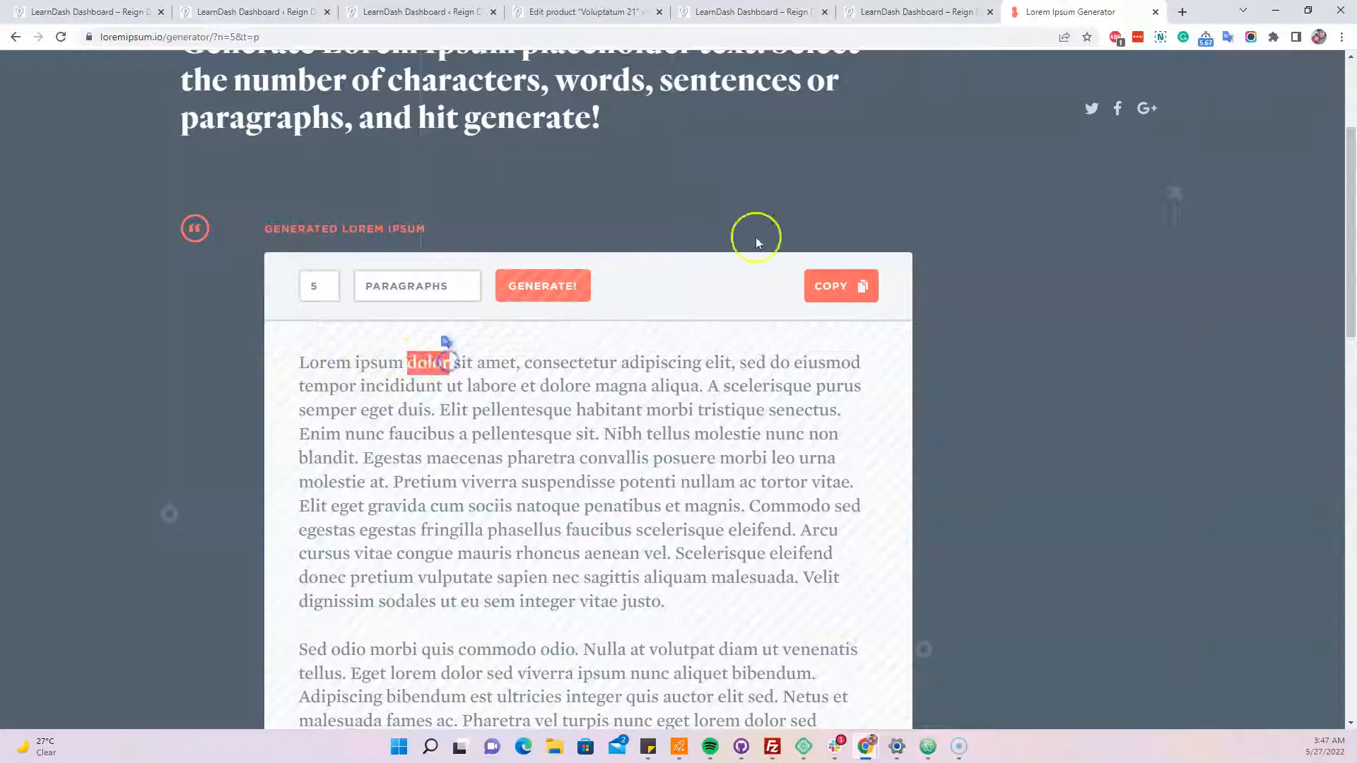
pyautogui.click(918, 12)
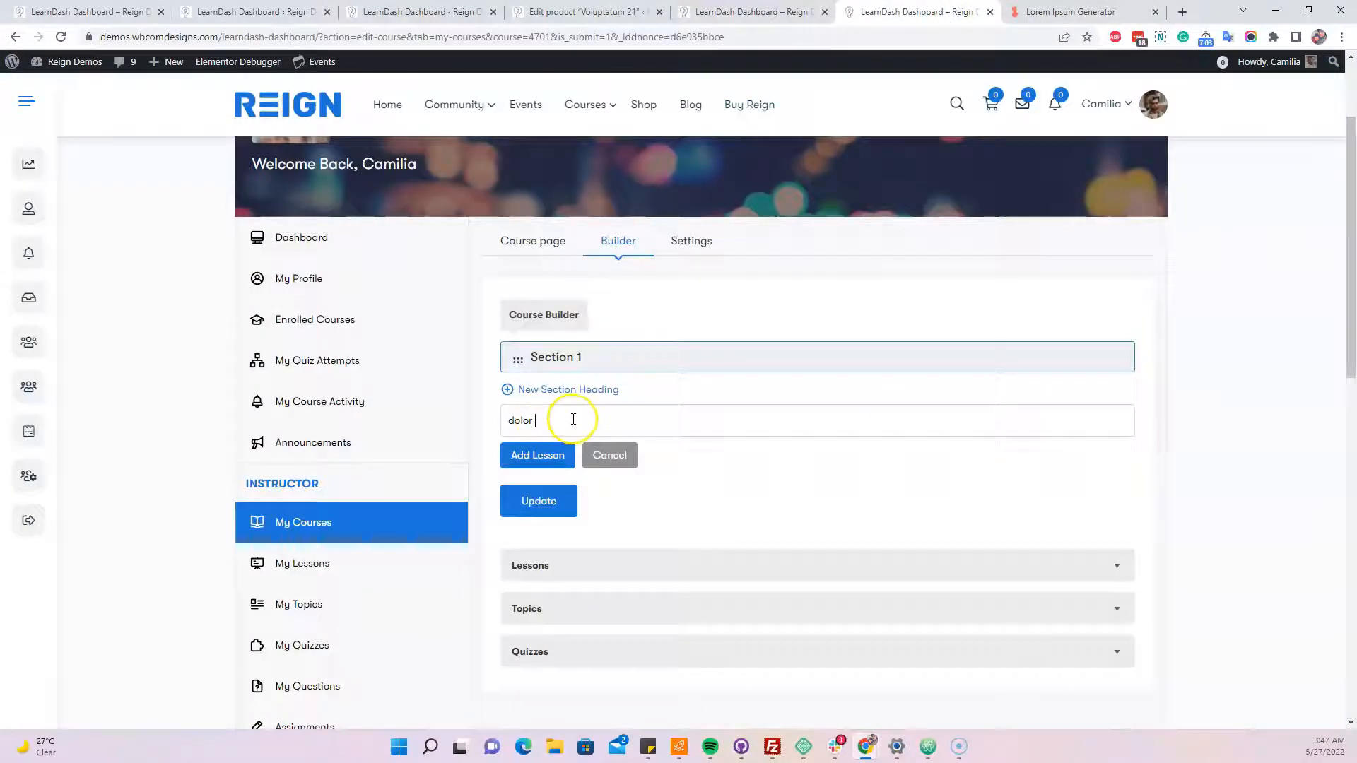
pyautogui.write('- lesson 1')
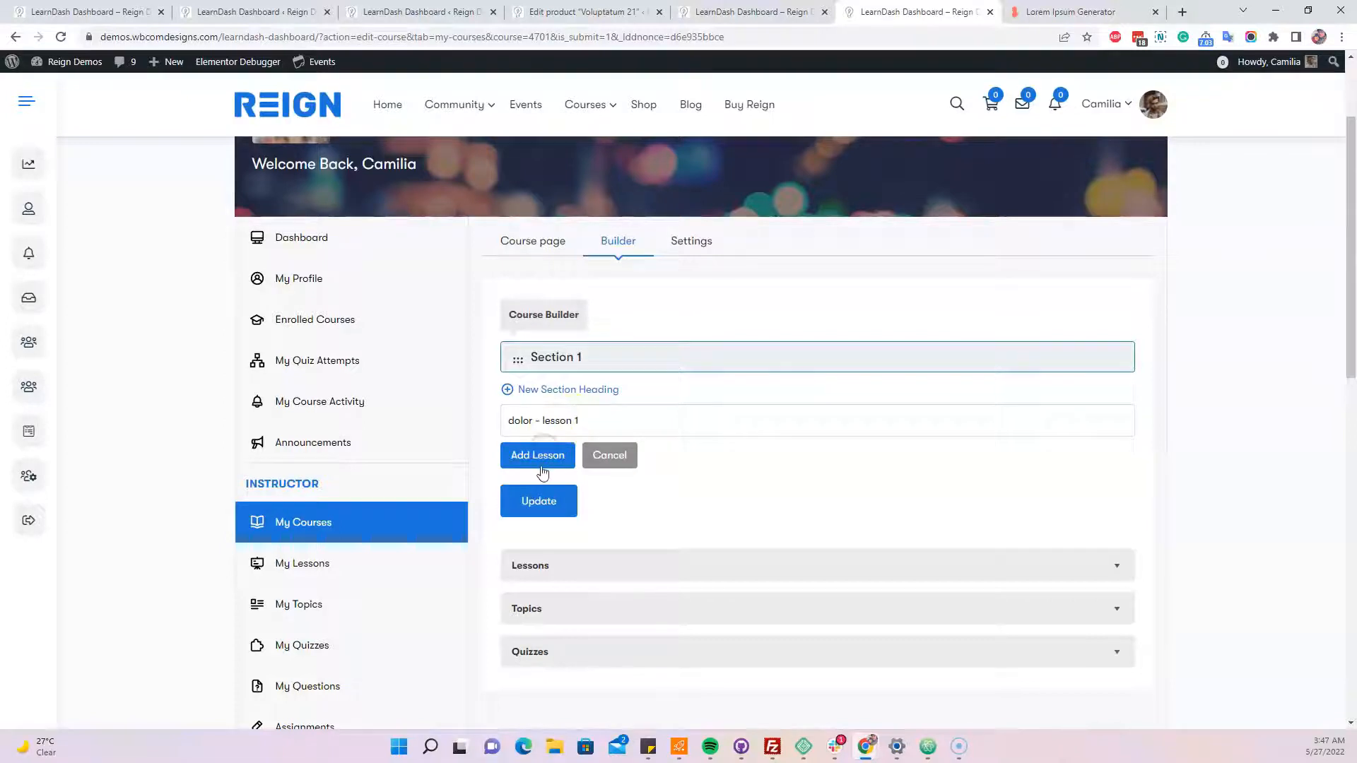
pyautogui.click(537, 455)
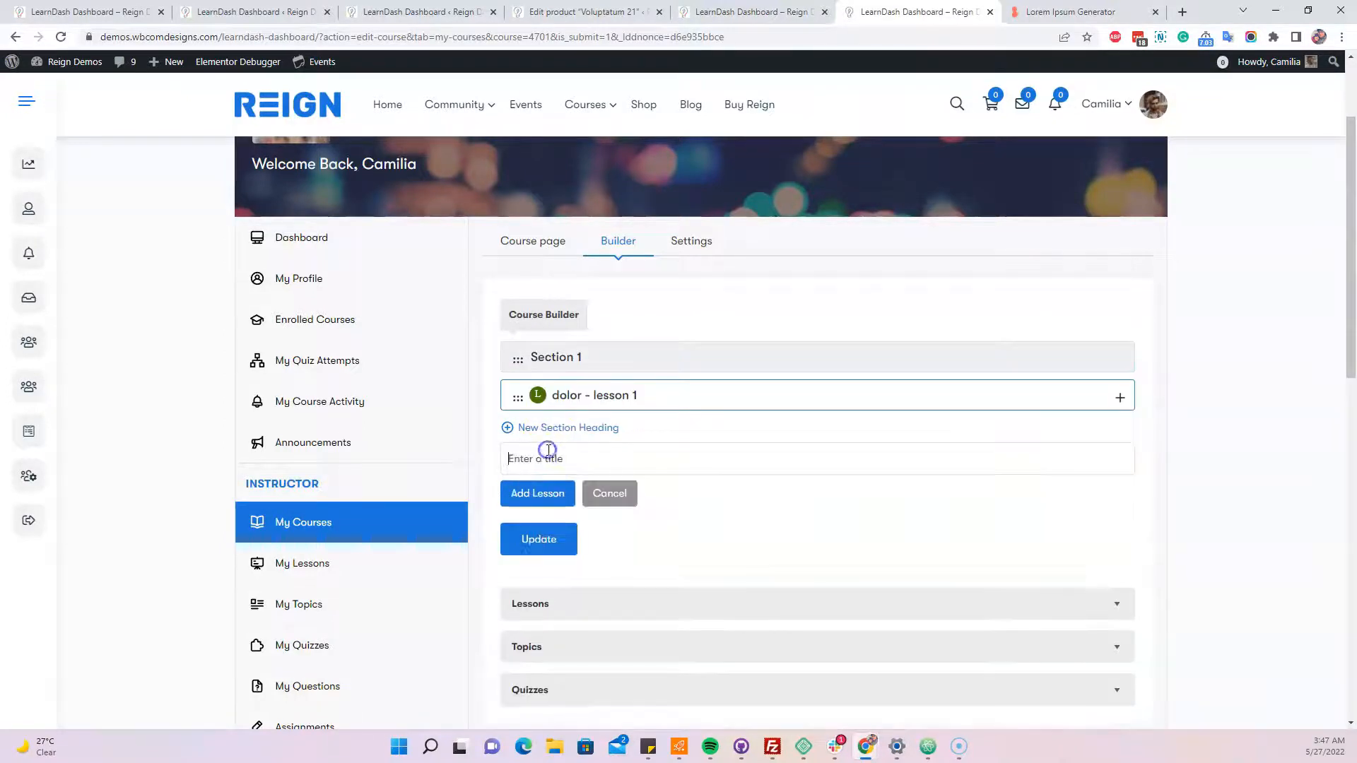
pyautogui.write('dolor -')
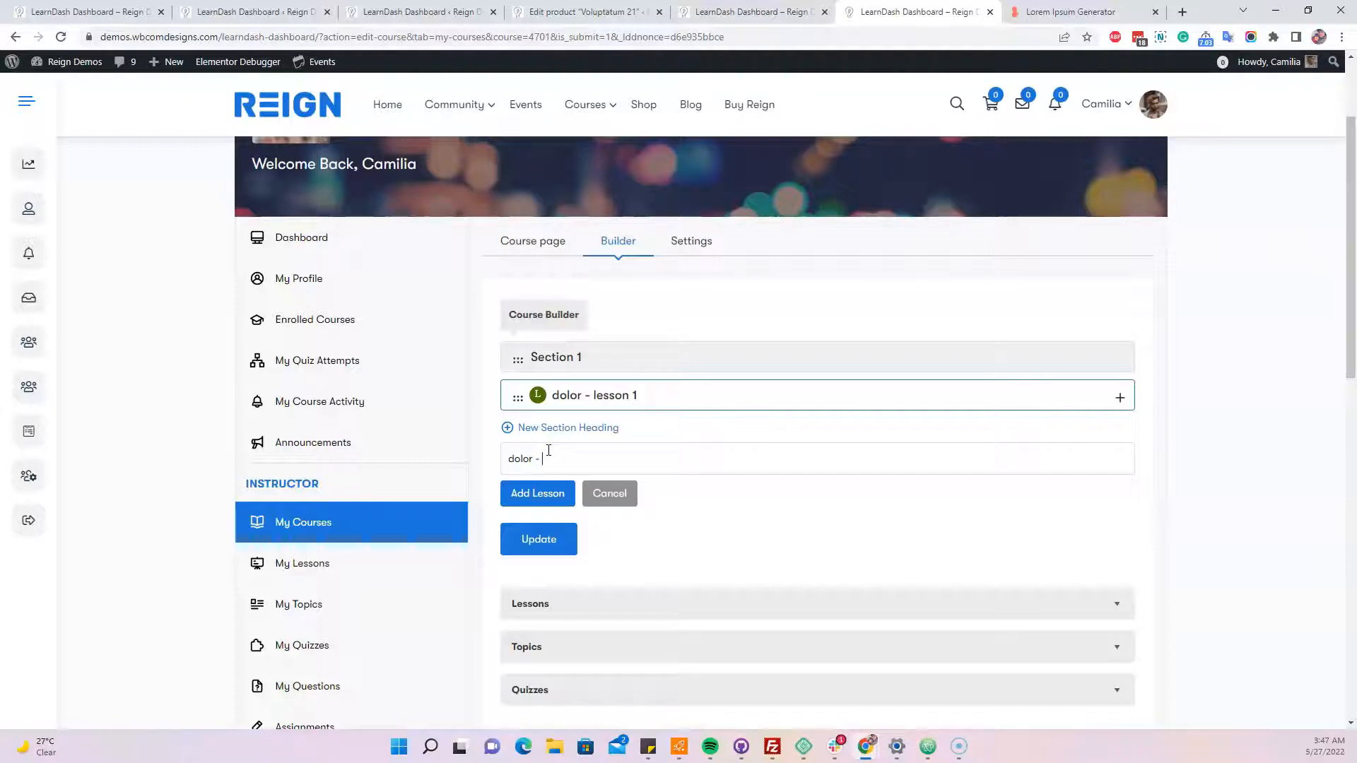
pyautogui.write('lesson 2')
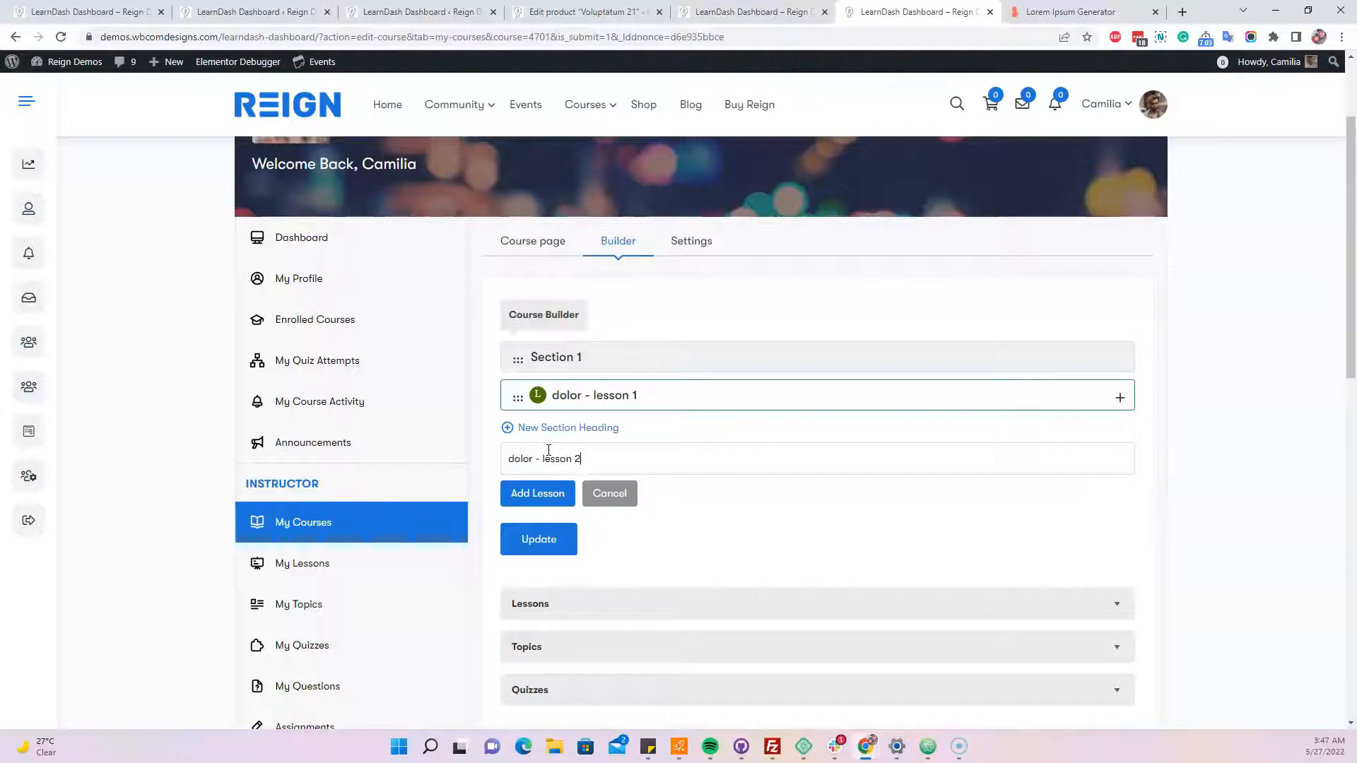
pyautogui.click(537, 493)
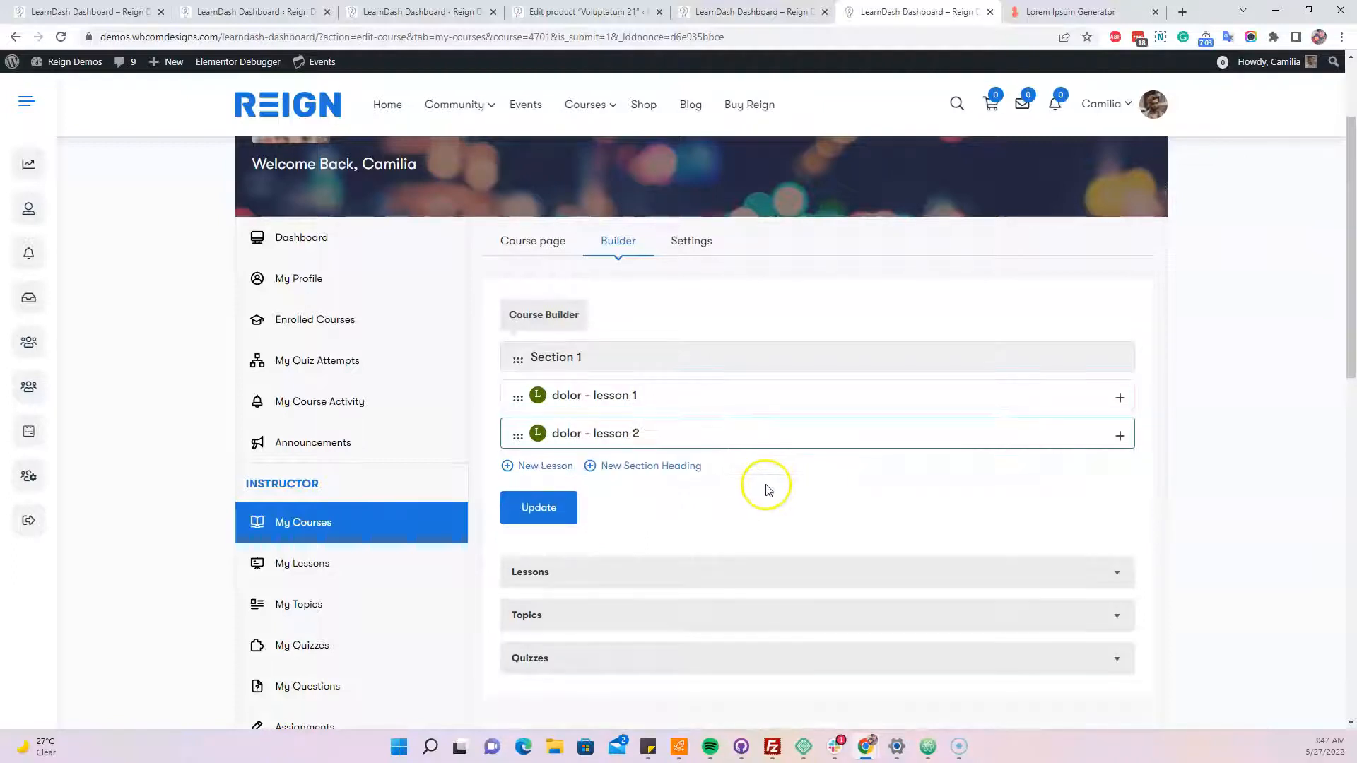
# - Add a Section 2 heading and move it below dolor - lesson 2
pyautogui.click(651, 466)
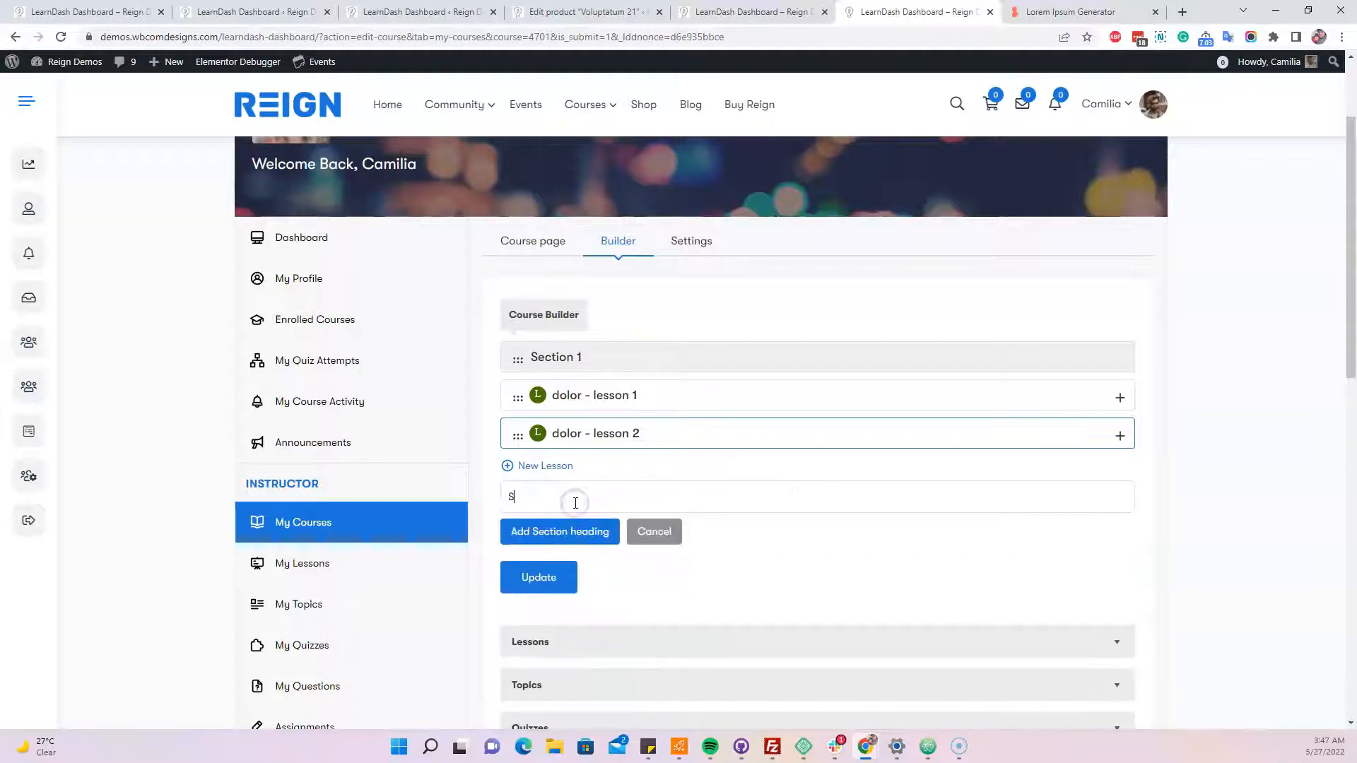
pyautogui.write('ection 2')
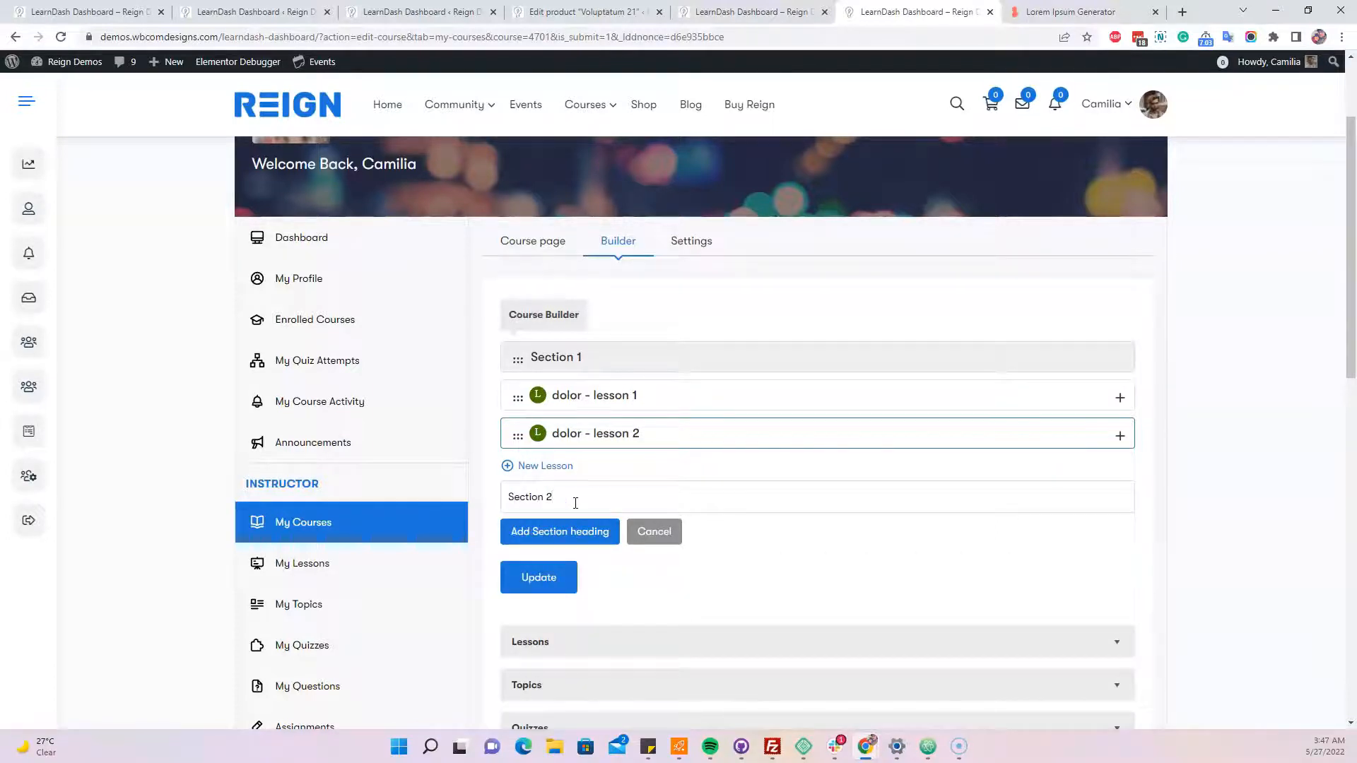
pyautogui.click(559, 531)
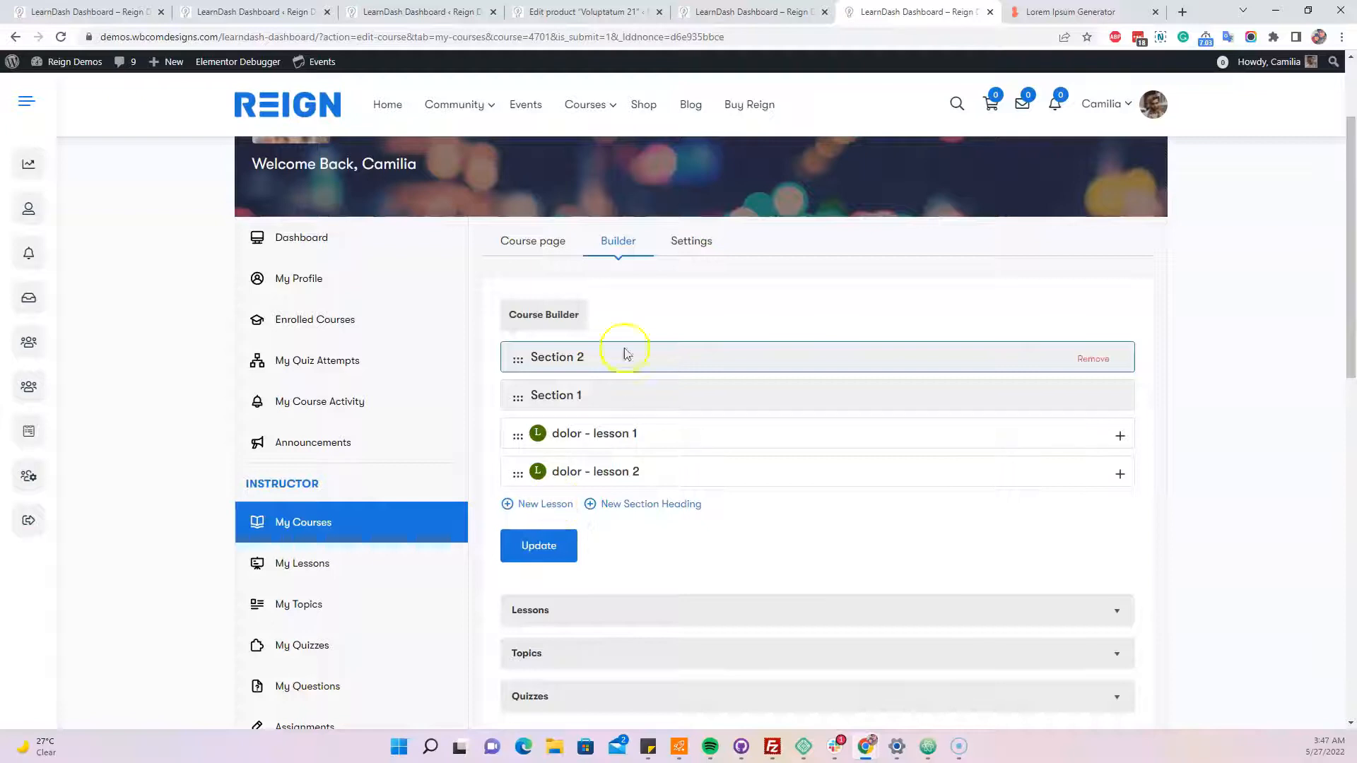
pyautogui.moveTo(556, 356); pyautogui.dragTo(556, 469)
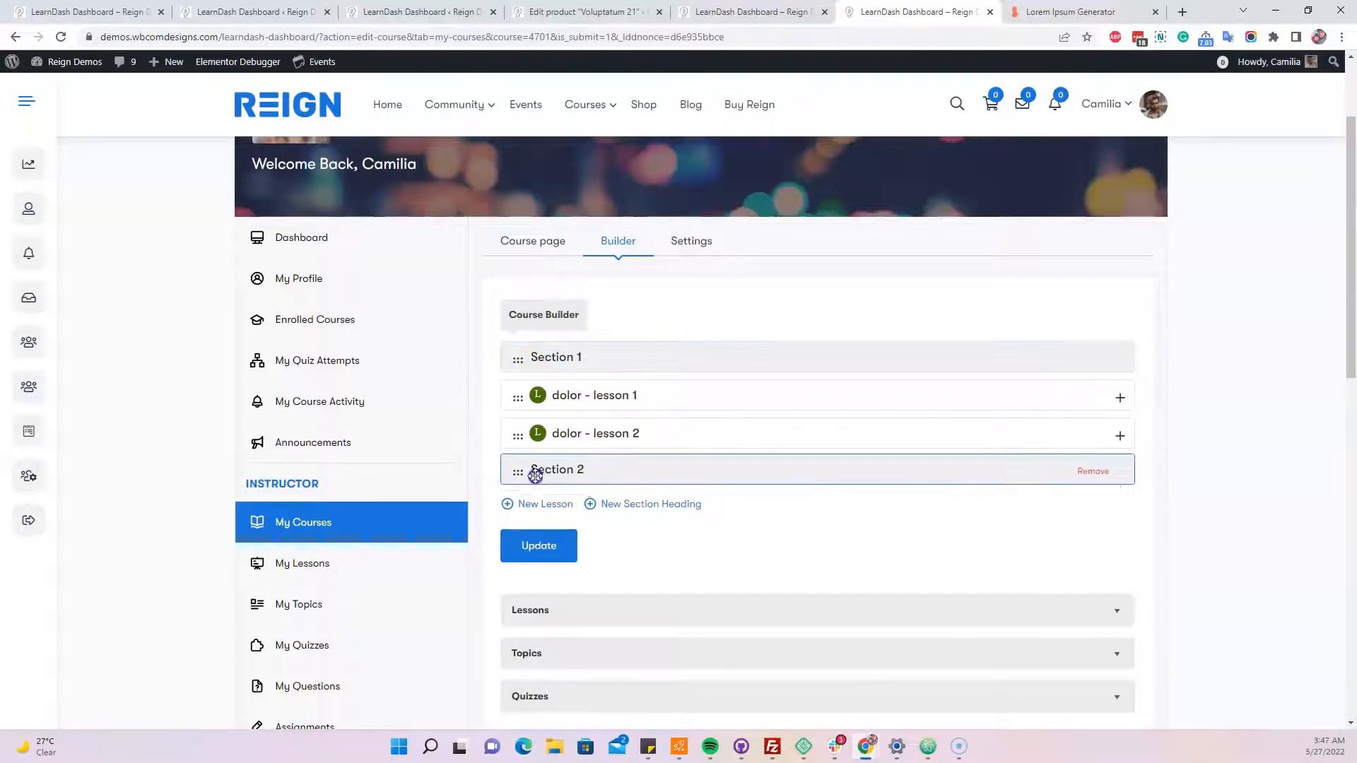
# - Add lessons 'dolor - Lesson 3' and 'dolor - Lesson 4' under Section 2
pyautogui.click(537, 504)
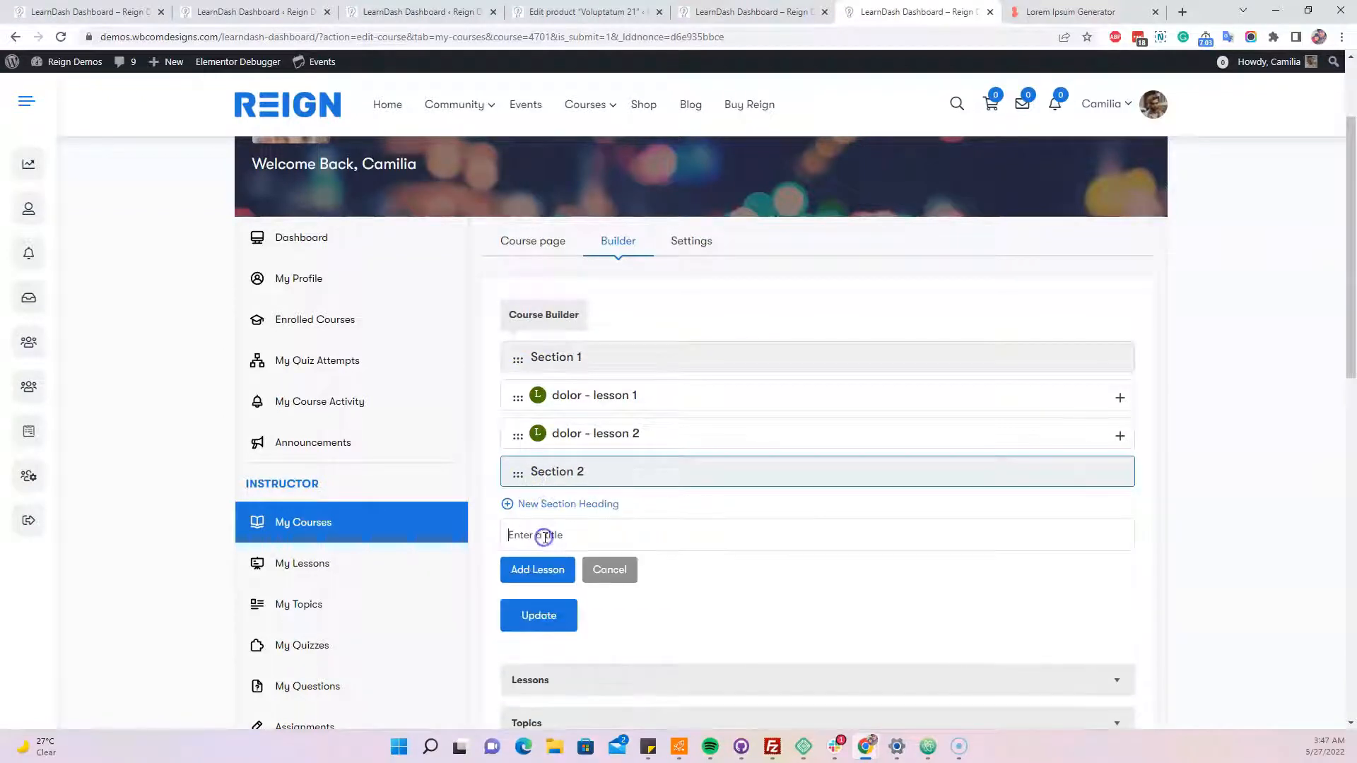
pyautogui.write('dolor - lesson 3')
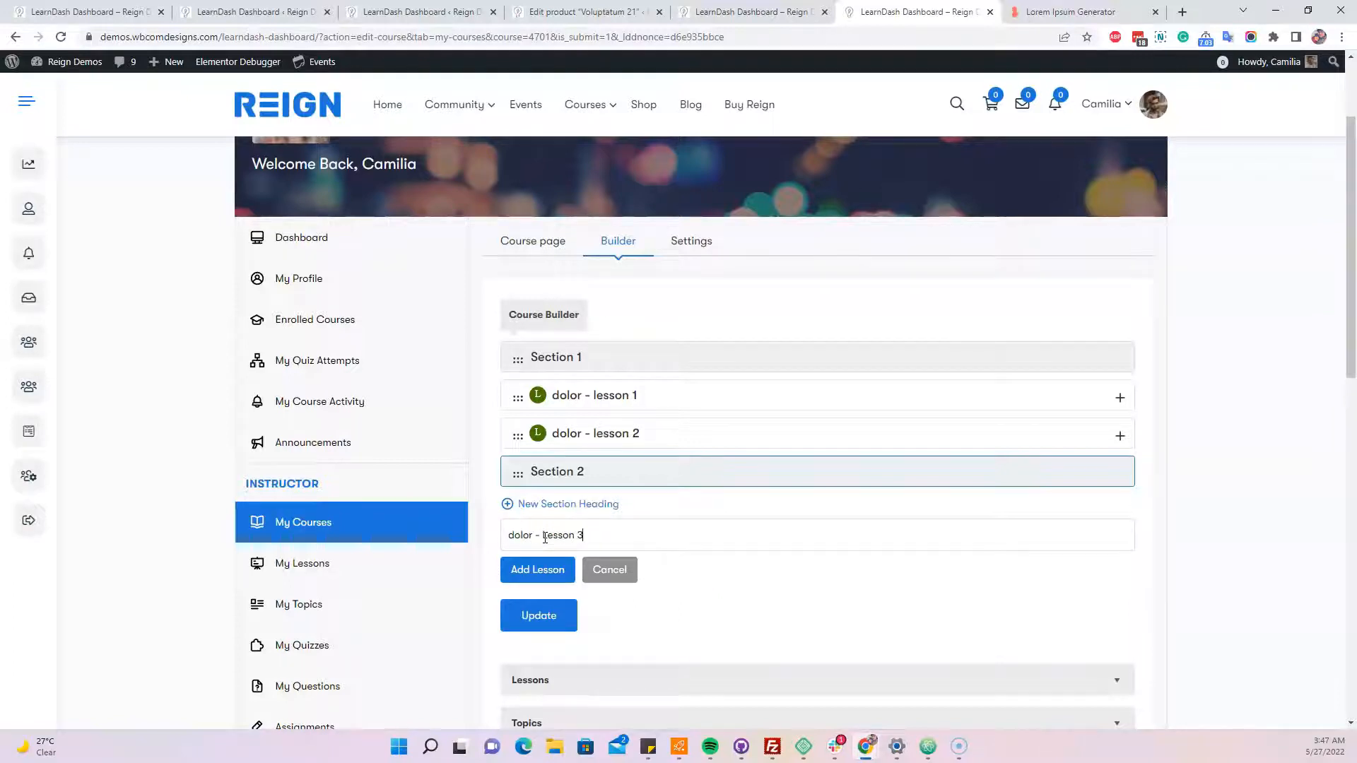
pyautogui.click(538, 570)
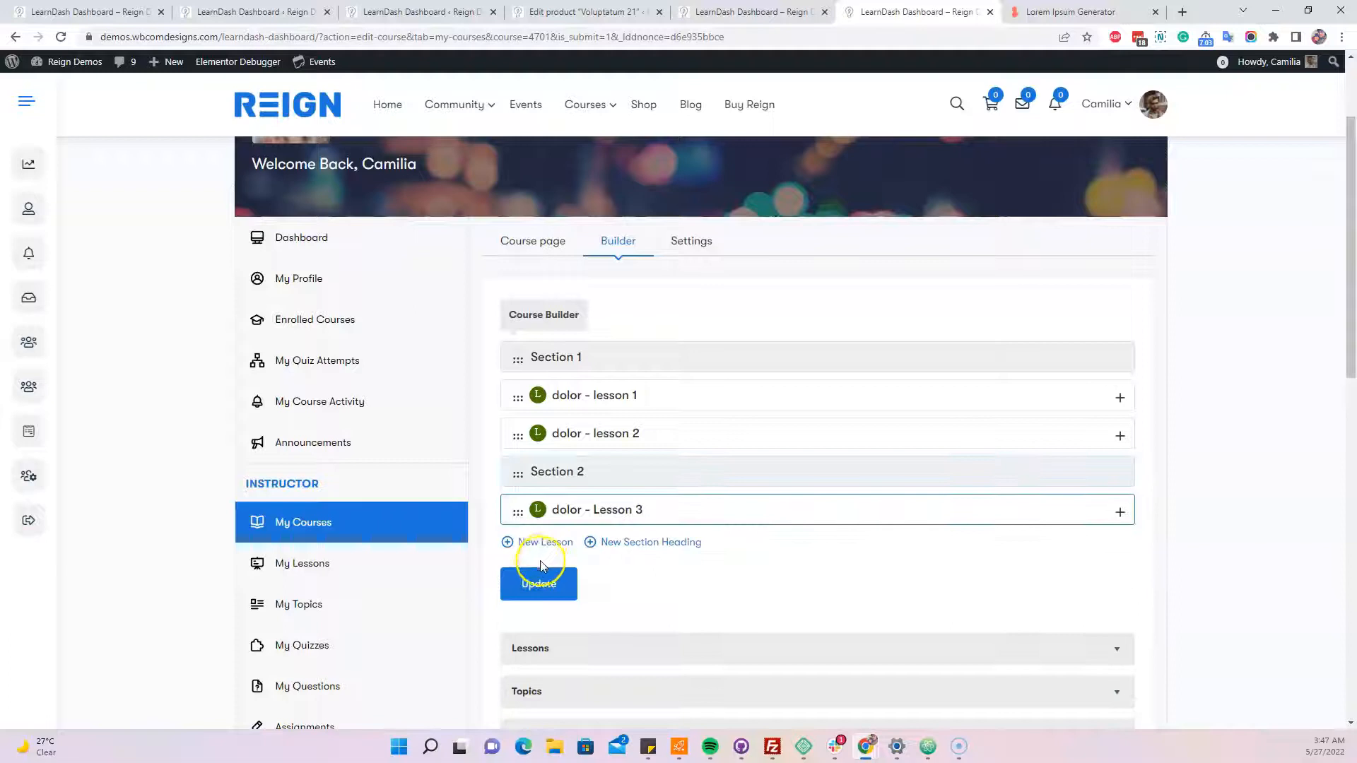
pyautogui.click(544, 542)
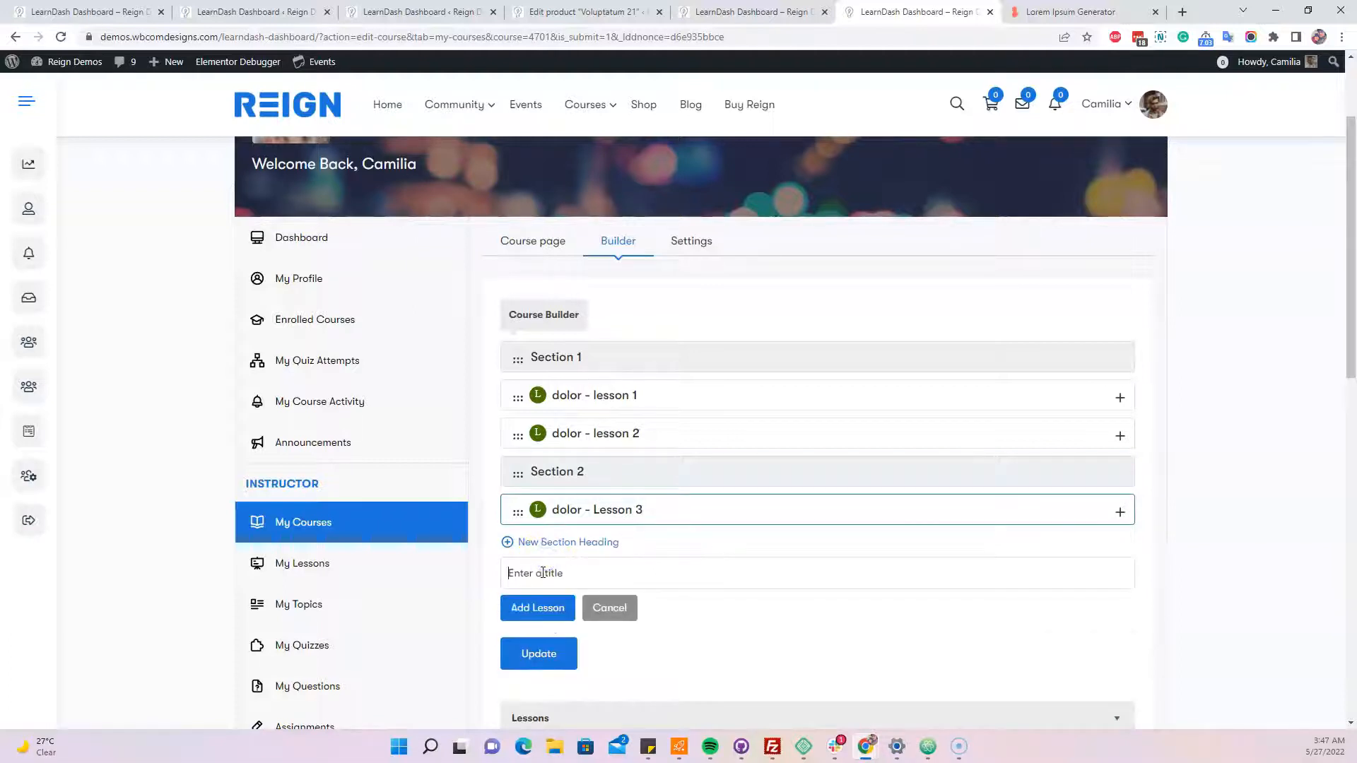
pyautogui.write('dolor - Lesson 4')
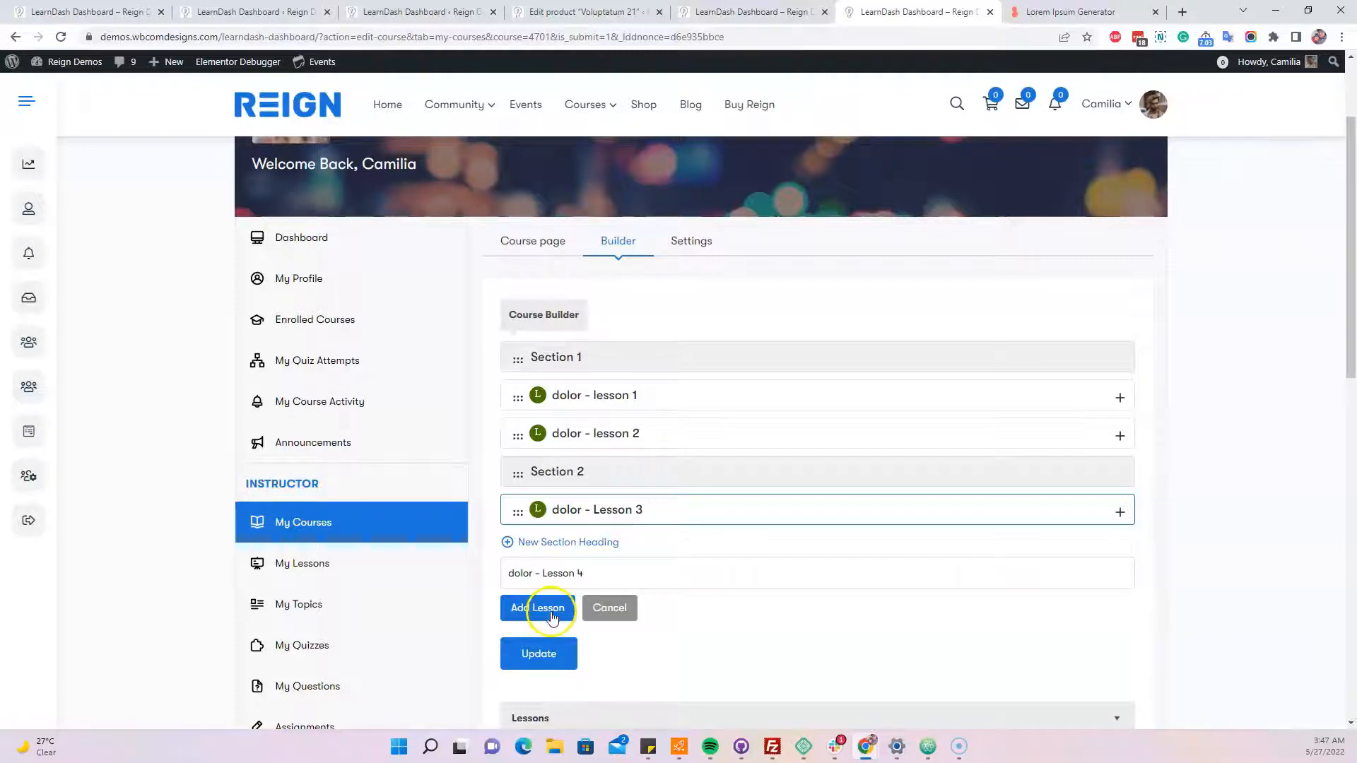
pyautogui.click(540, 608)
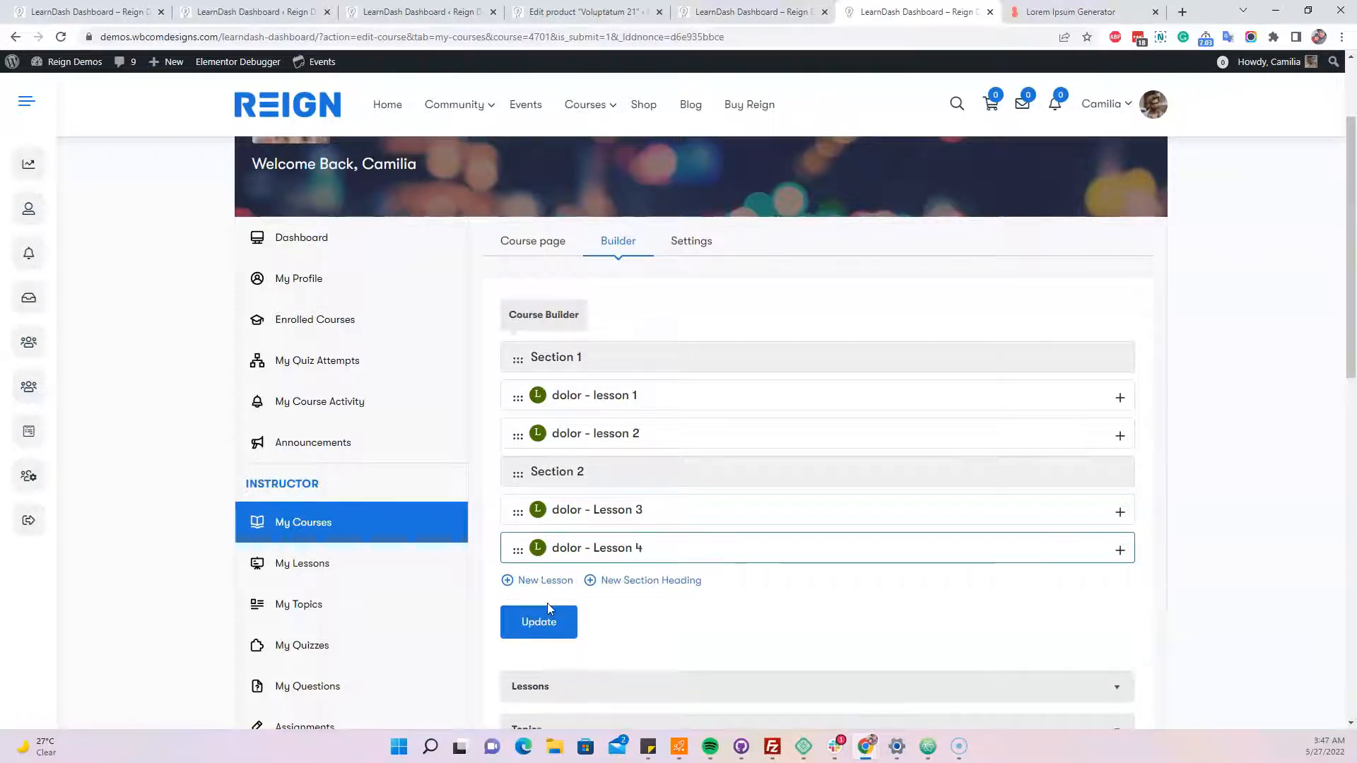
# - Give lesson 1 the topic 'Topic 1- dolor' and the quiz 'Quiz 1 -dolor'
pyautogui.scroll(-3)
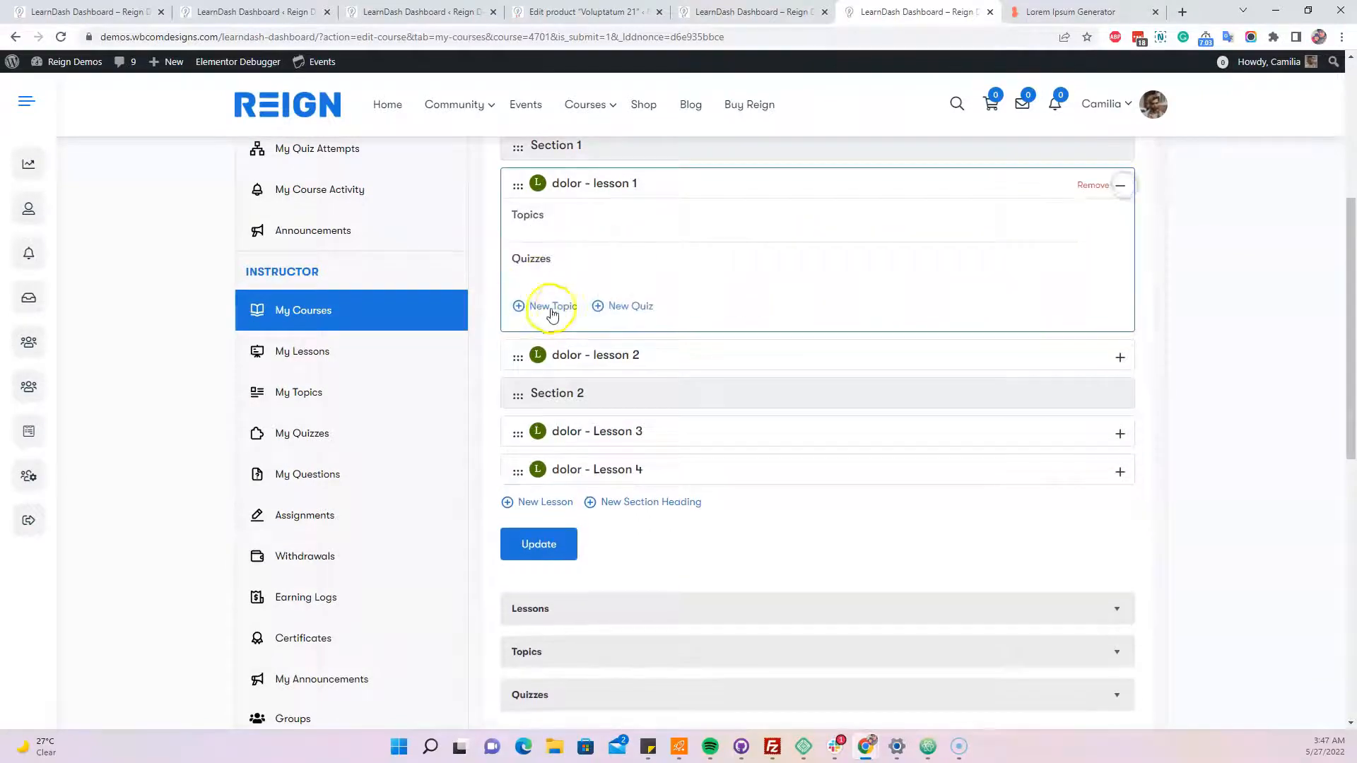
pyautogui.click(552, 306)
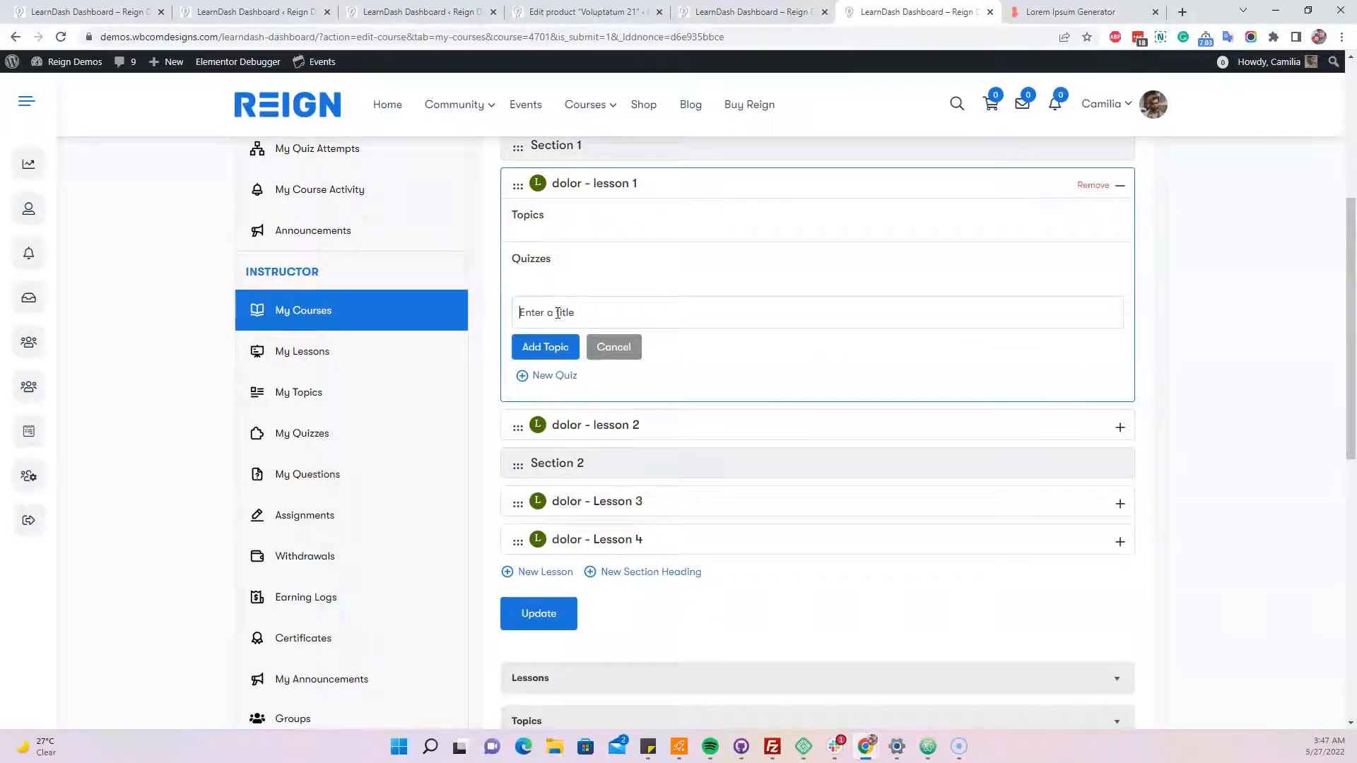
pyautogui.write('Topic 1- dolor')
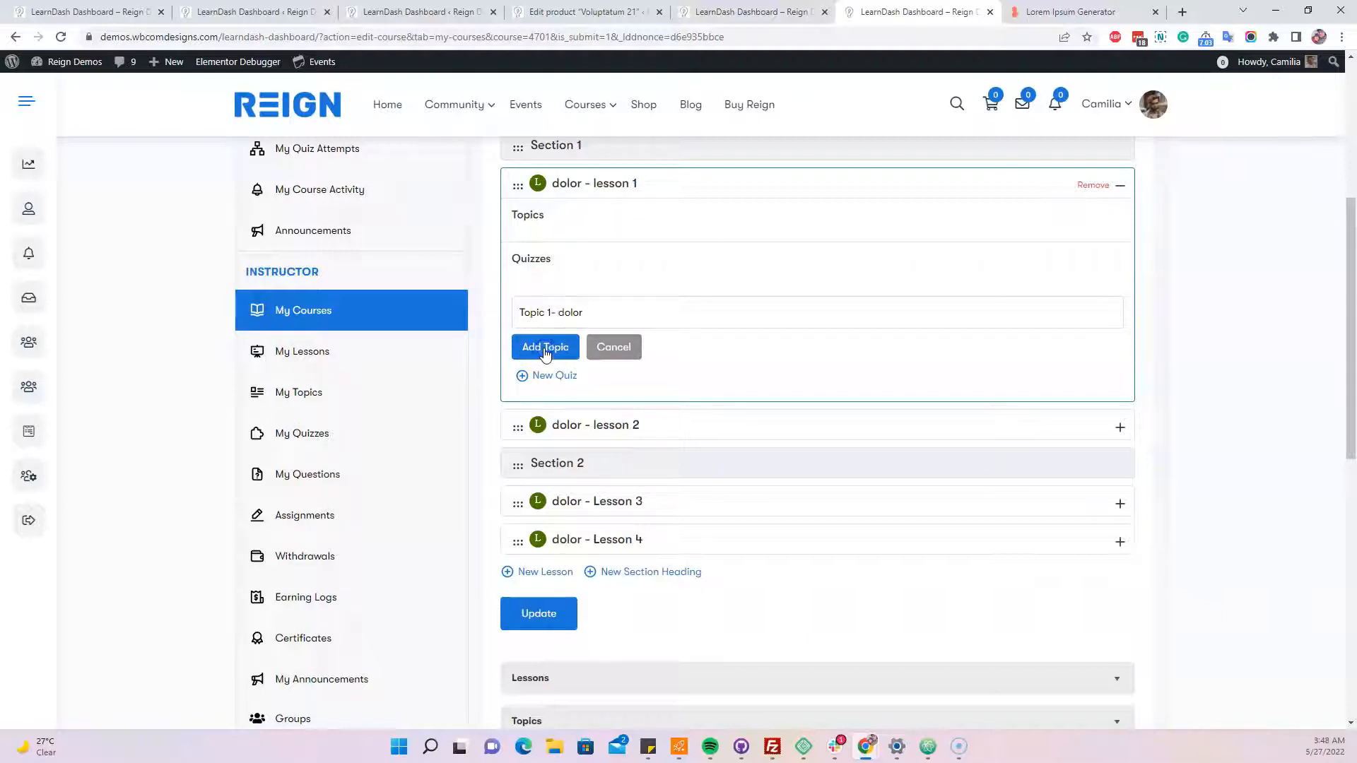
pyautogui.click(545, 347)
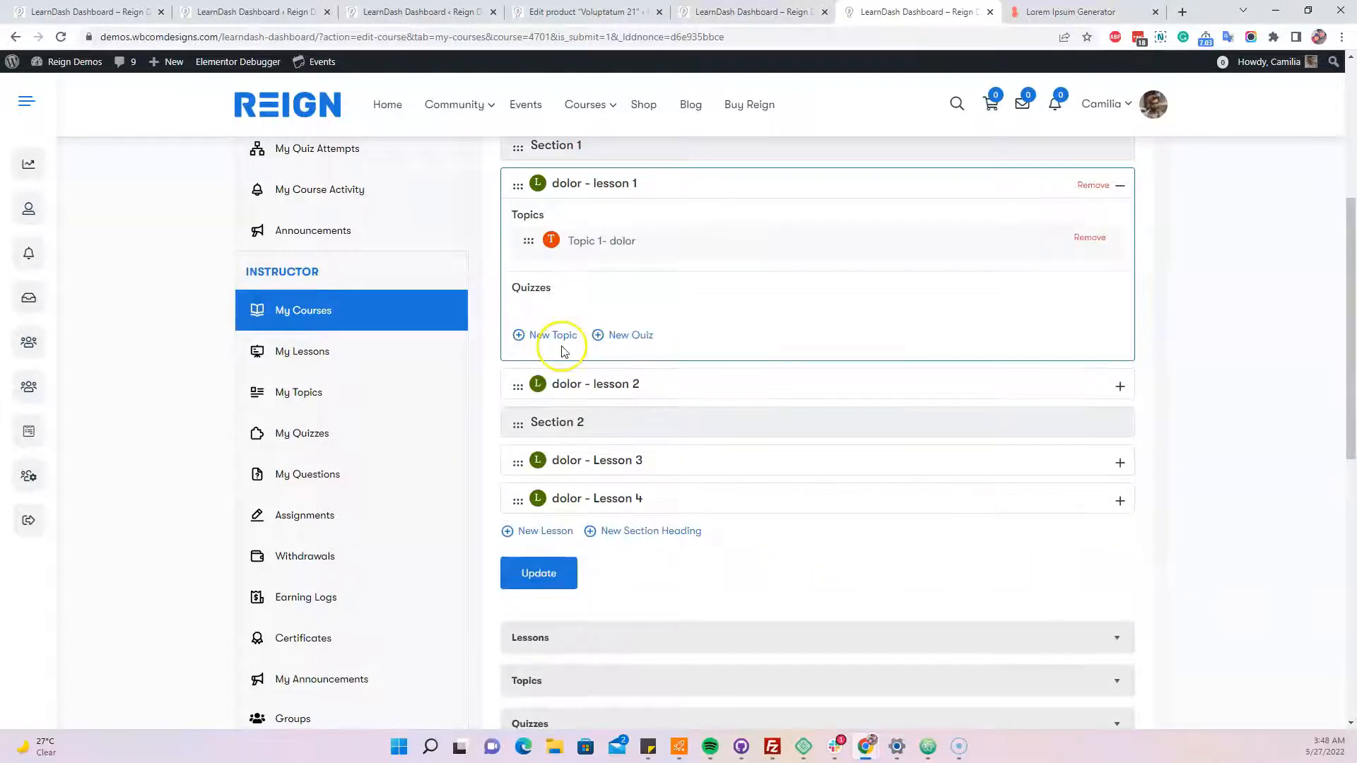
pyautogui.click(631, 335)
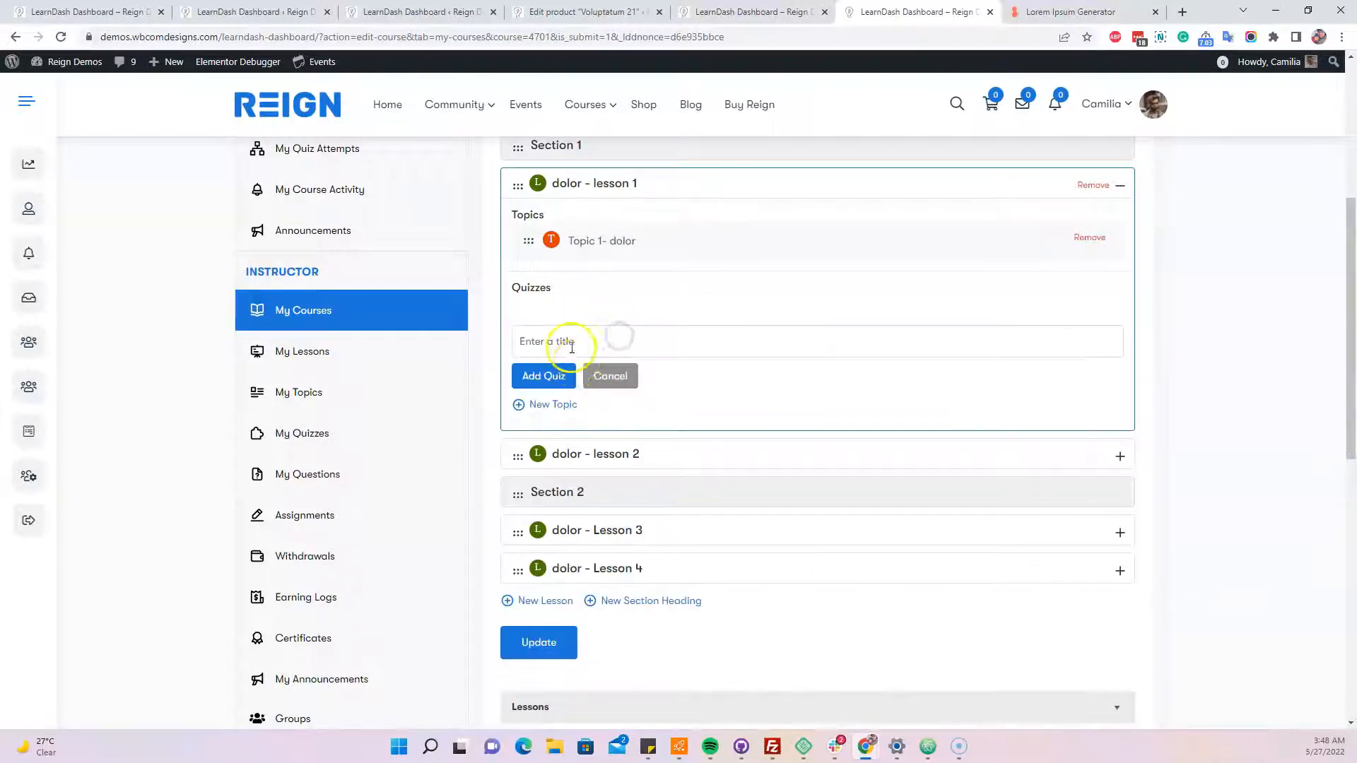
pyautogui.write('Top')
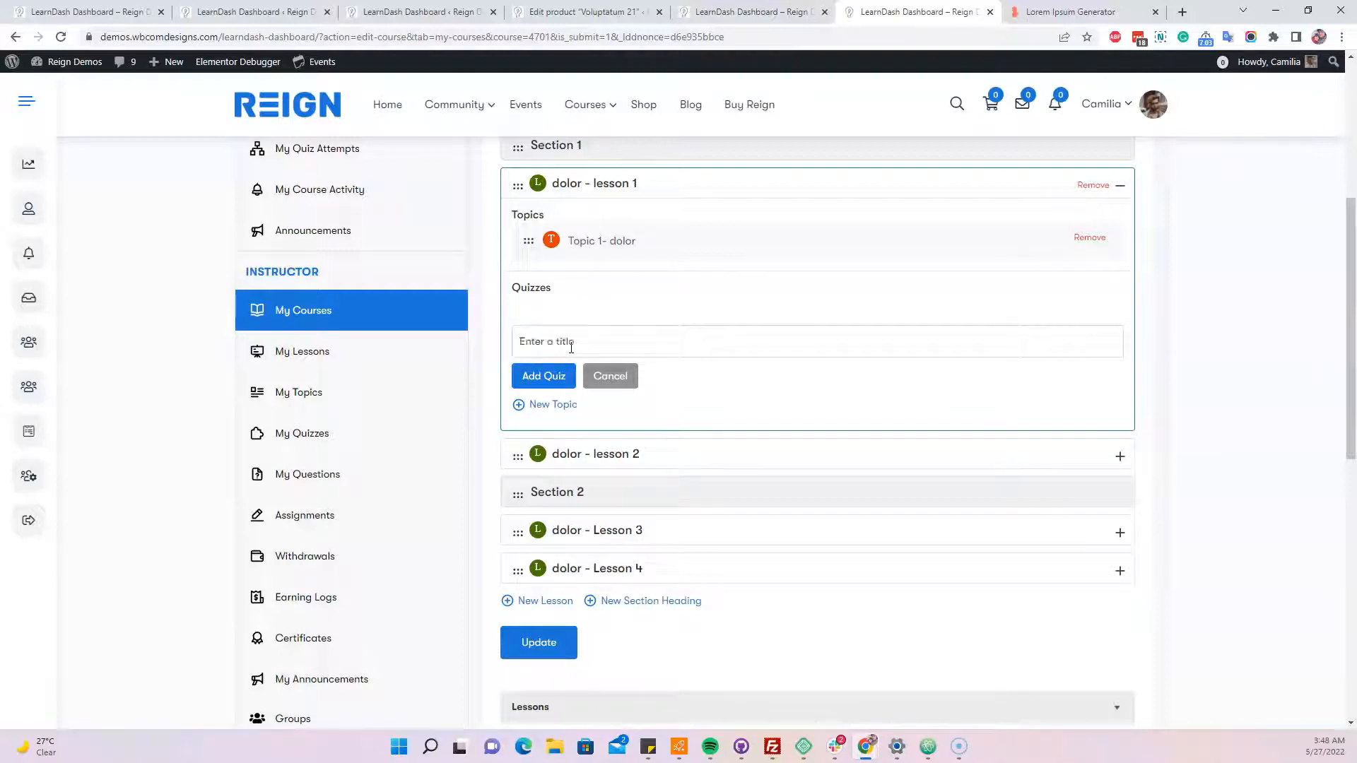
pyautogui.write('Quiz 1 -dolor')
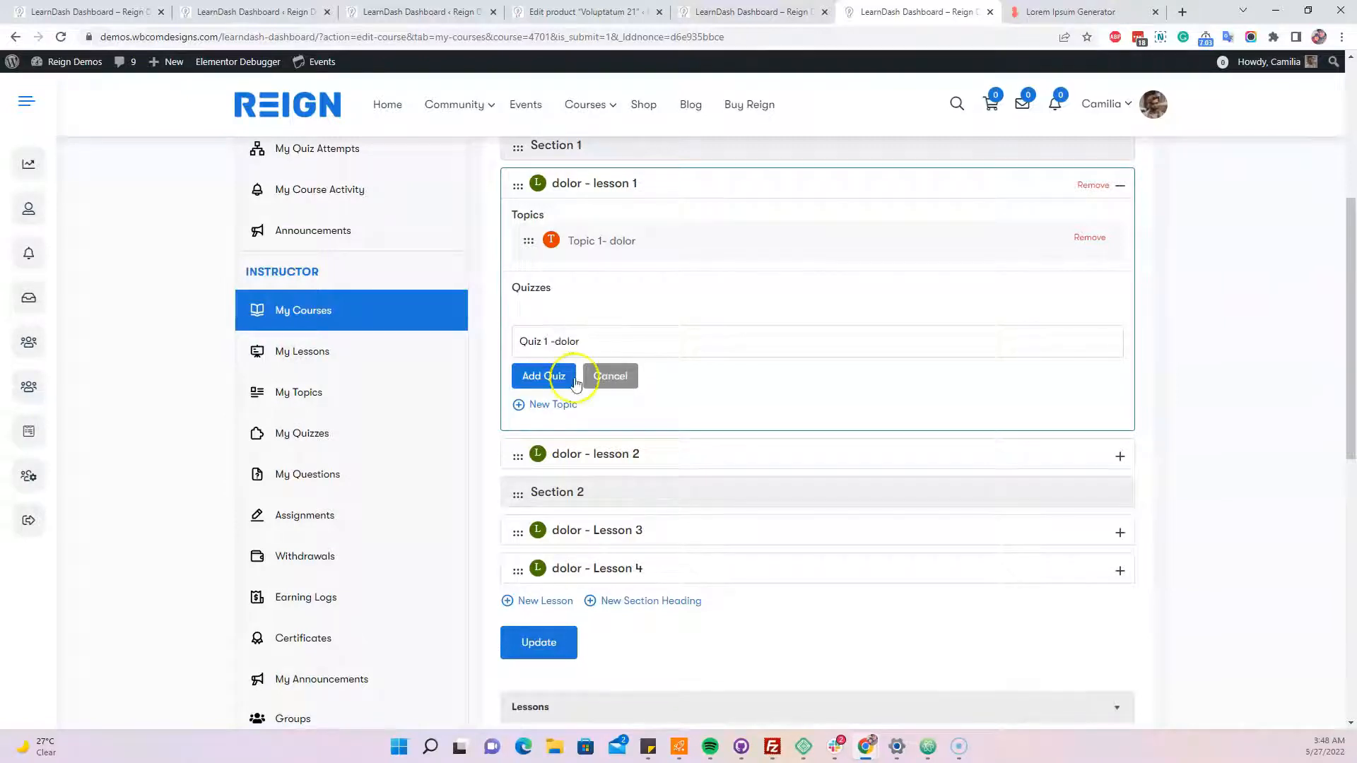
pyautogui.click(544, 376)
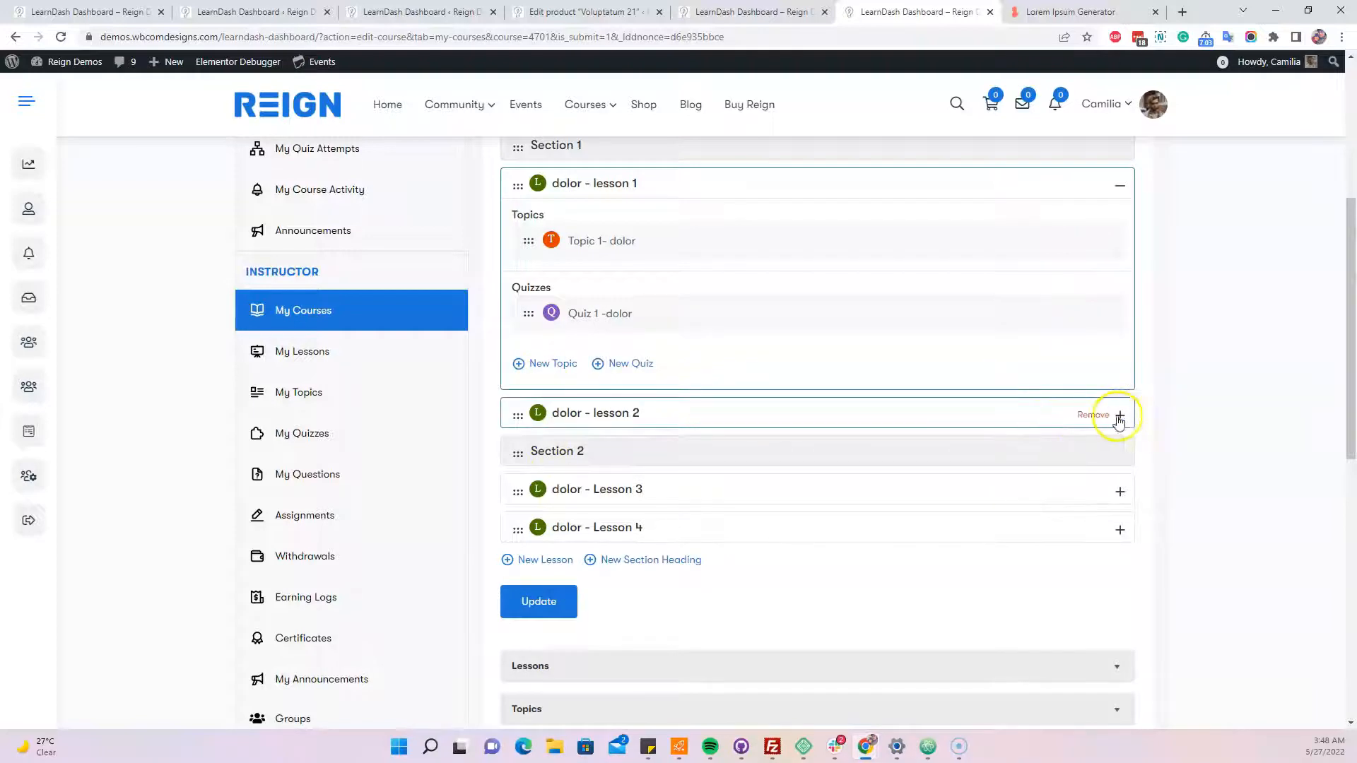
# - Add 'topic 2' and further topics to lesson 2
pyautogui.click(1120, 415)
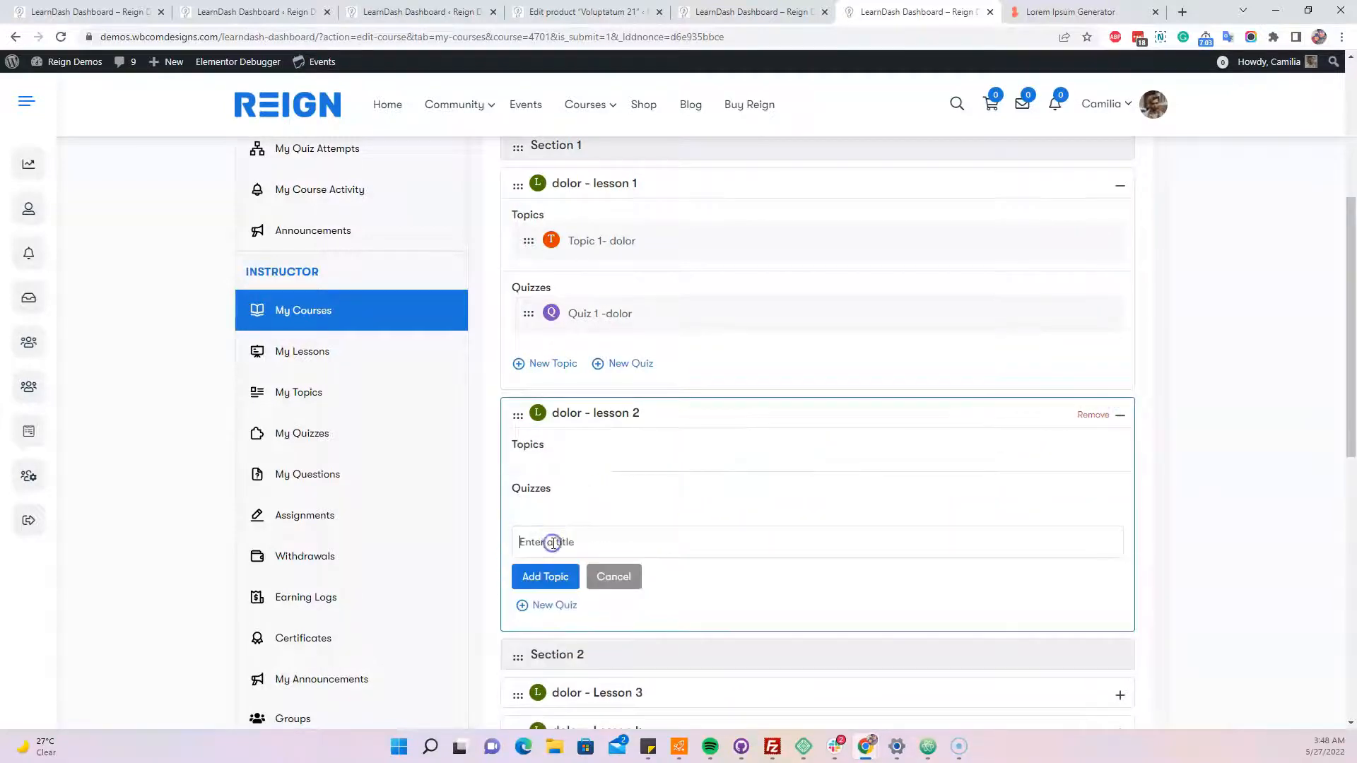
pyautogui.write('topic 2')
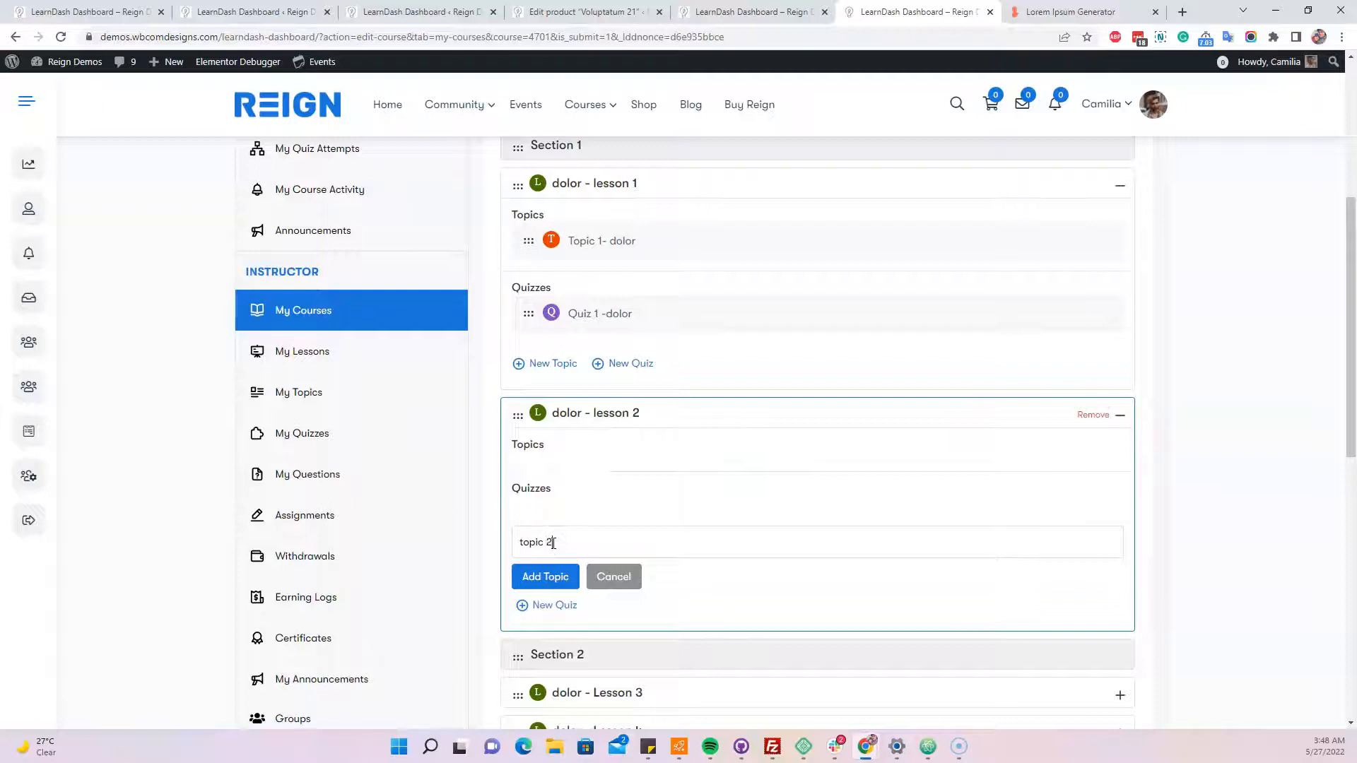
pyautogui.click(545, 577)
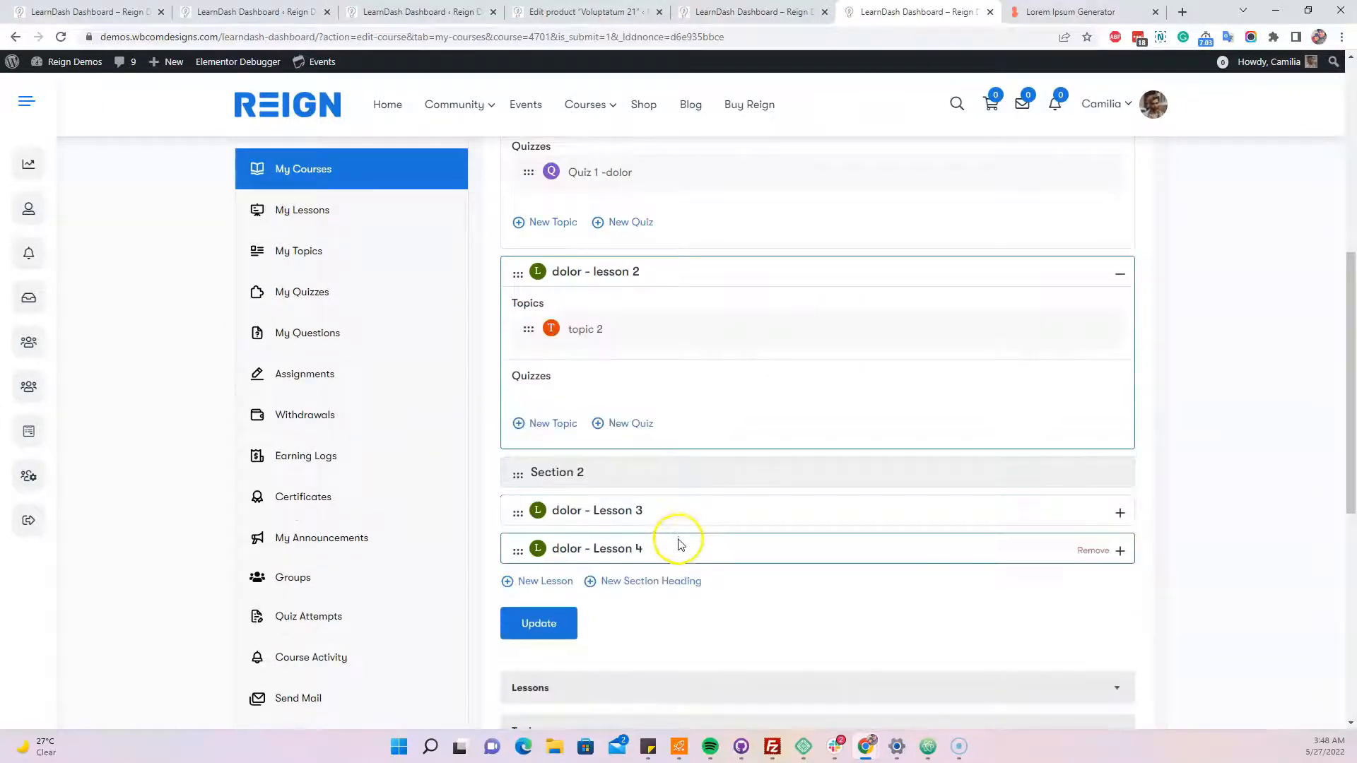
pyautogui.scroll(-3)
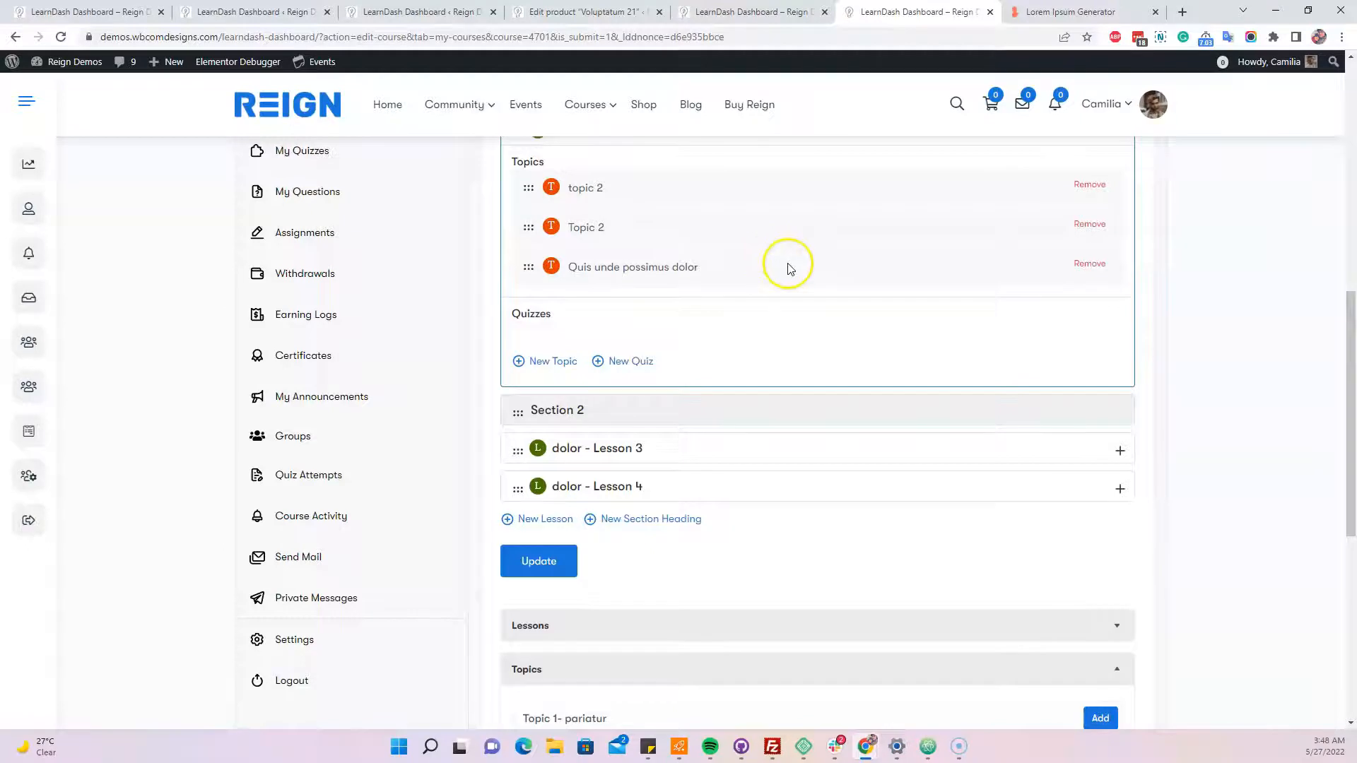
pyautogui.scroll(-3)
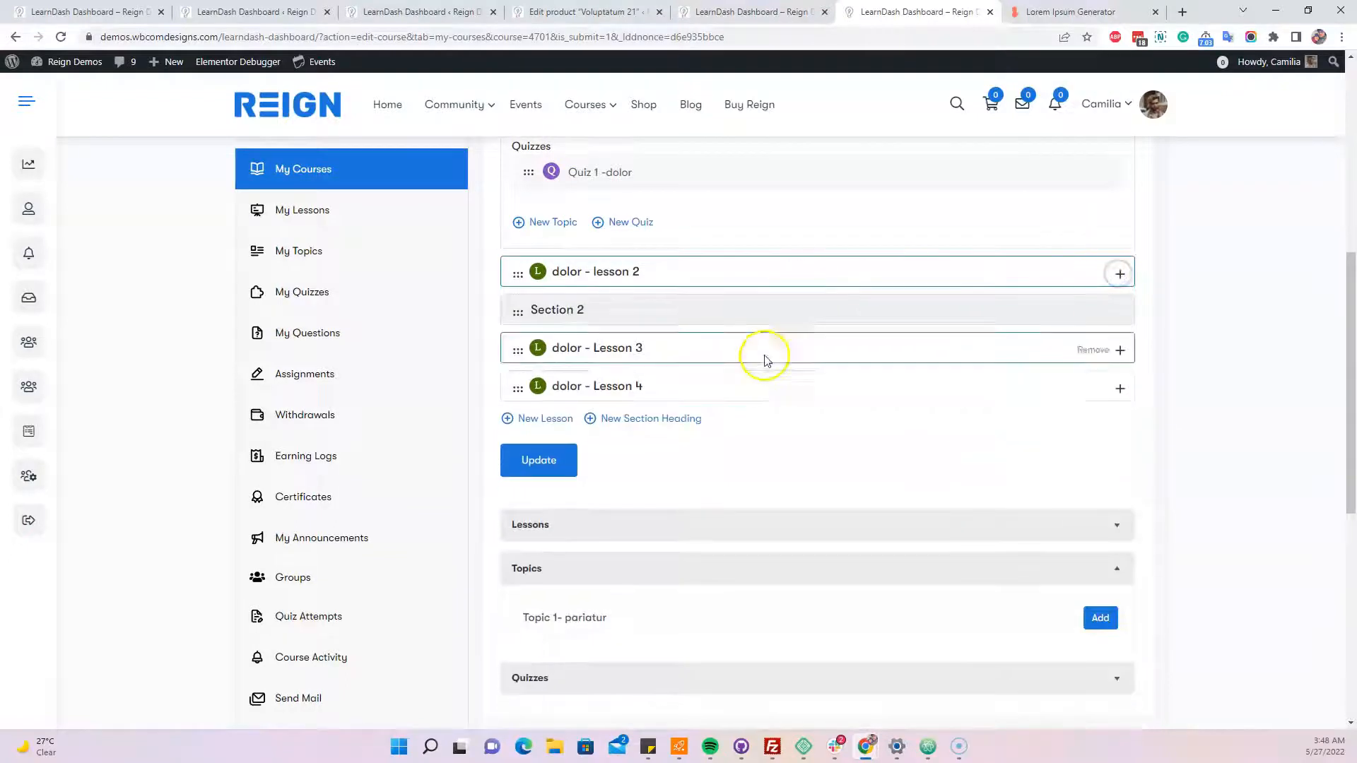
# - Update the course to publish its outline, then bring up its Settings
pyautogui.click(538, 460)
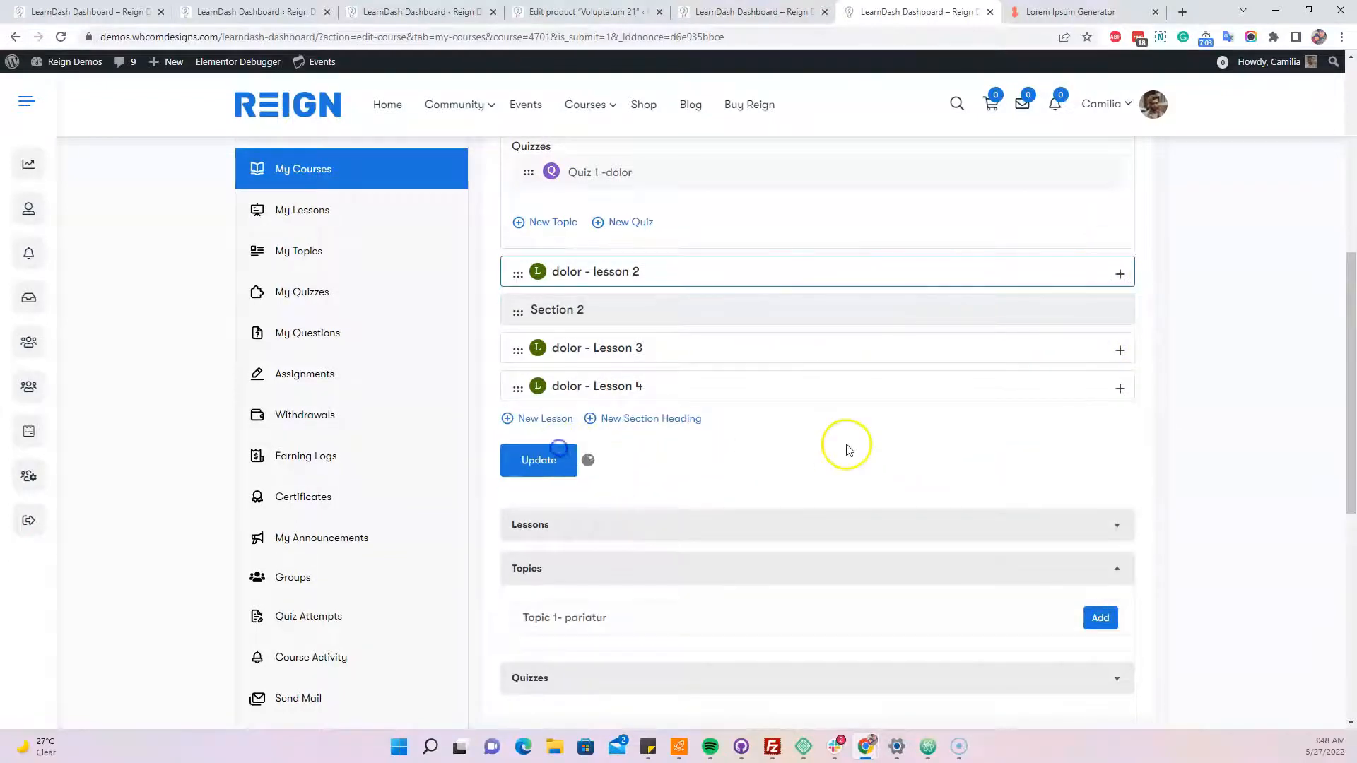
pyautogui.click(538, 460)
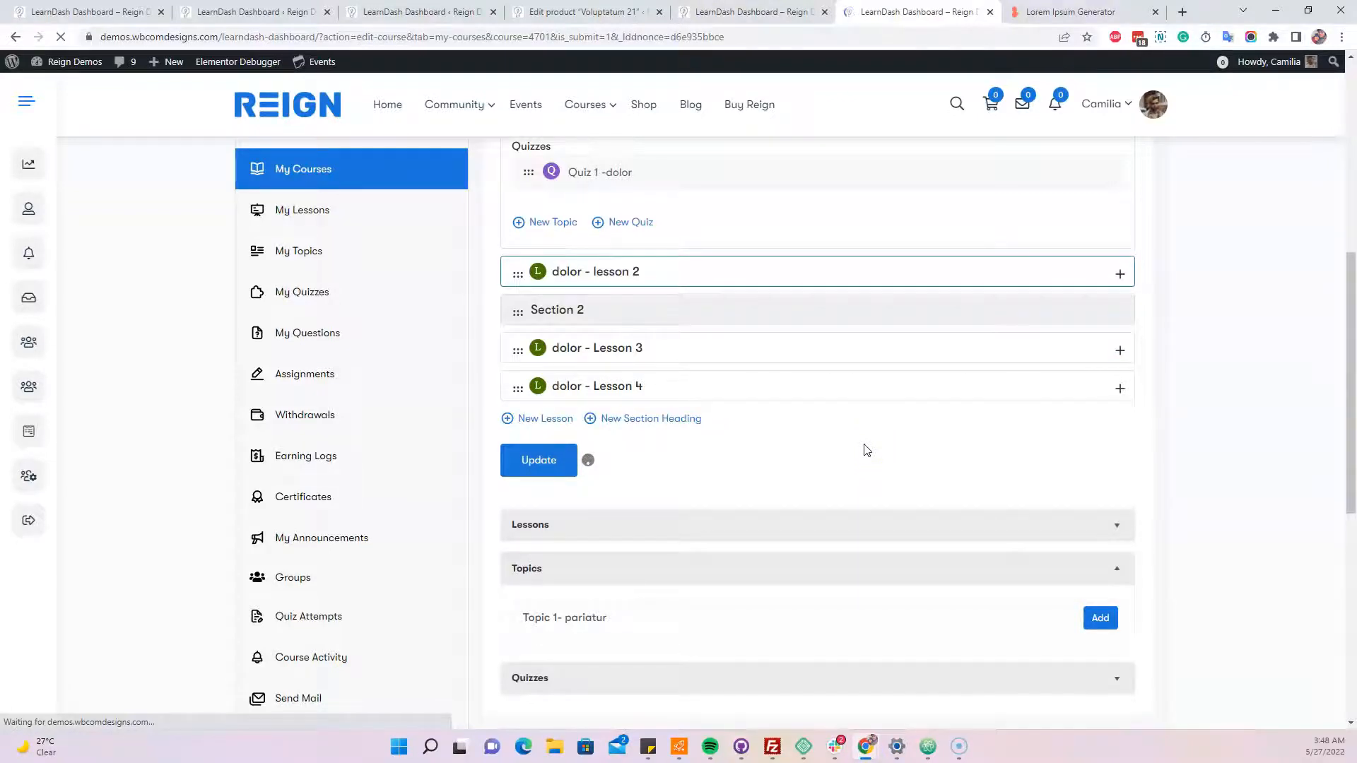
pyautogui.click(538, 461)
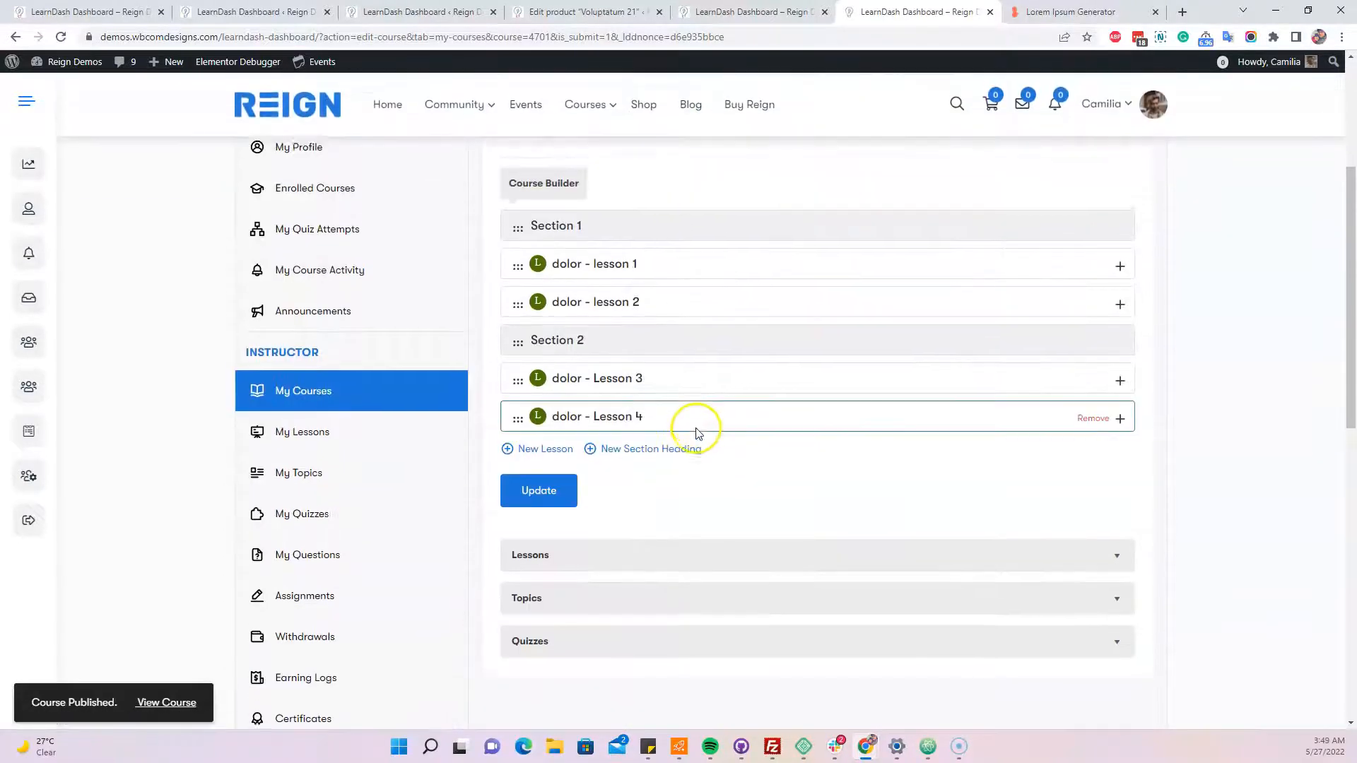
pyautogui.click(691, 311)
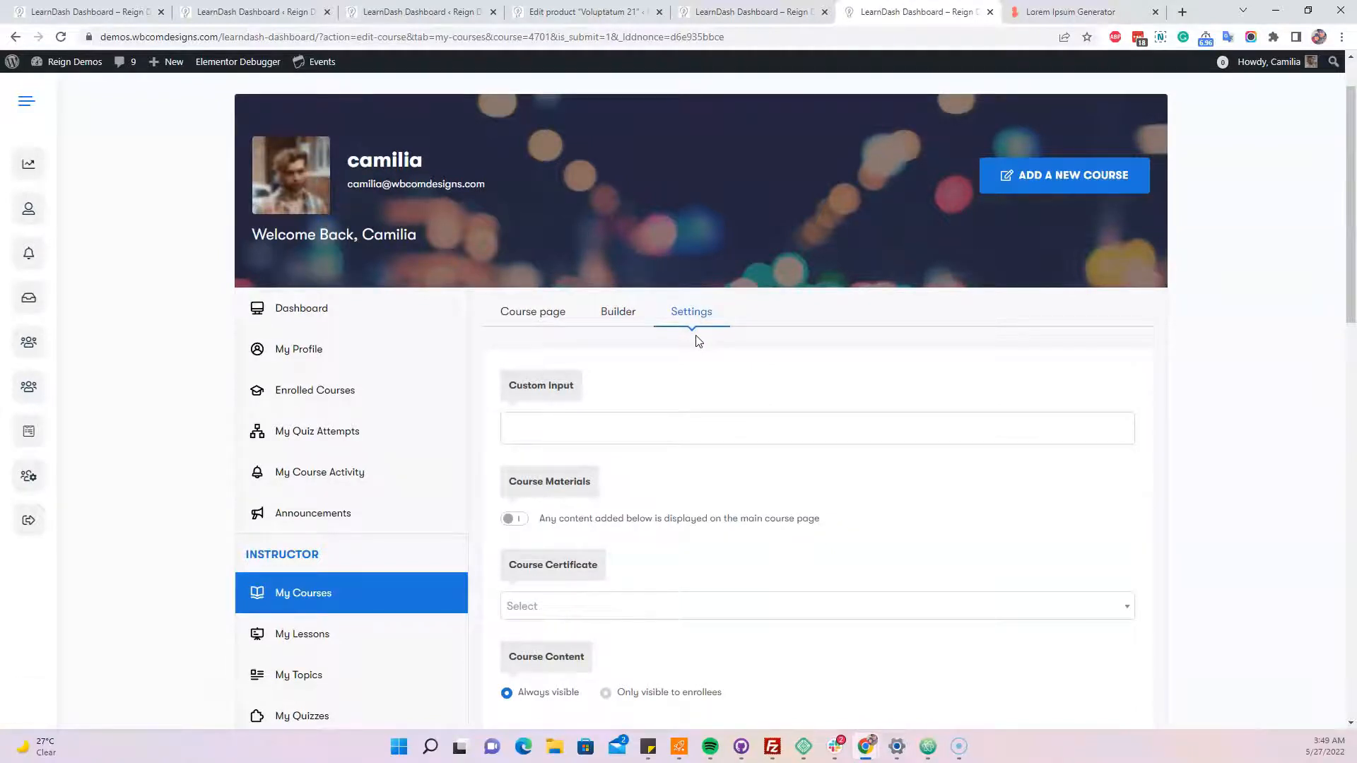
# - Enable Course Materials, set the course price to 99 and update the course
pyautogui.scroll(-3)
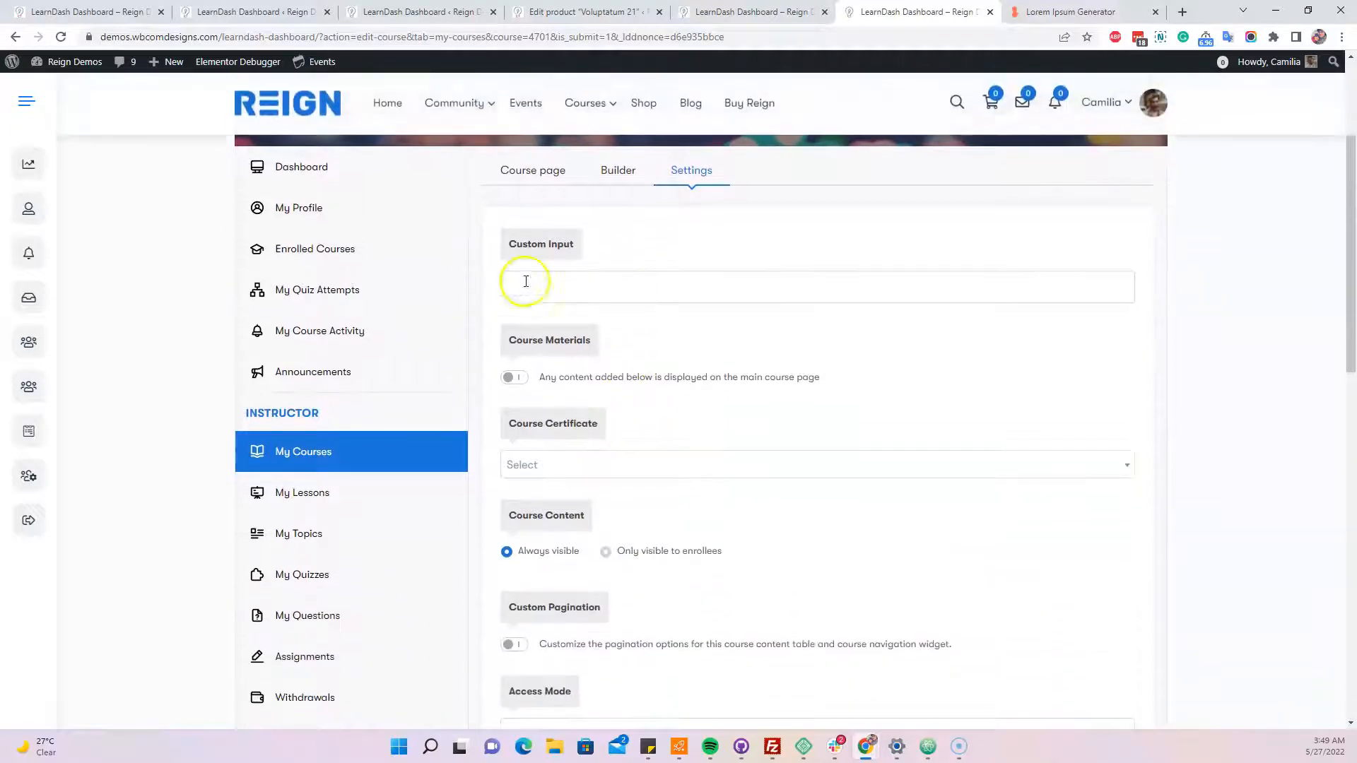
pyautogui.moveTo(500, 383)
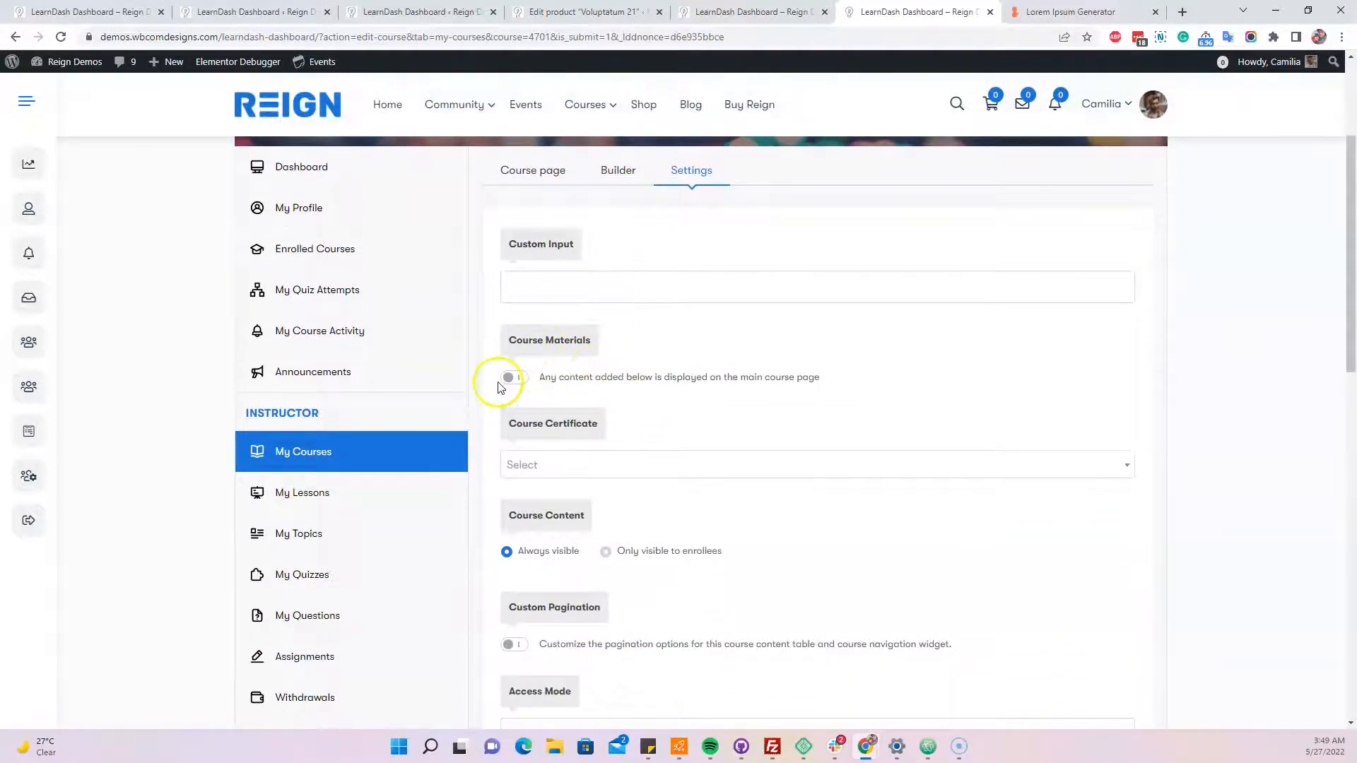
pyautogui.click(510, 378)
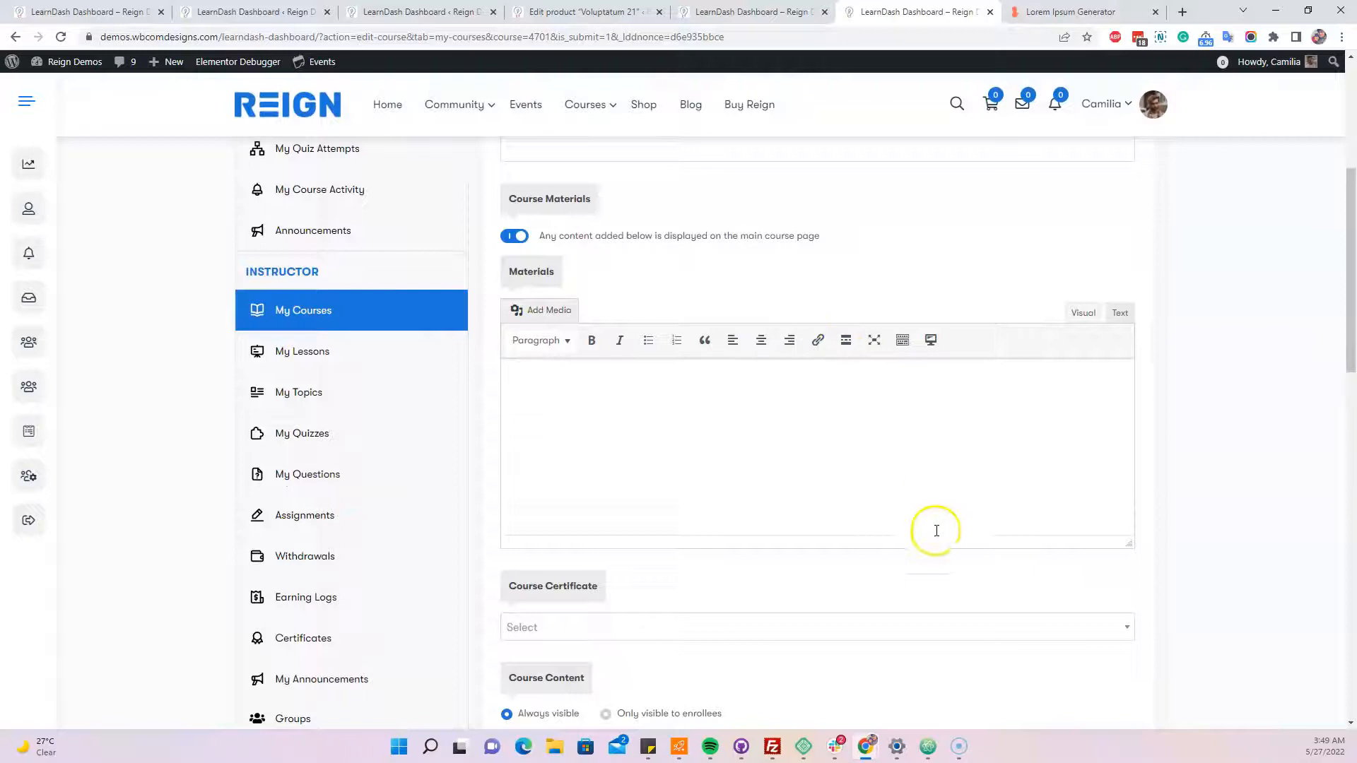
pyautogui.moveTo(996, 365)
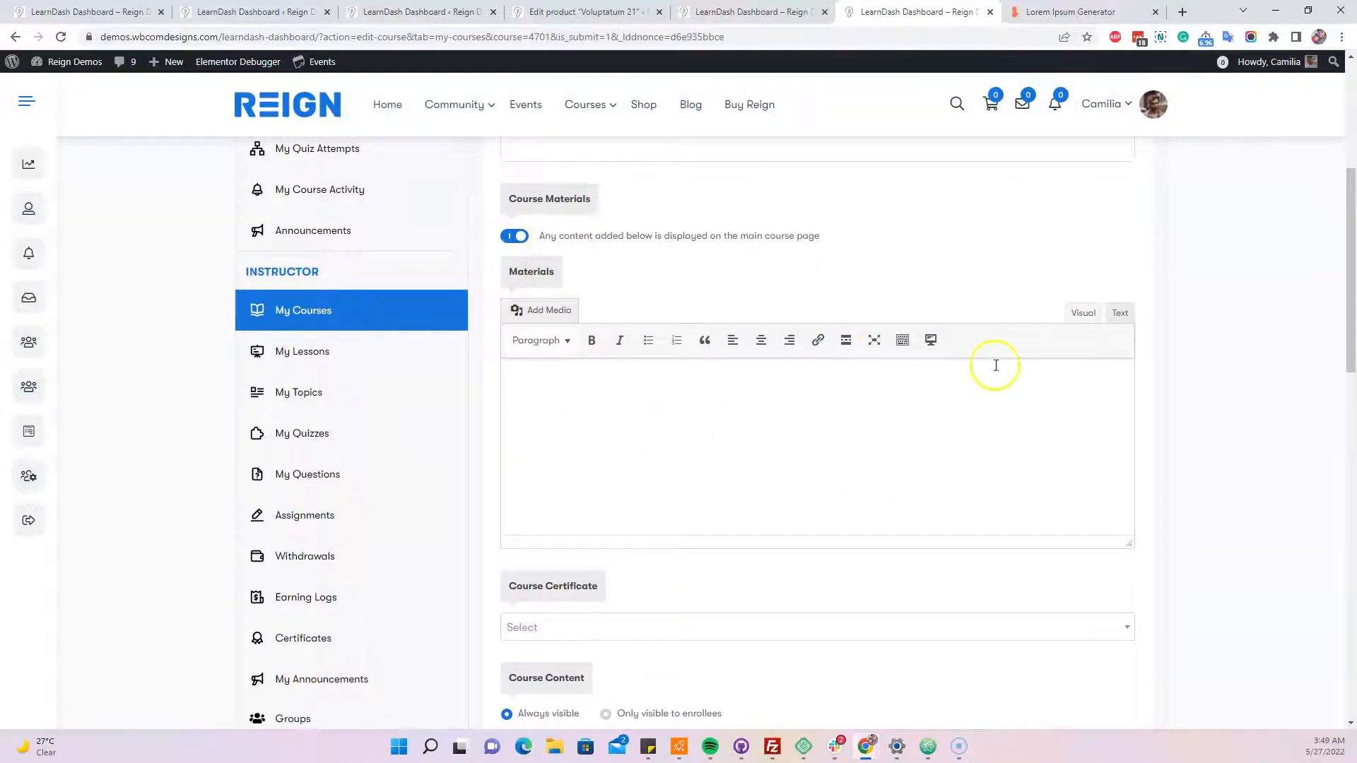
pyautogui.scroll(-3)
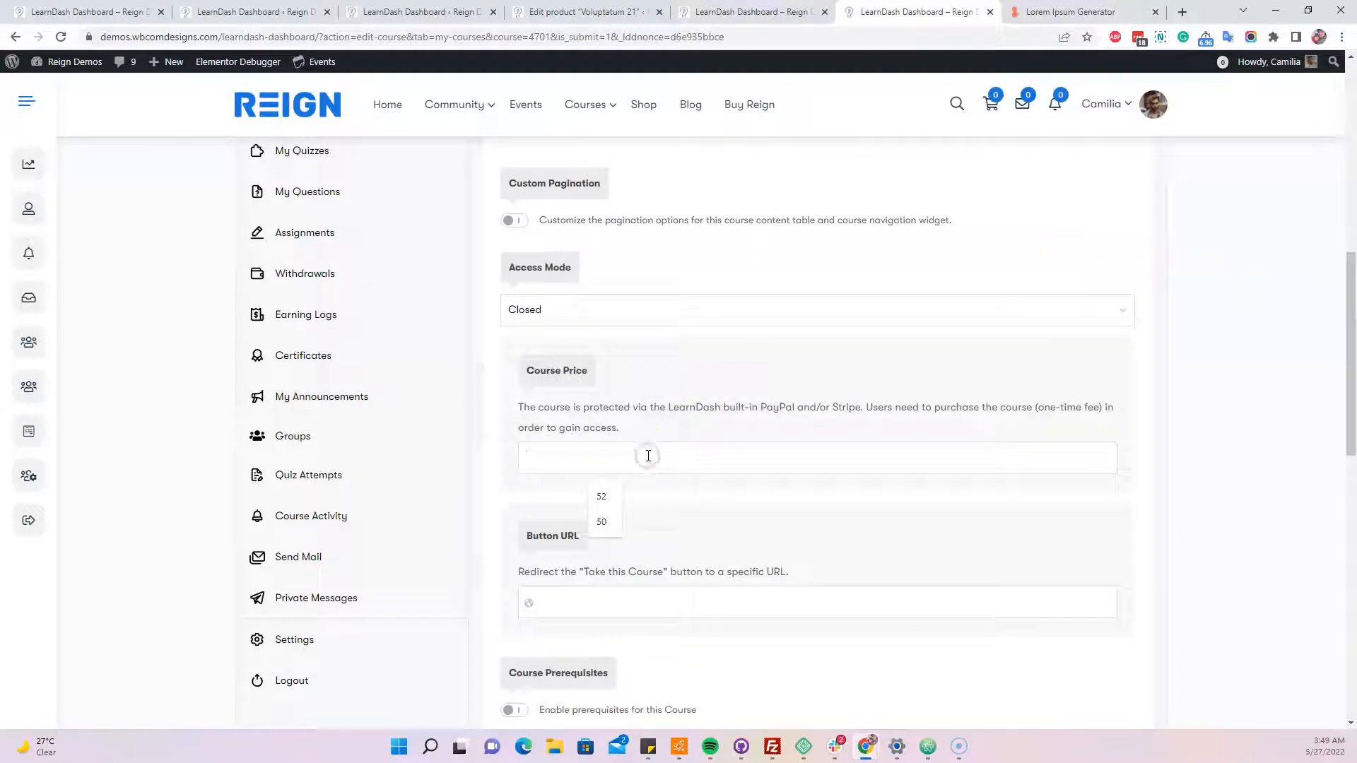
pyautogui.click(648, 456)
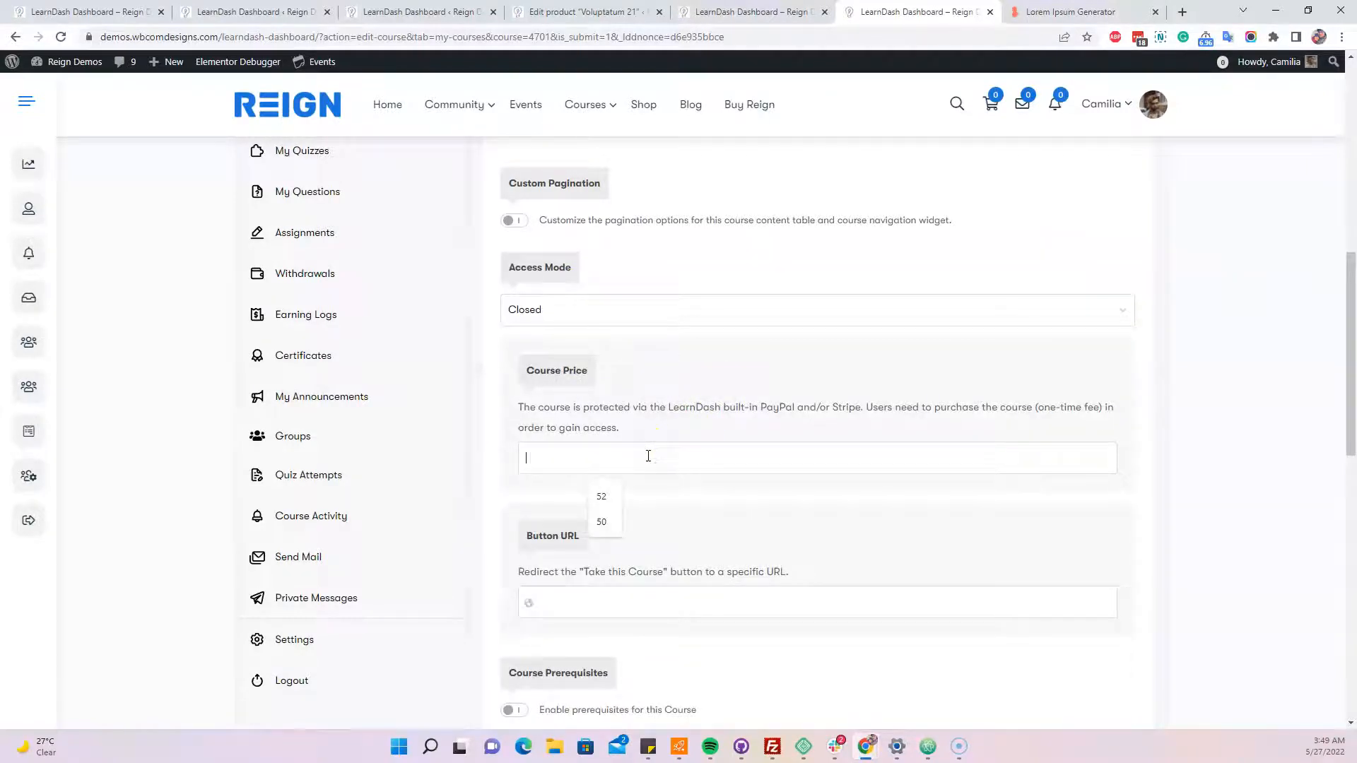
pyautogui.write('99')
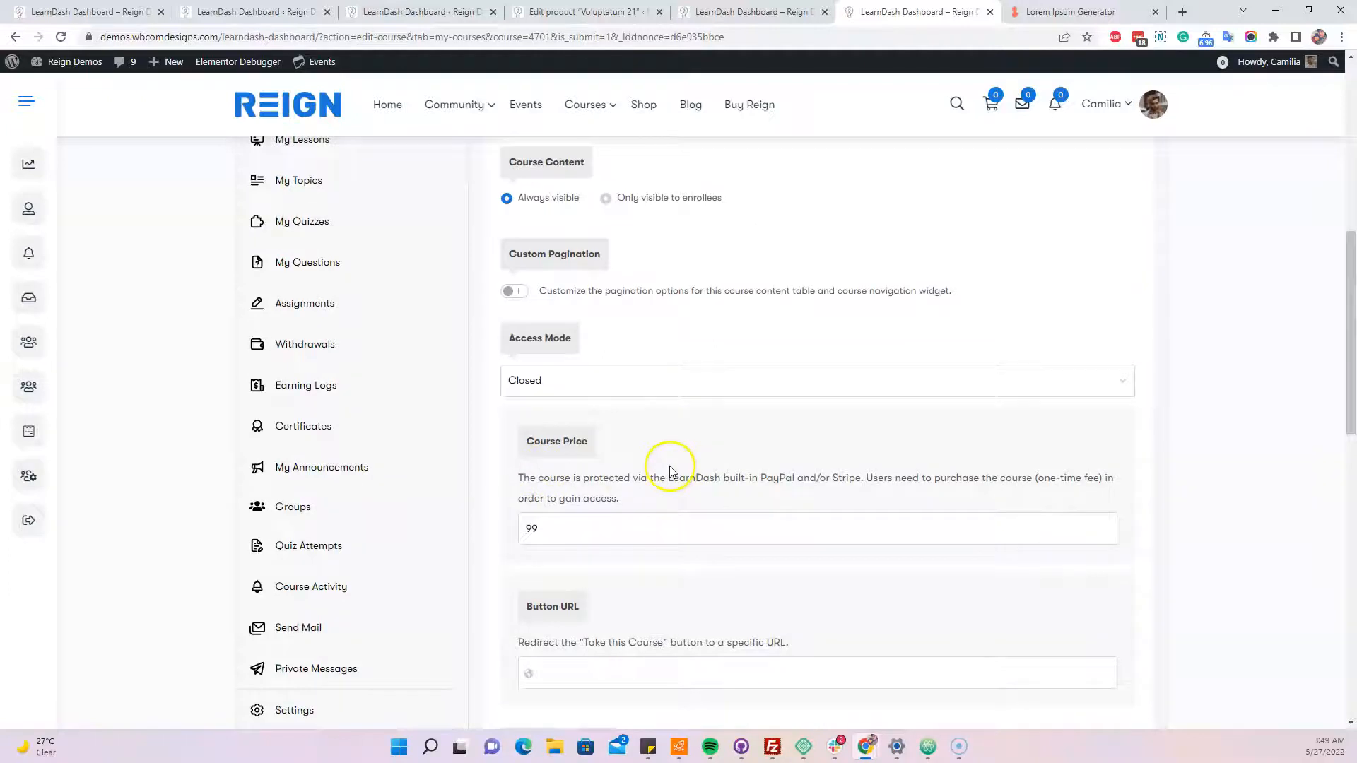
pyautogui.scroll(-3)
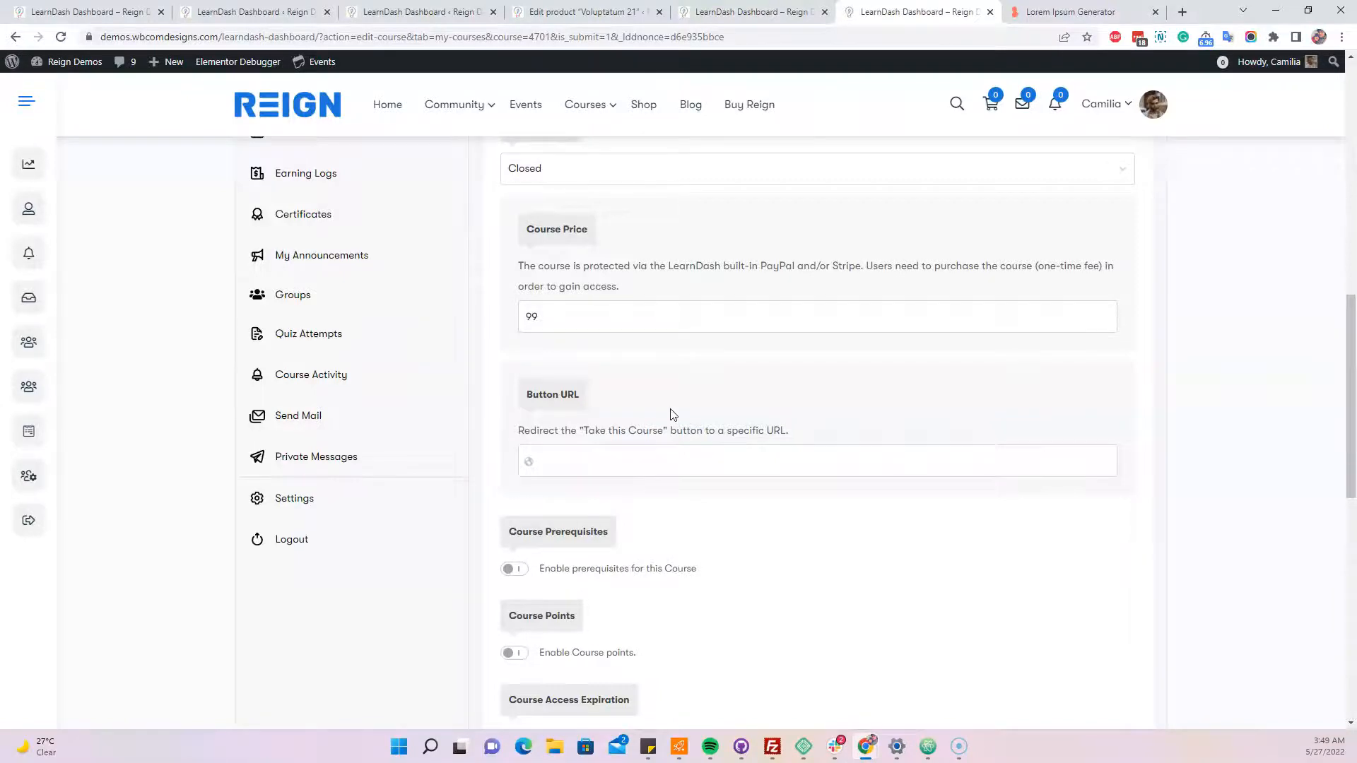
pyautogui.scroll(-3)
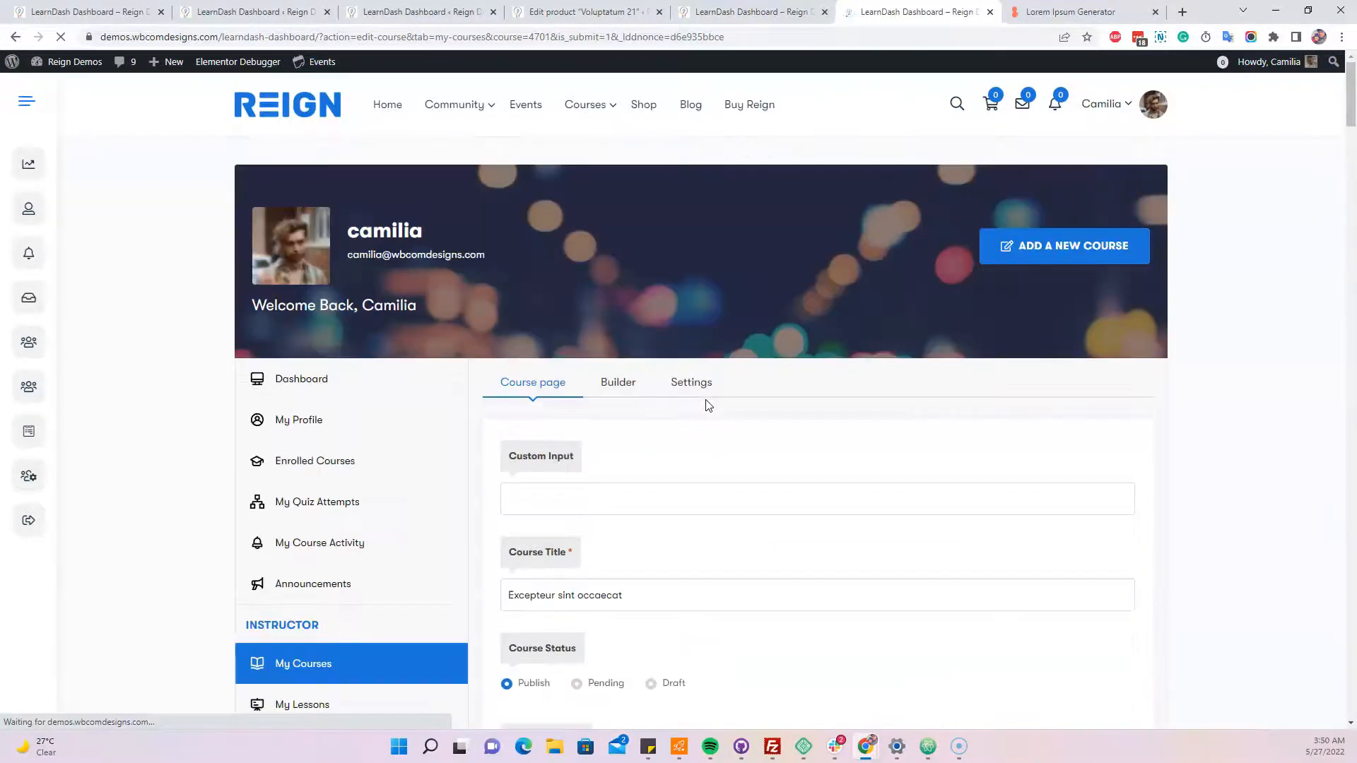
# - Follow the auto-filled Button URL to the Excepteur sint occaecat product page at $99.00
pyautogui.click(691, 383)
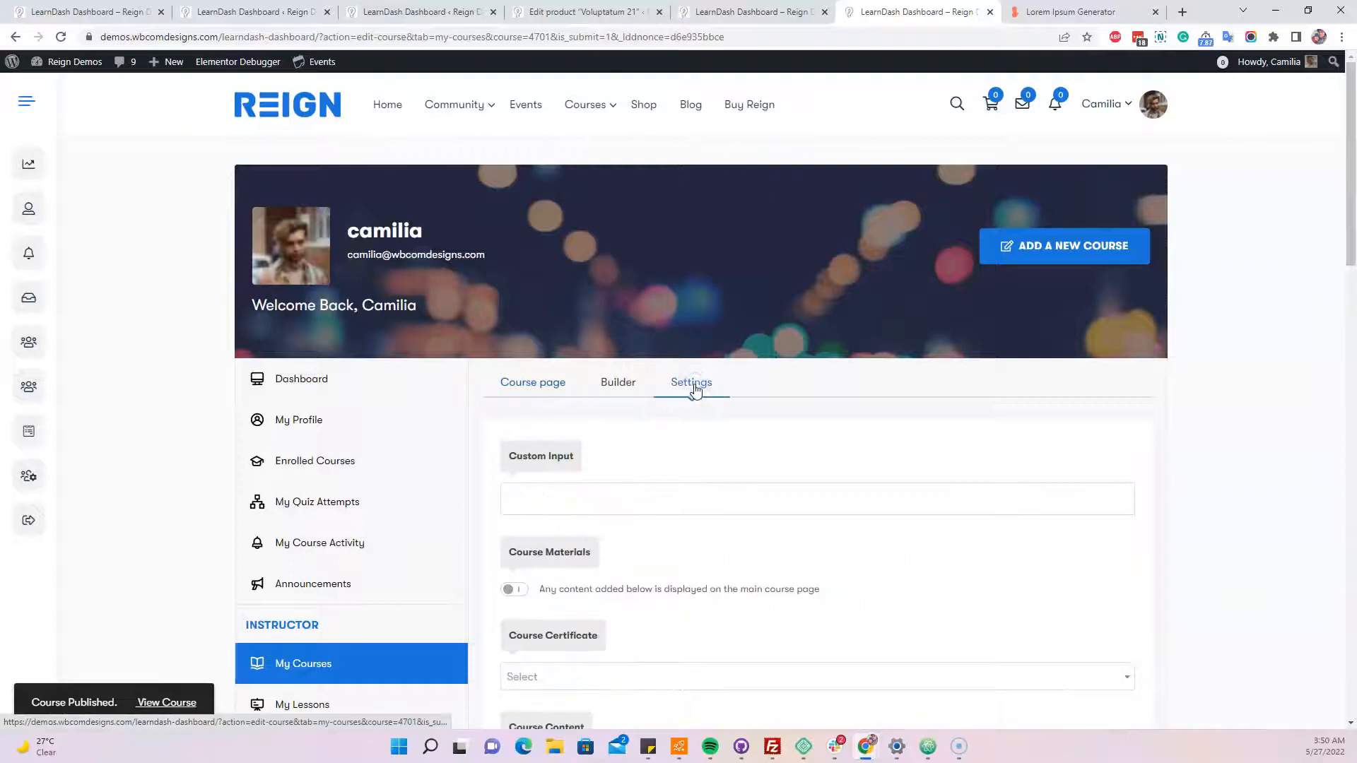
pyautogui.scroll(-3)
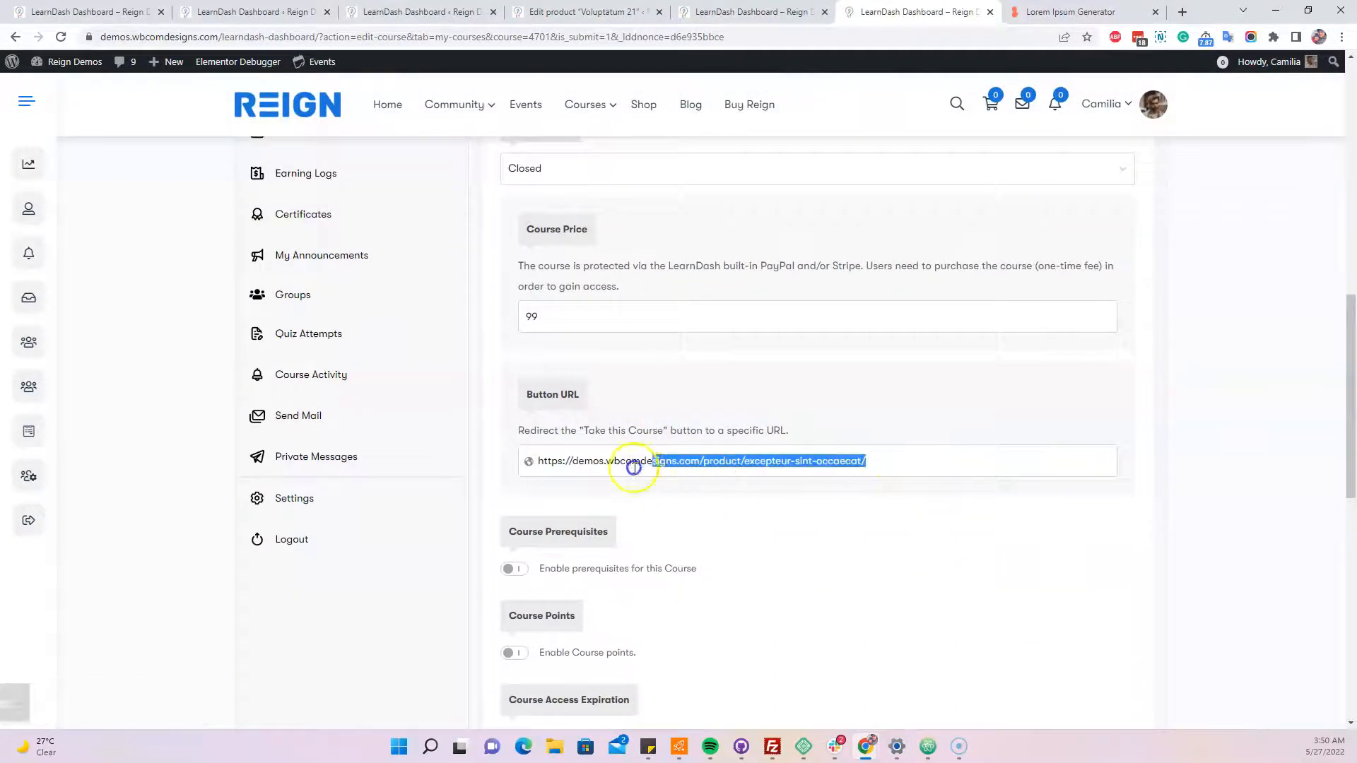
pyautogui.rightClick(633, 461)
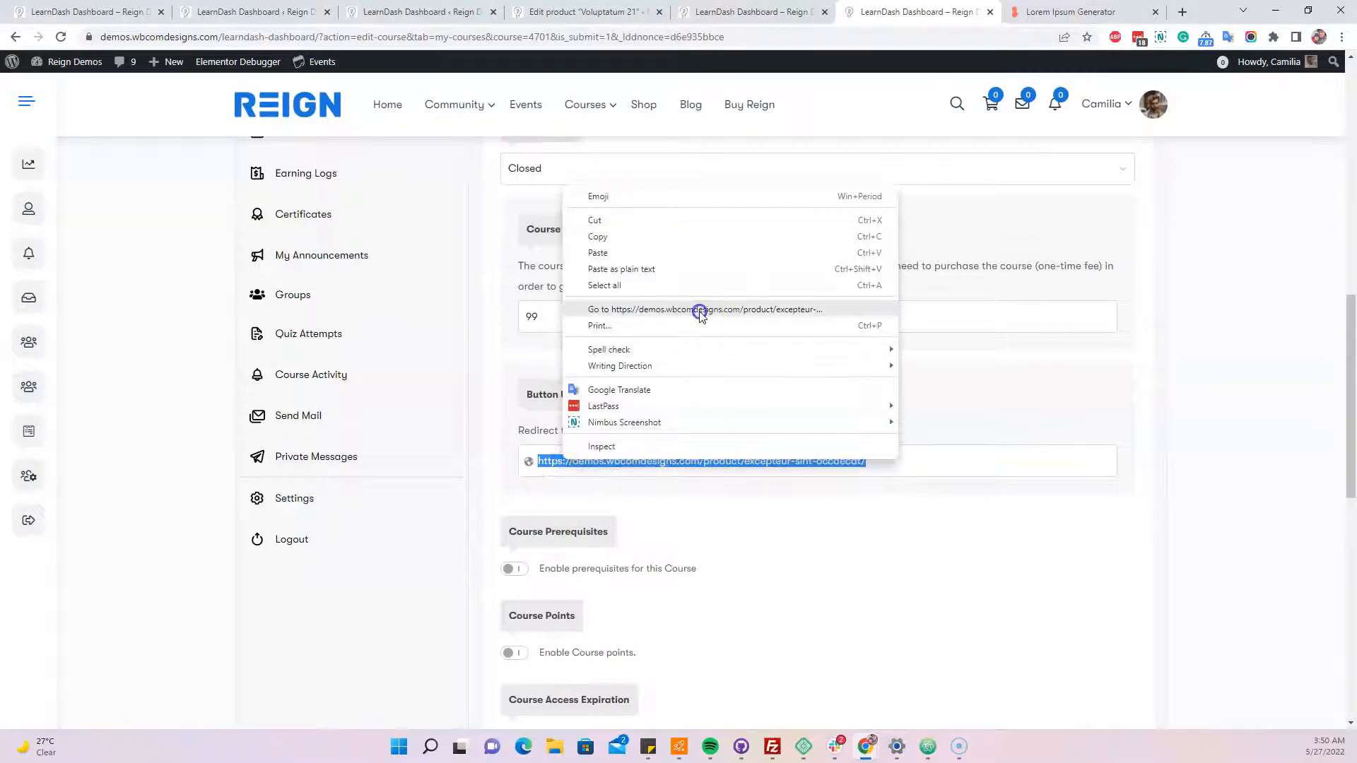
pyautogui.click(710, 309)
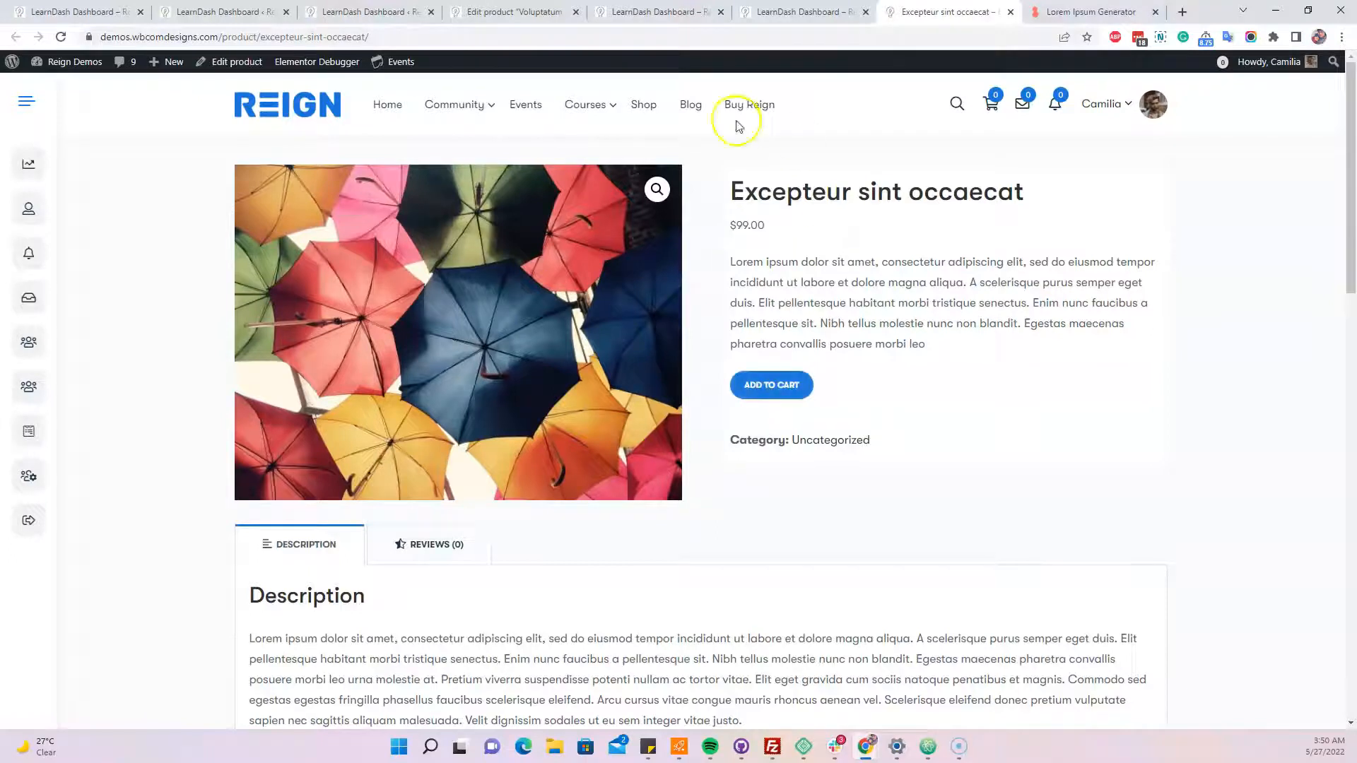
pyautogui.moveTo(839, 190)
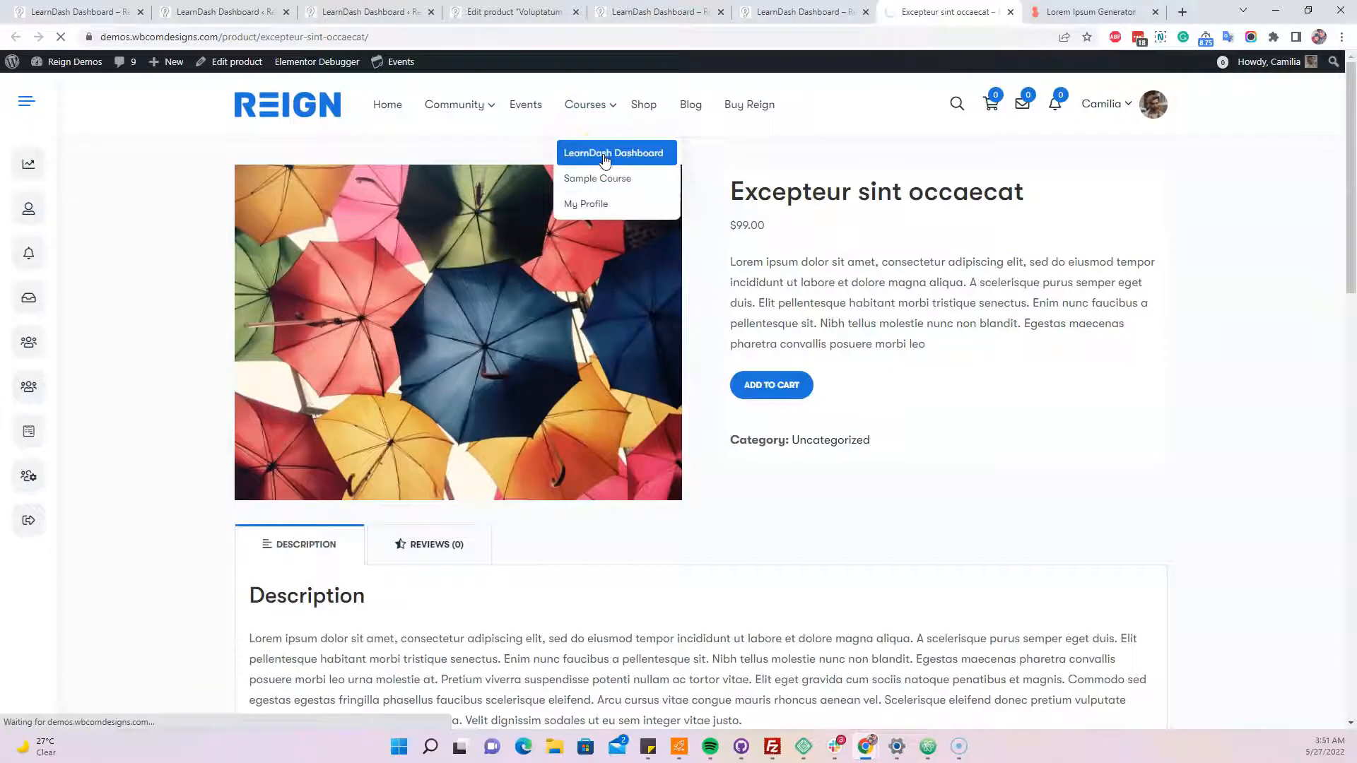
# - Show My Lessons filtered to the Excepteur sint occaecat course
pyautogui.click(616, 153)
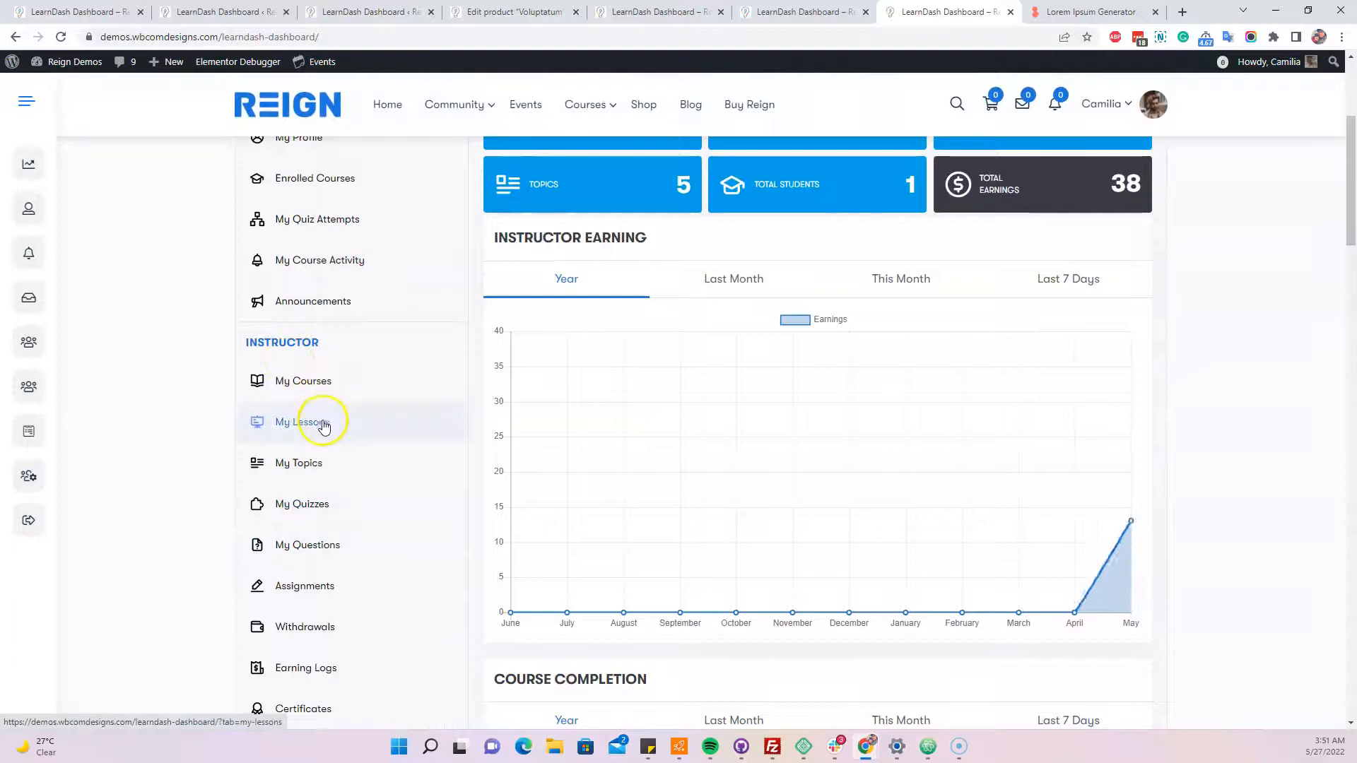
pyautogui.moveTo(341, 376)
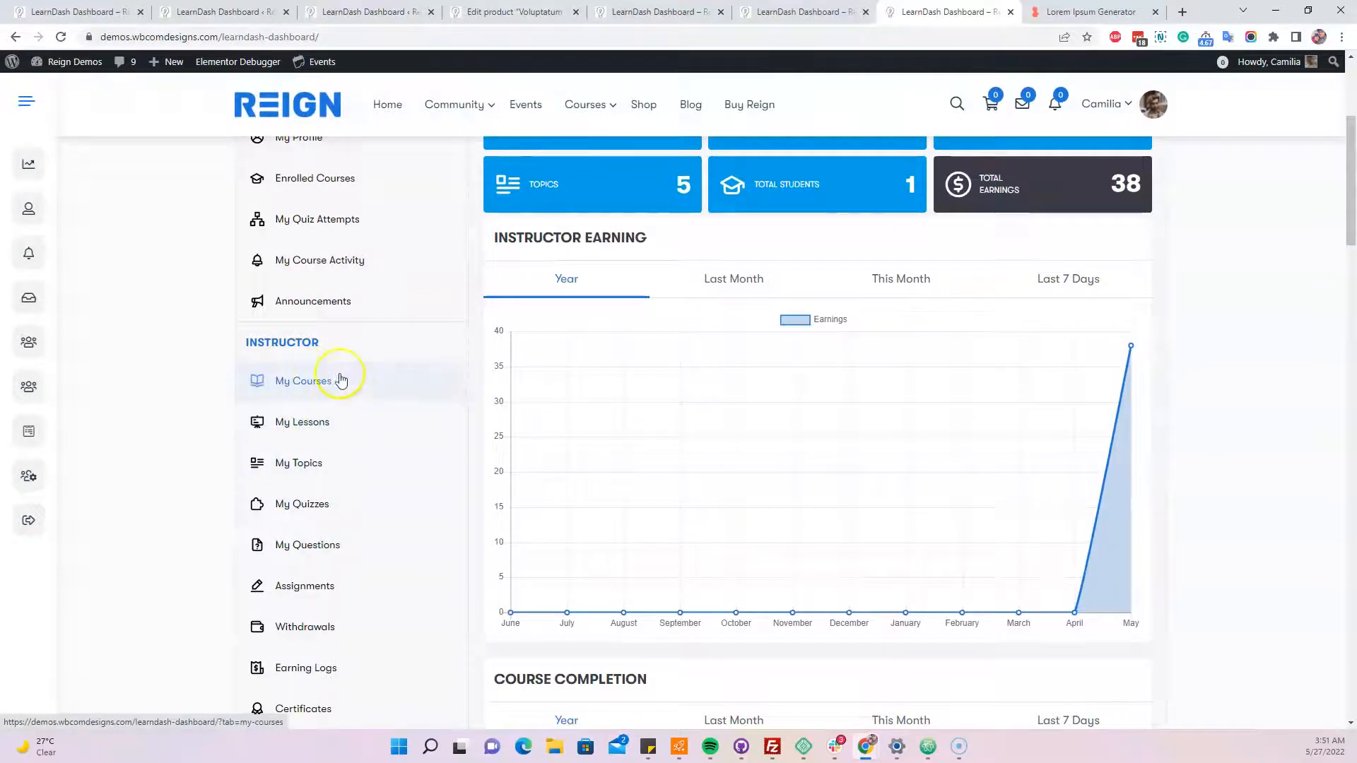
pyautogui.click(302, 422)
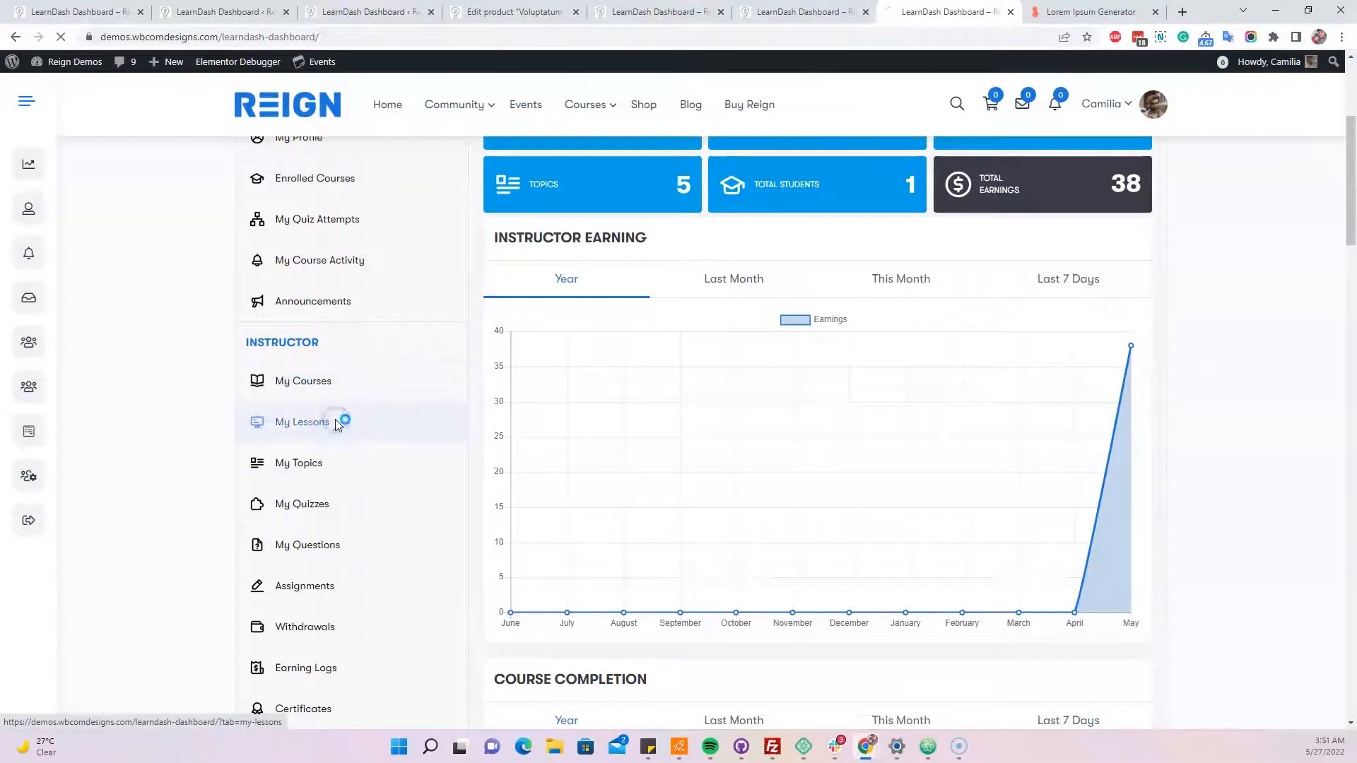
pyautogui.click(302, 422)
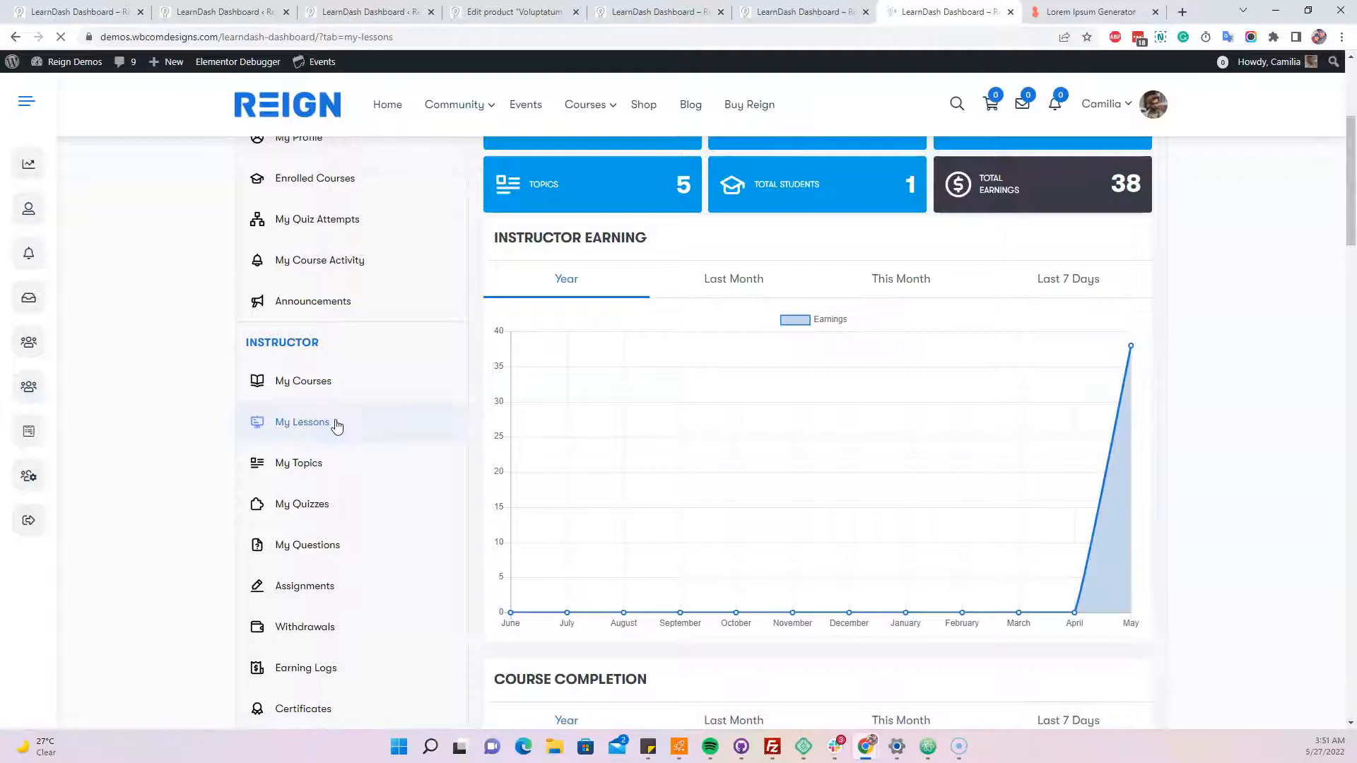
pyautogui.click(302, 422)
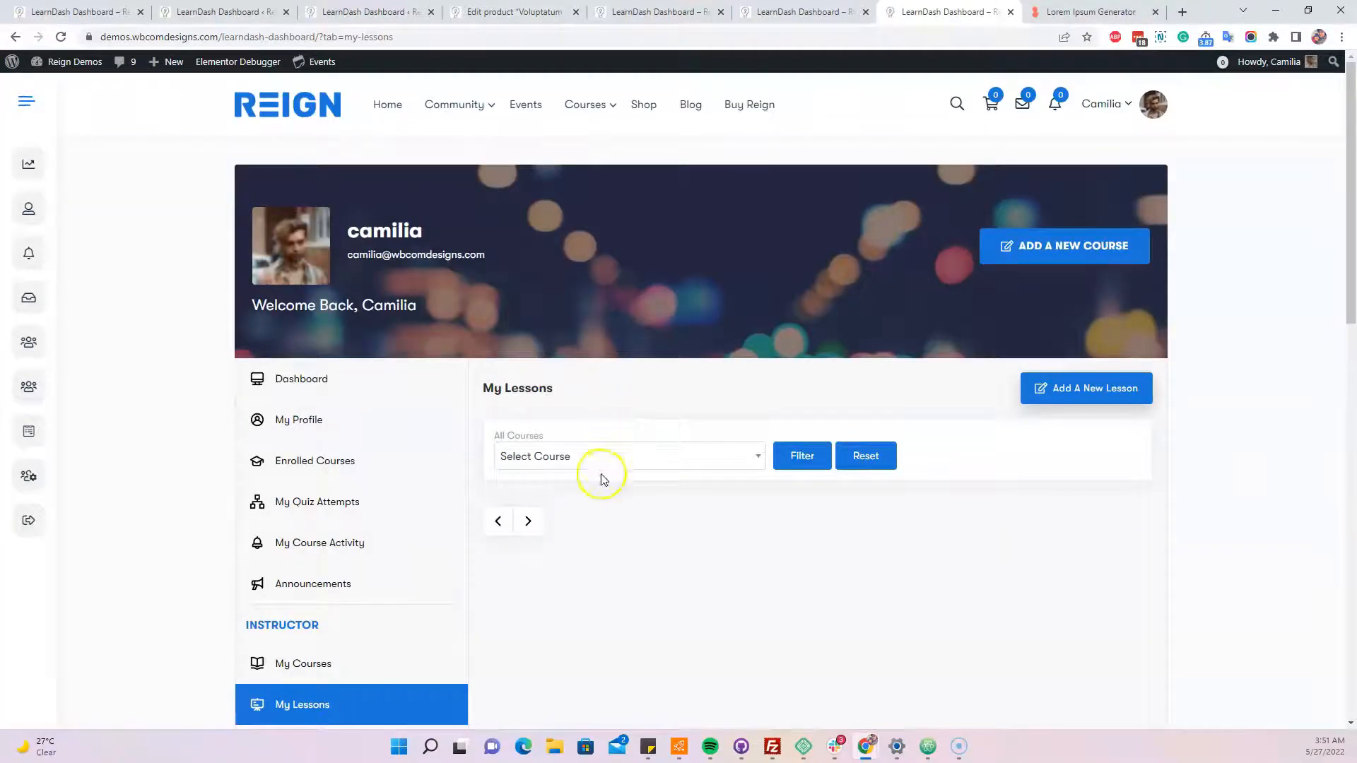
pyautogui.click(629, 456)
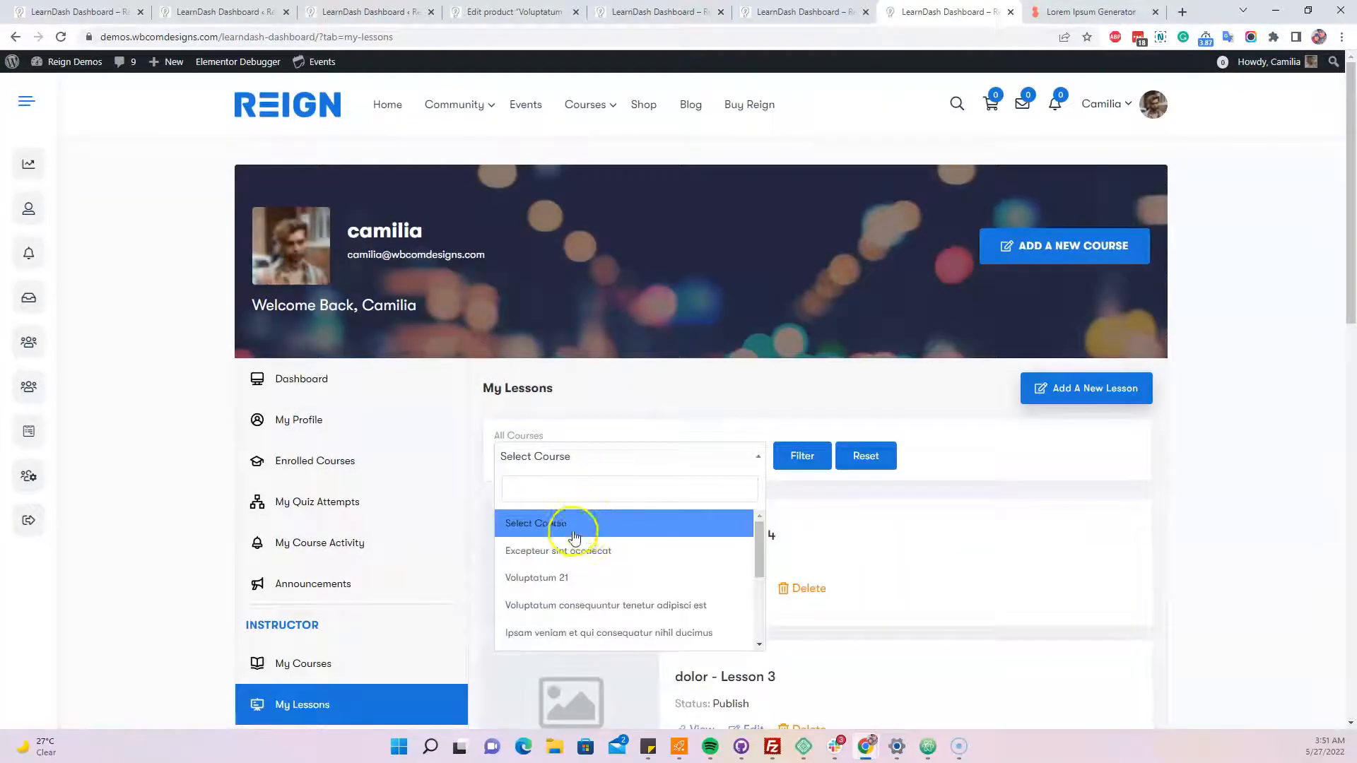
pyautogui.click(559, 550)
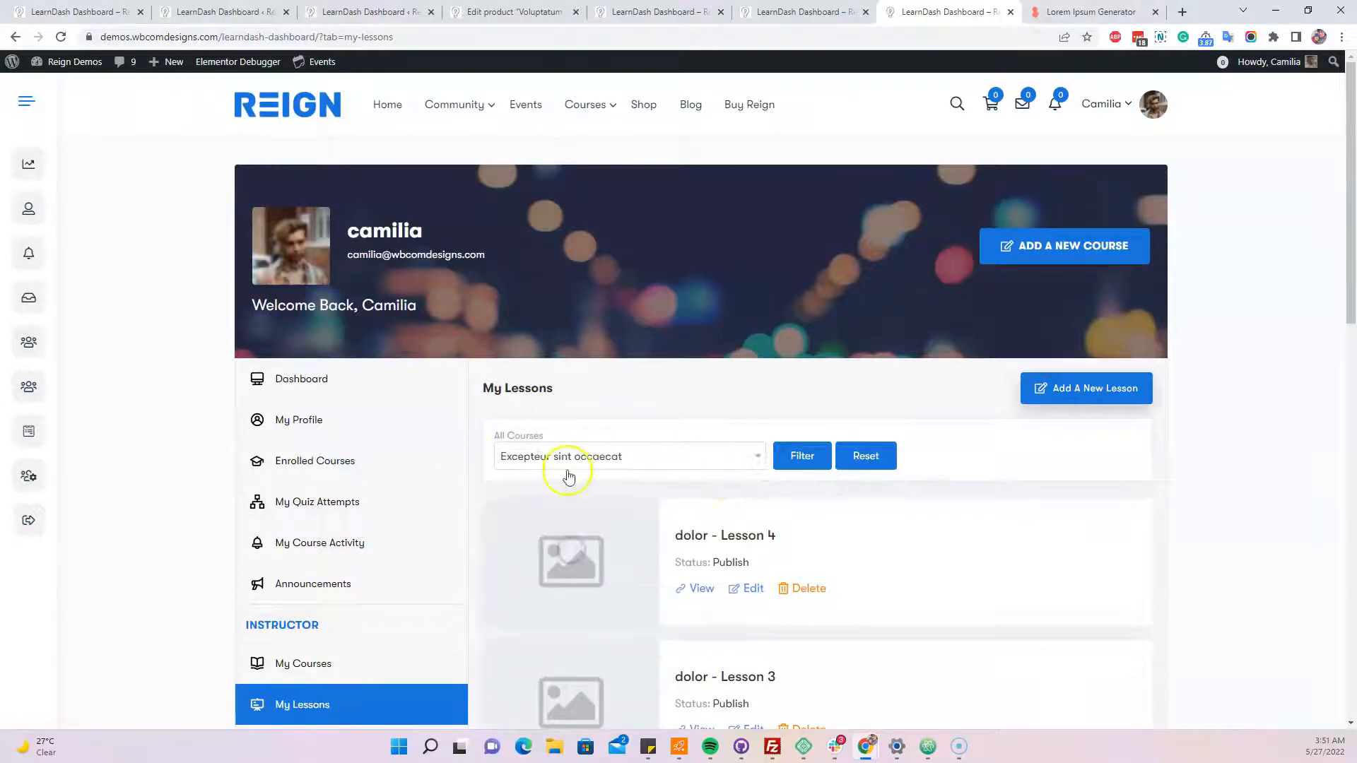
# - Open the Edit link for dolor - Lesson 4 in a new tab
pyautogui.scroll(-3)
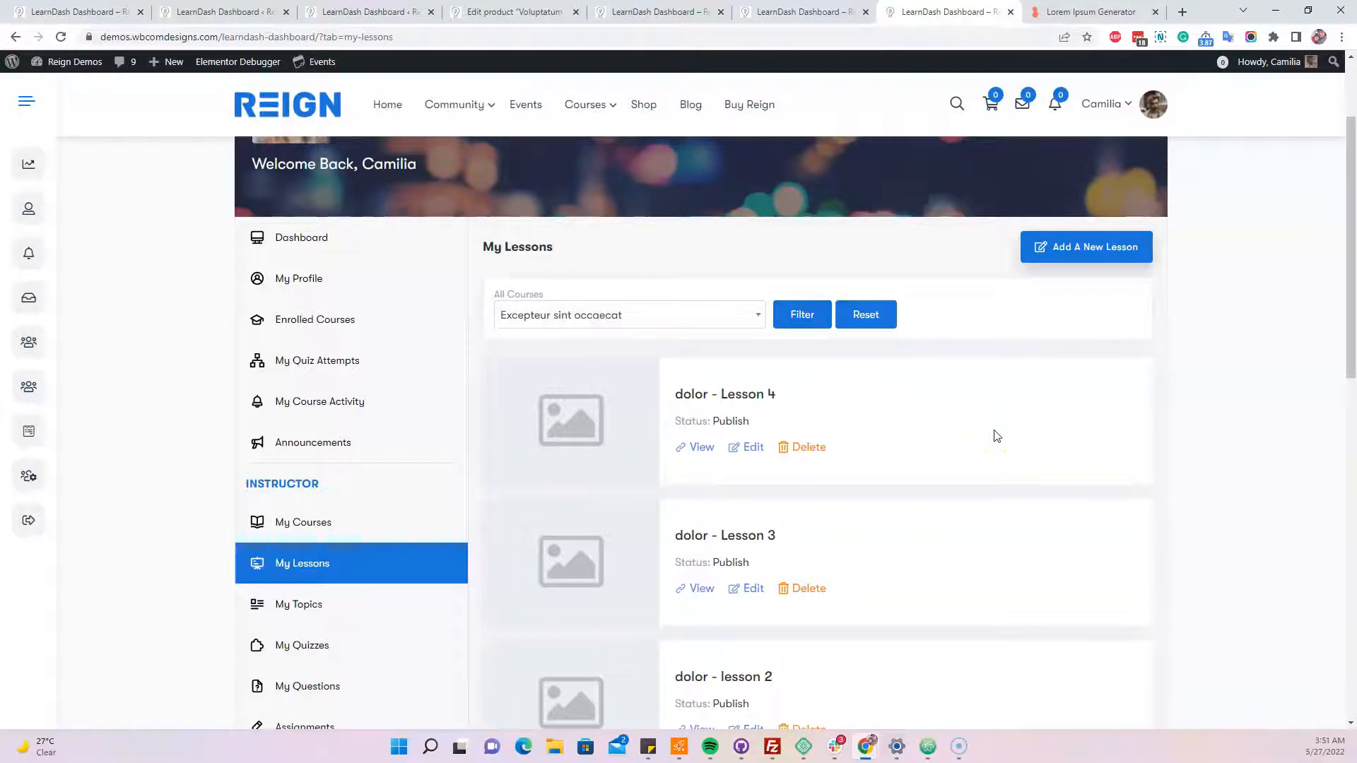
pyautogui.scroll(-3)
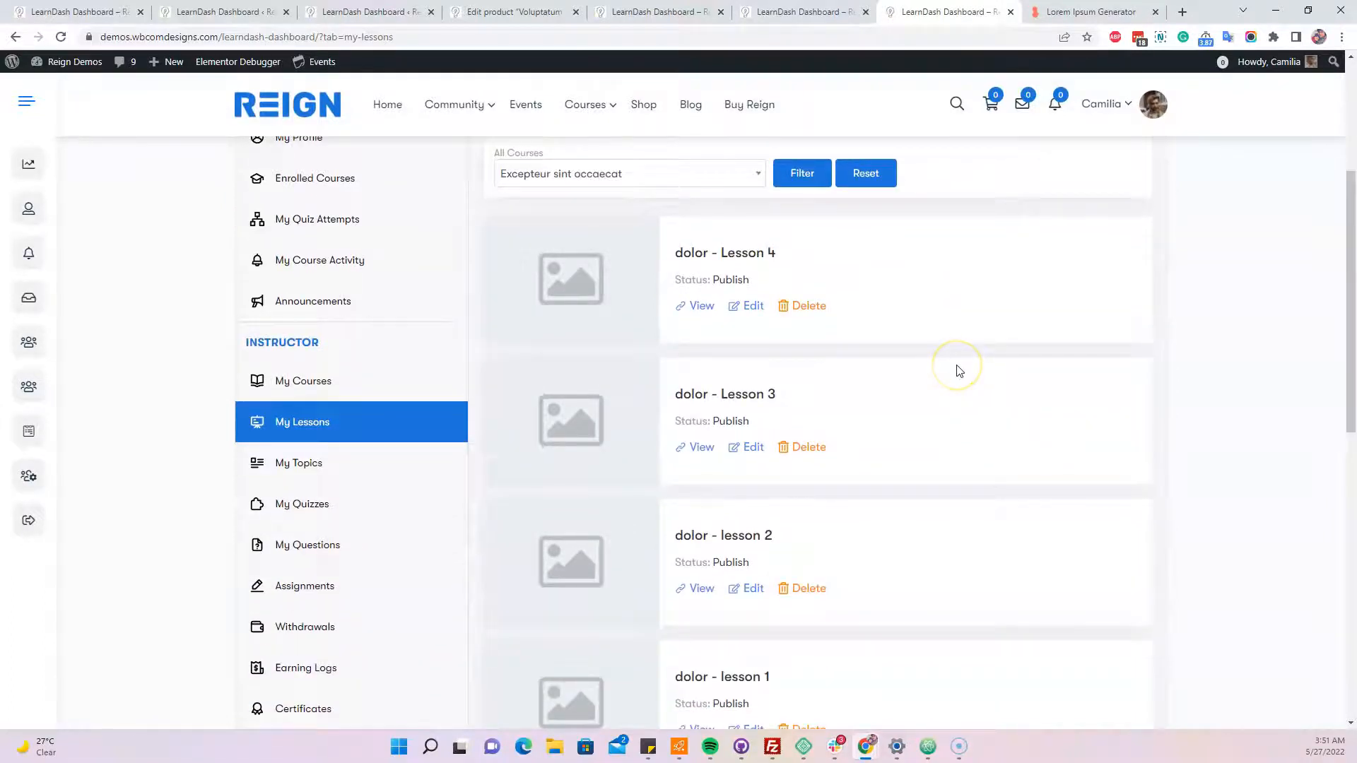
pyautogui.scroll(-3)
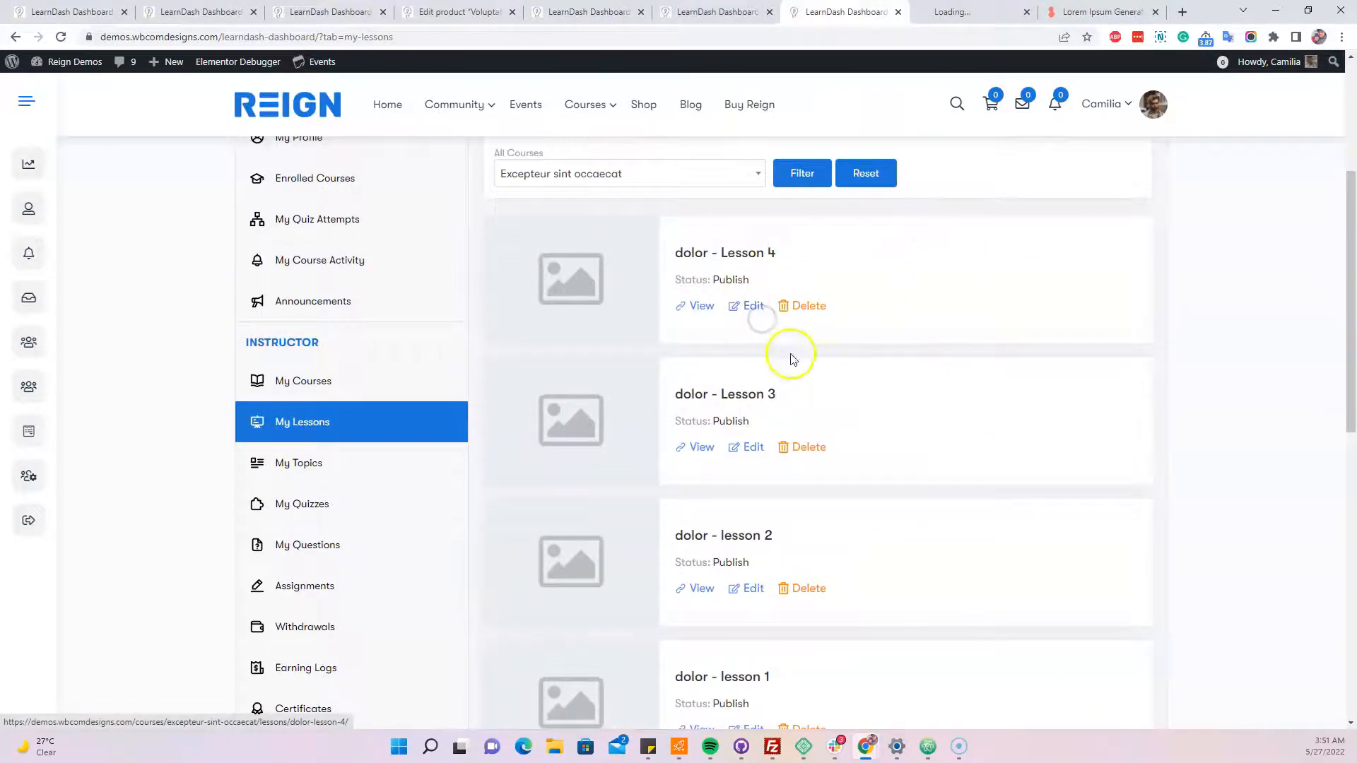
pyautogui.scroll(-3)
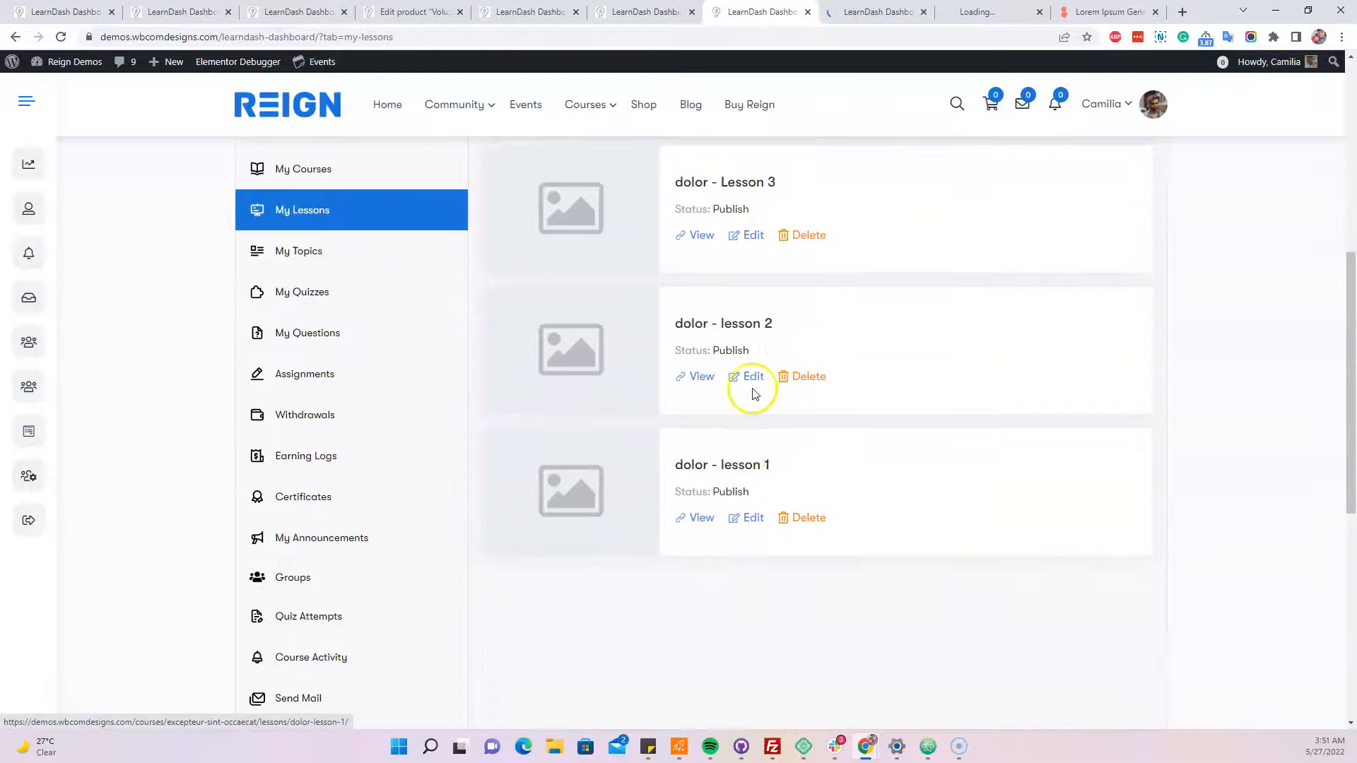
pyautogui.rightClick(752, 517)
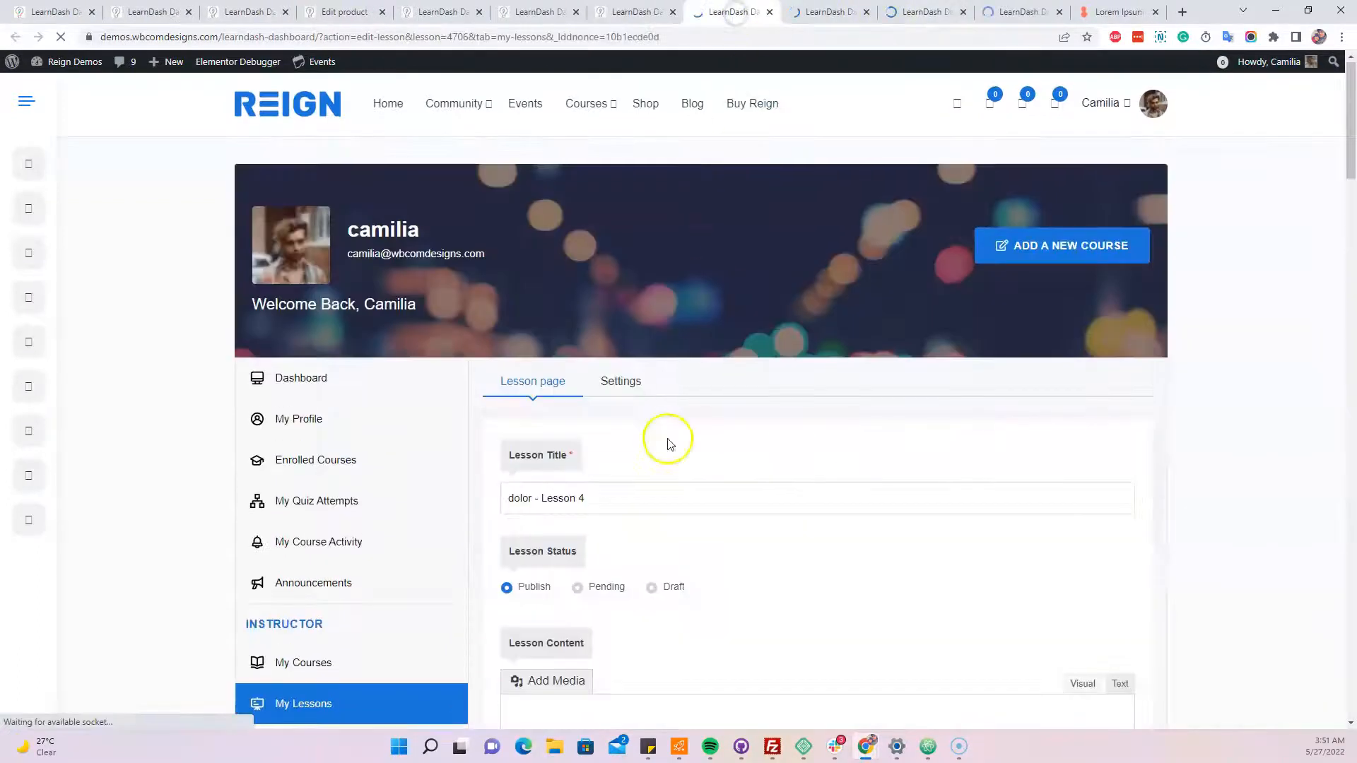
# - Review the lesson's Settings linking it to the Excepteur sint occaecat course
pyautogui.scroll(-3)
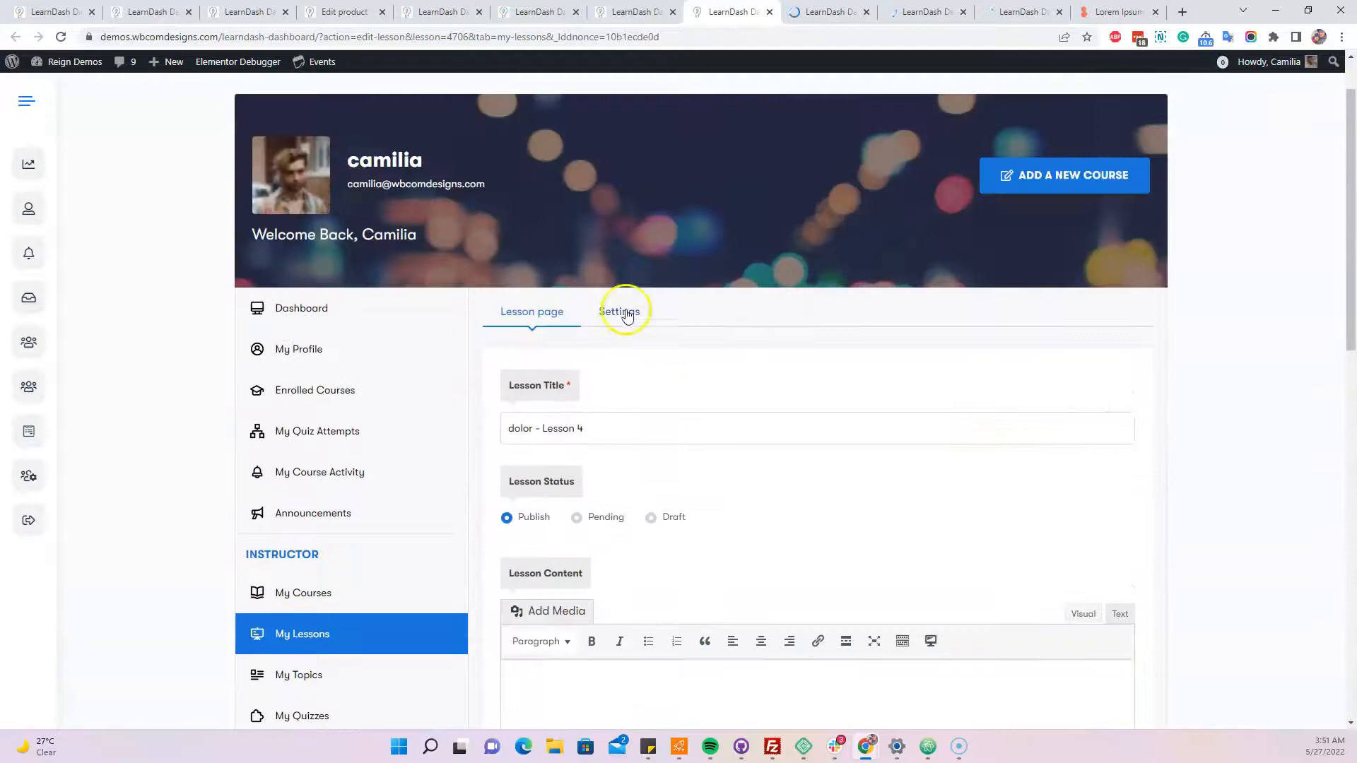
pyautogui.click(622, 311)
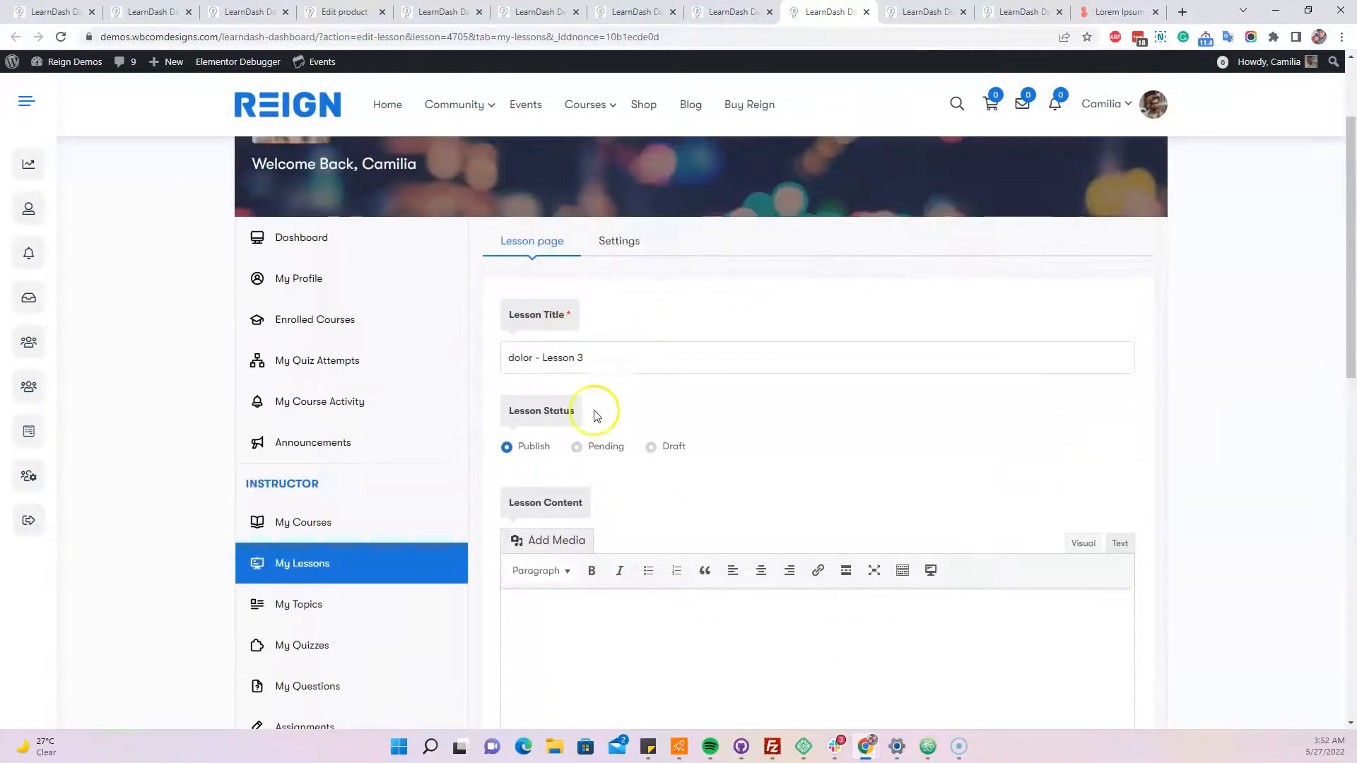
pyautogui.scroll(-3)
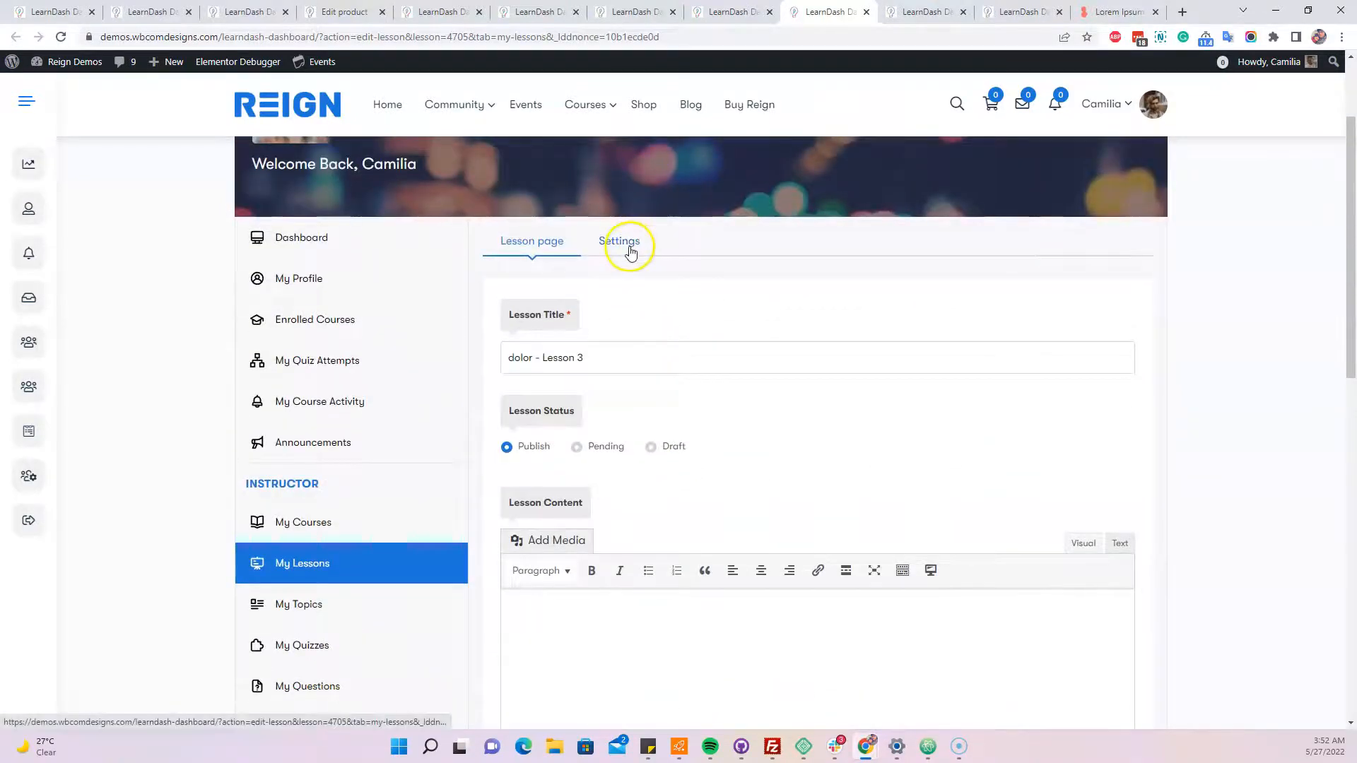
pyautogui.scroll(-3)
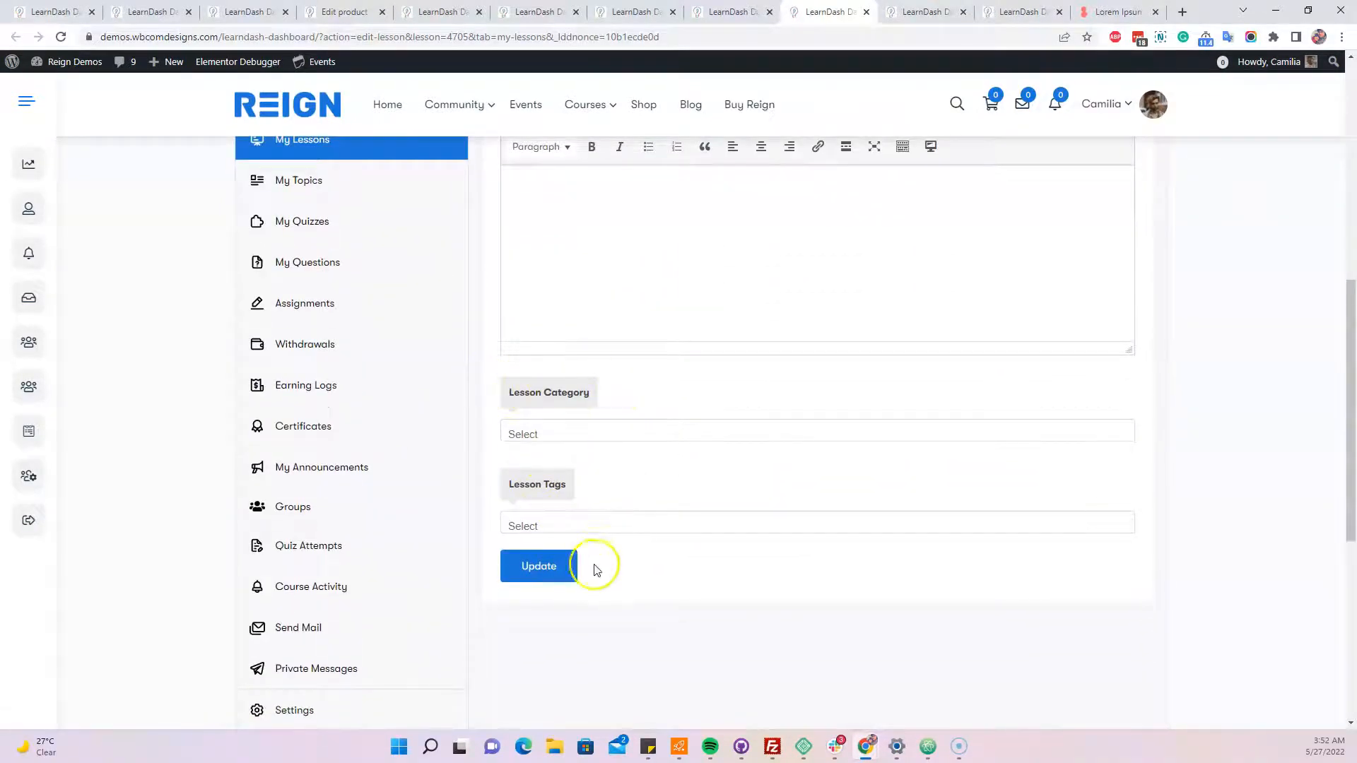
pyautogui.moveTo(626, 405)
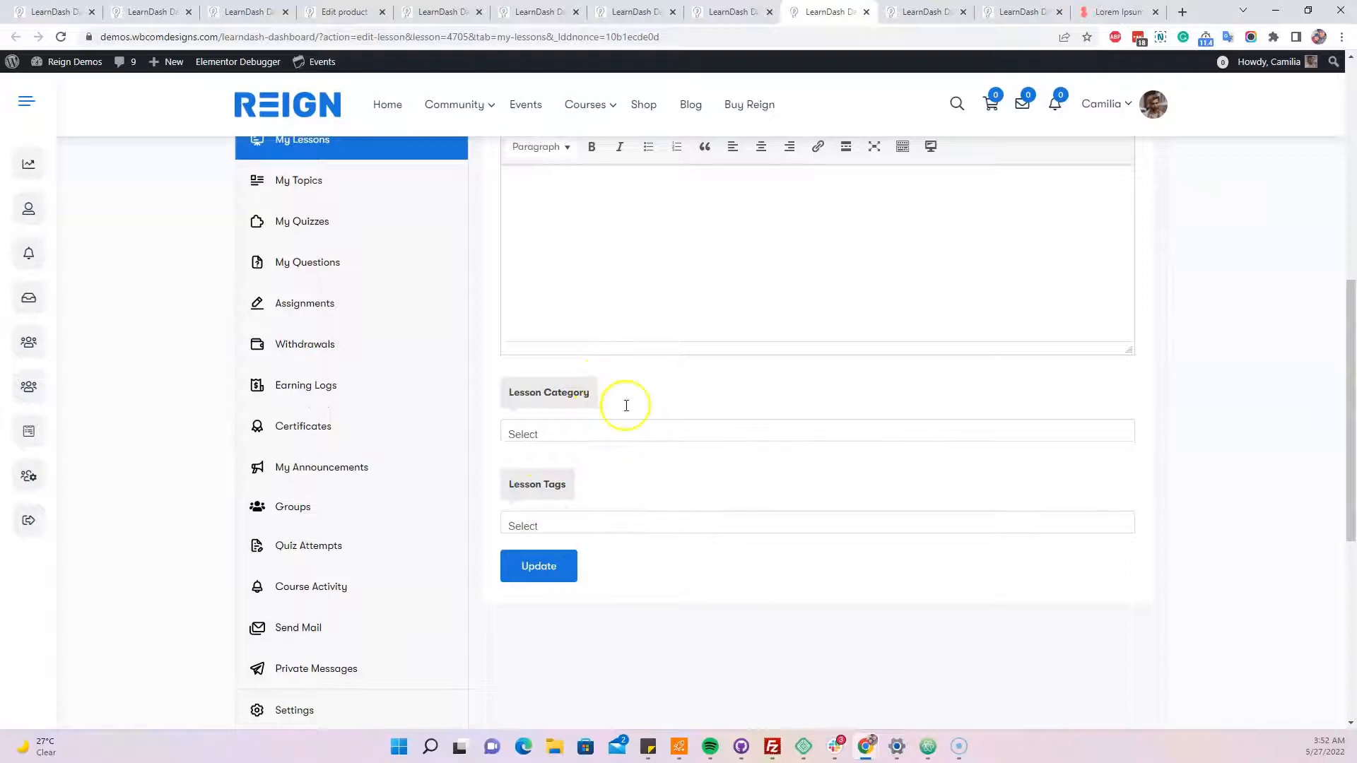
pyautogui.moveTo(628, 422)
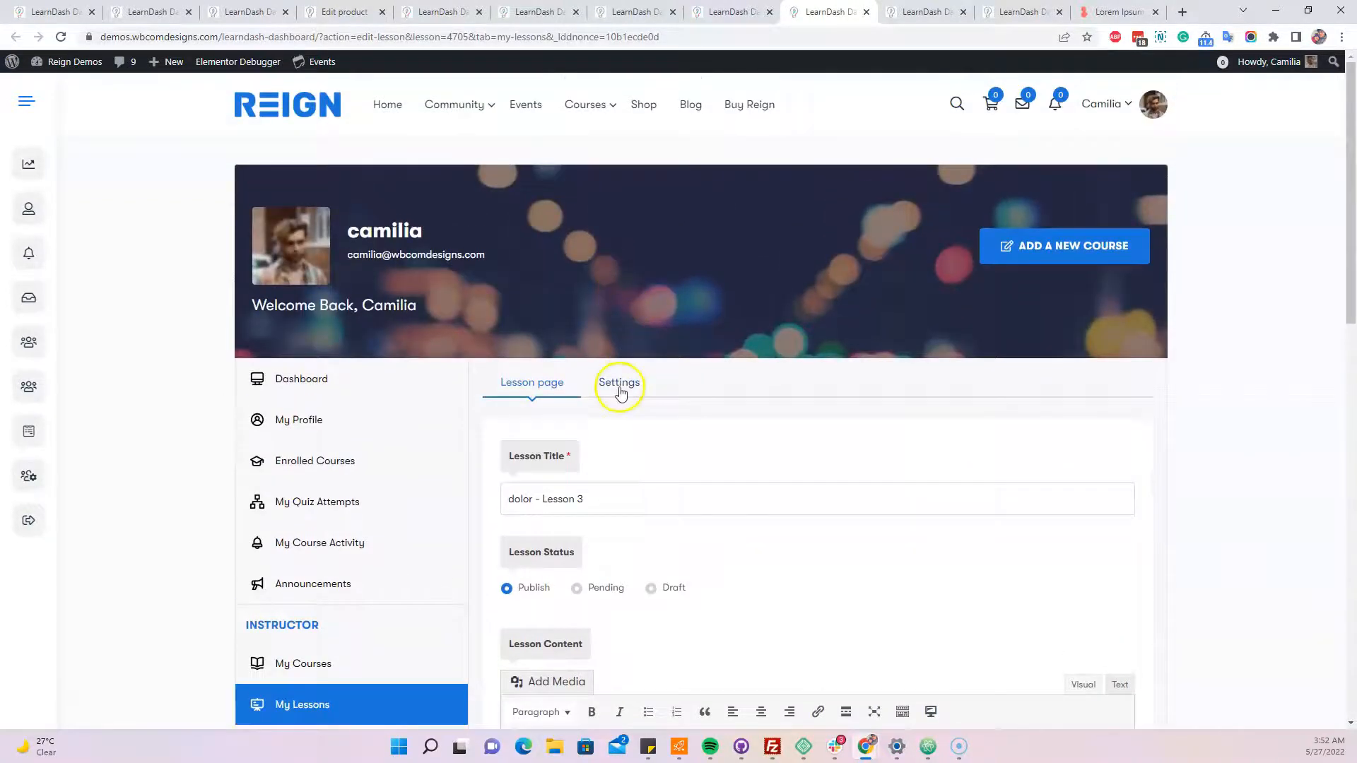
pyautogui.click(618, 382)
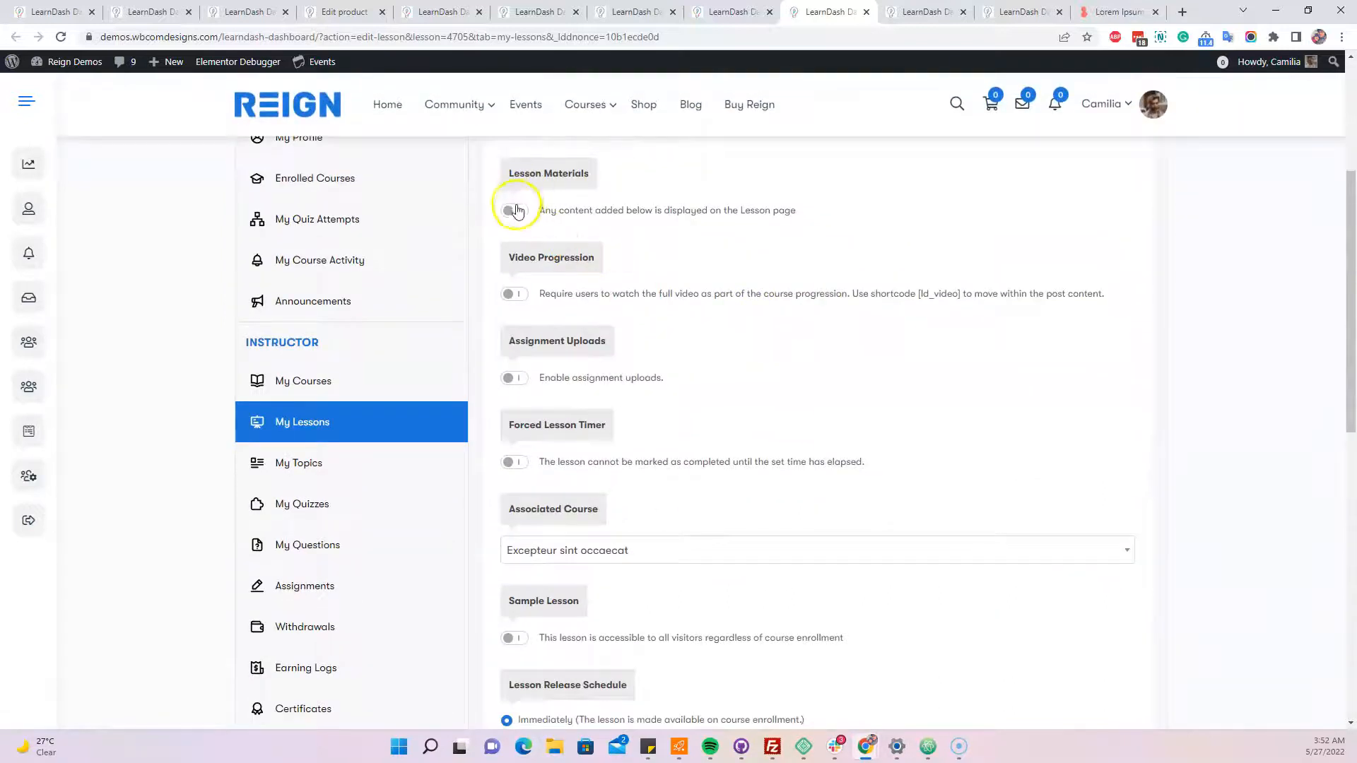
pyautogui.scroll(-3)
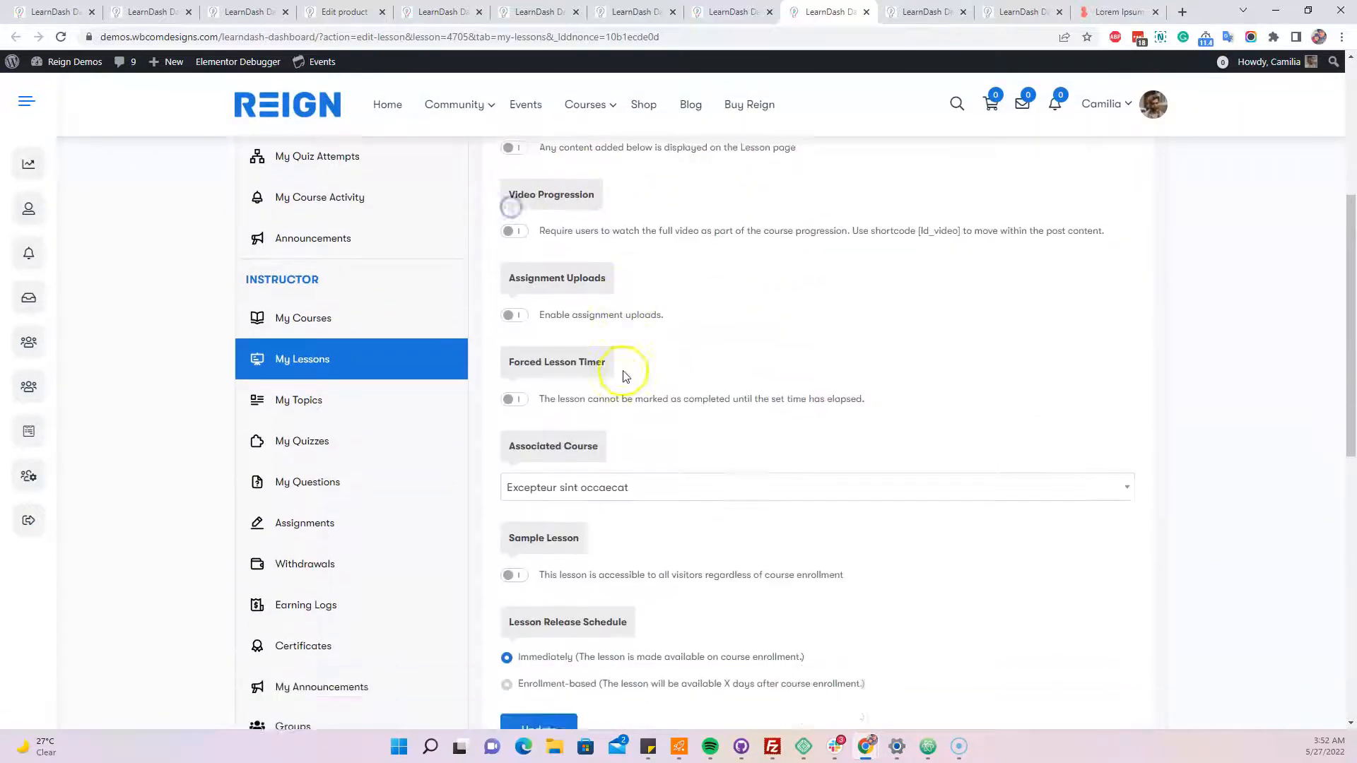
pyautogui.scroll(-3)
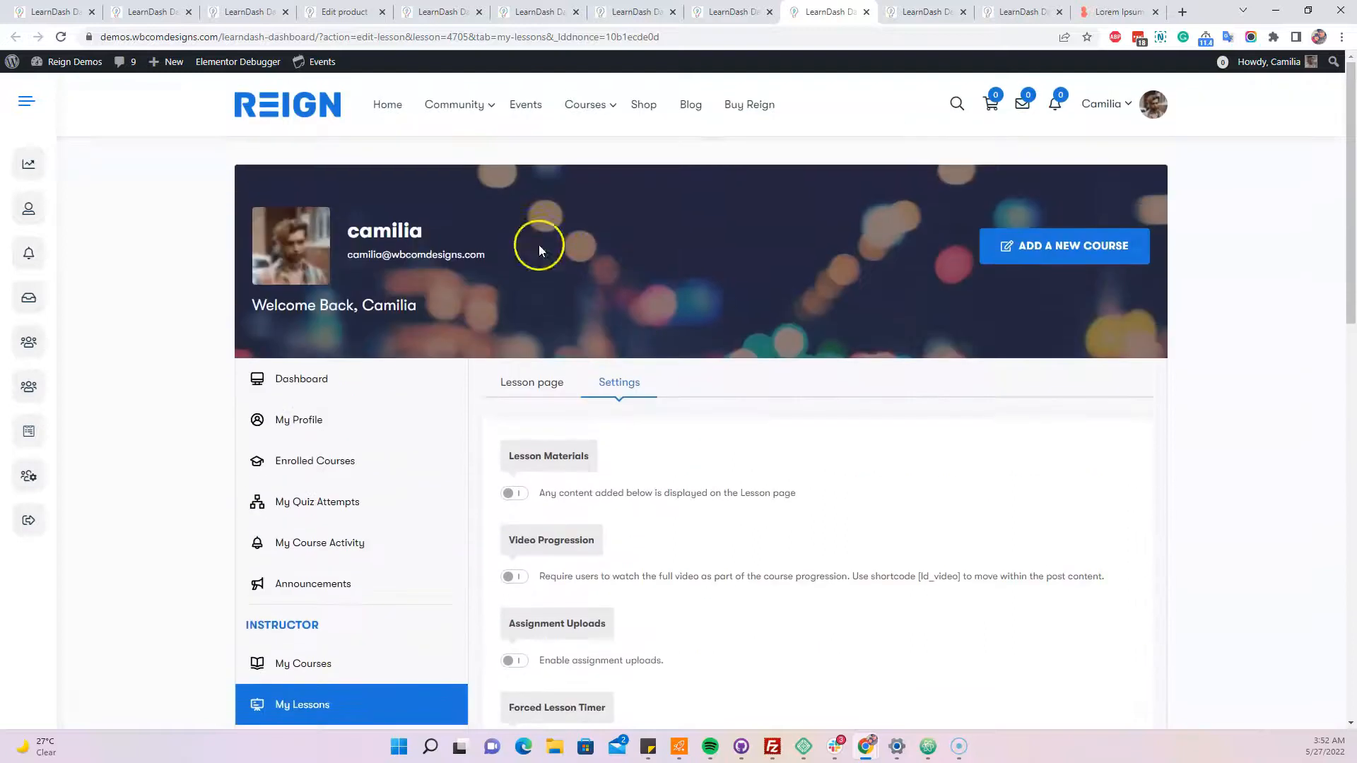
# - Switch to the Lesson page with its status, content and category fields and the Update button
pyautogui.click(531, 383)
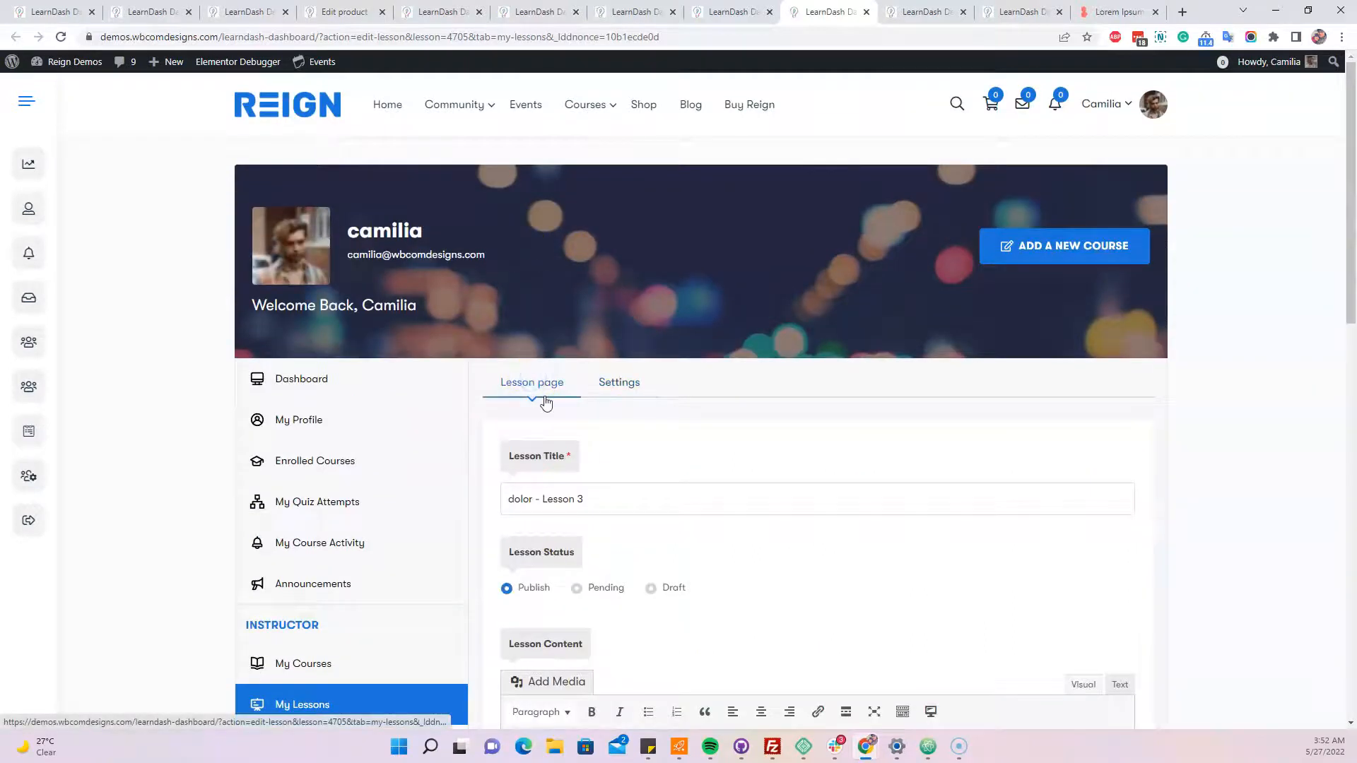
pyautogui.scroll(-3)
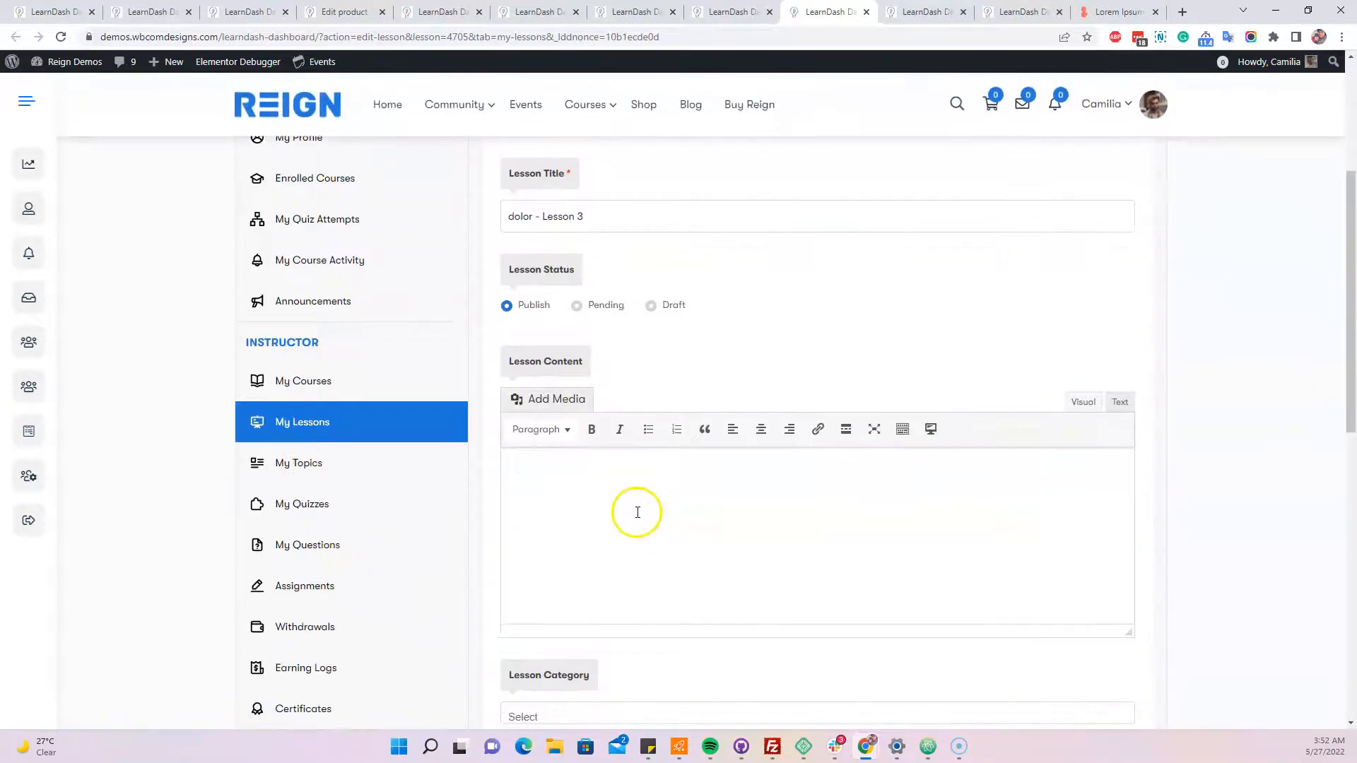
pyautogui.scroll(3)
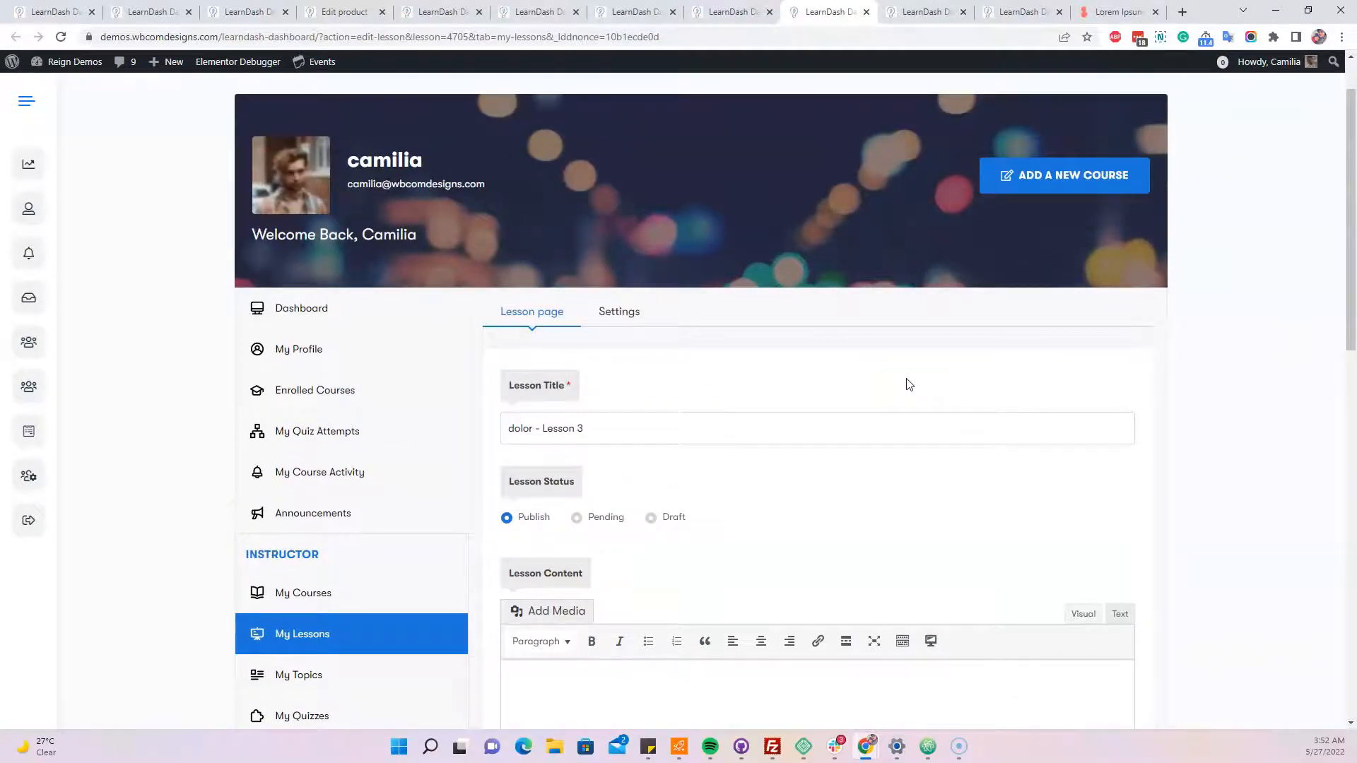
pyautogui.scroll(-3)
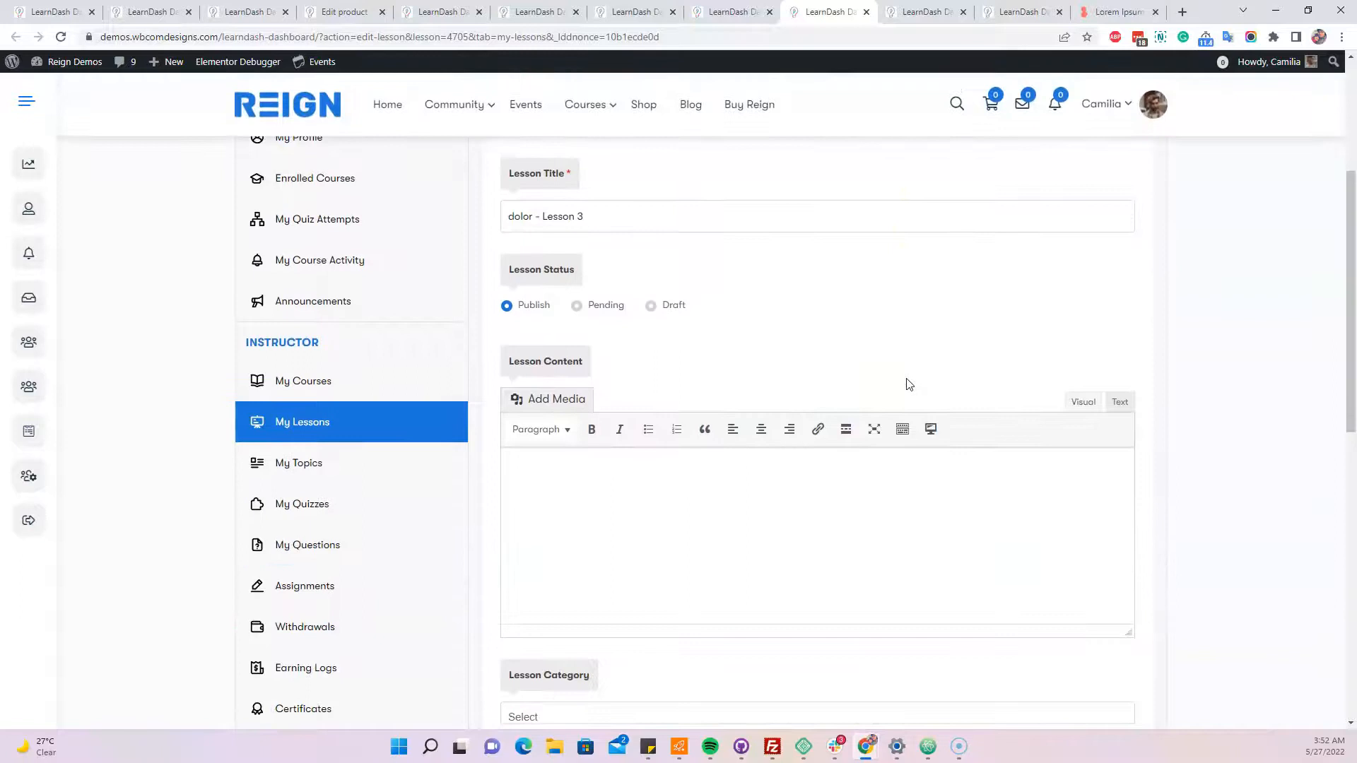
pyautogui.scroll(3)
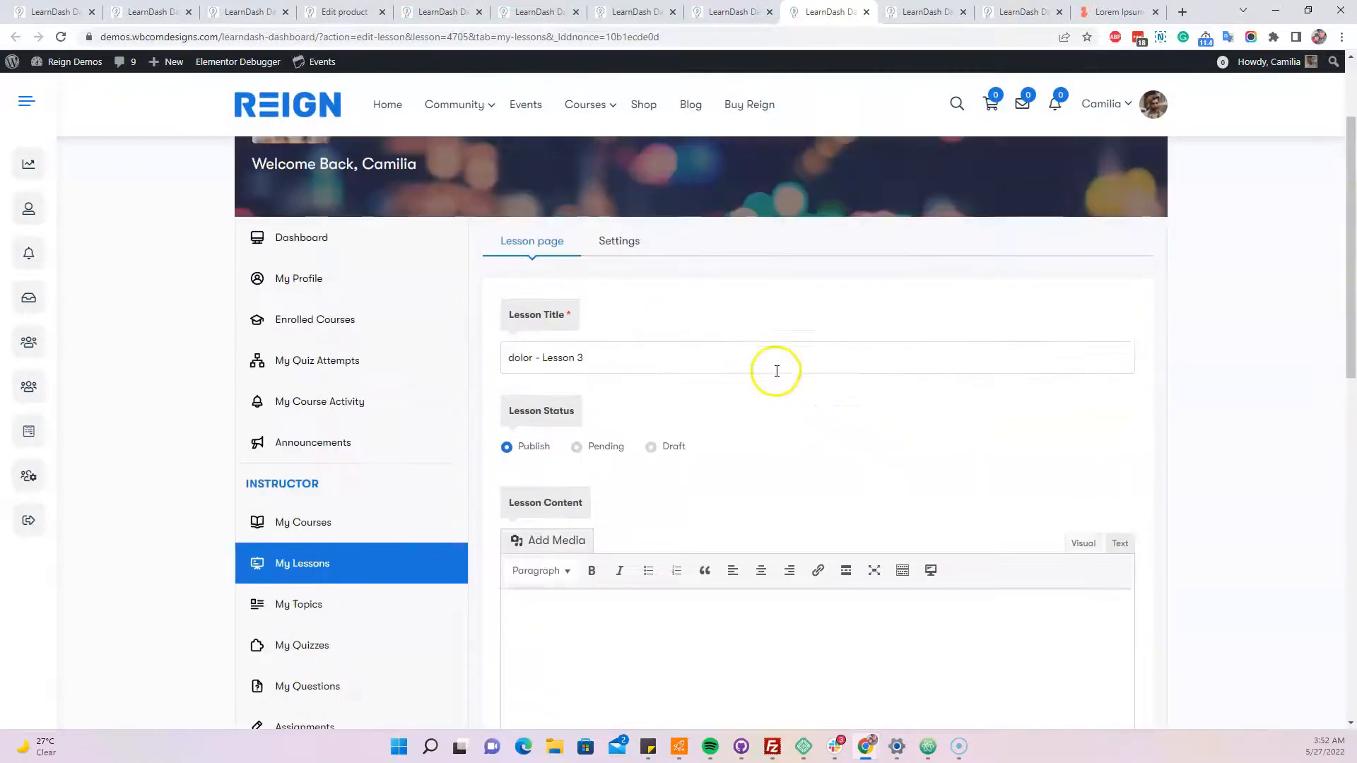
pyautogui.scroll(-3)
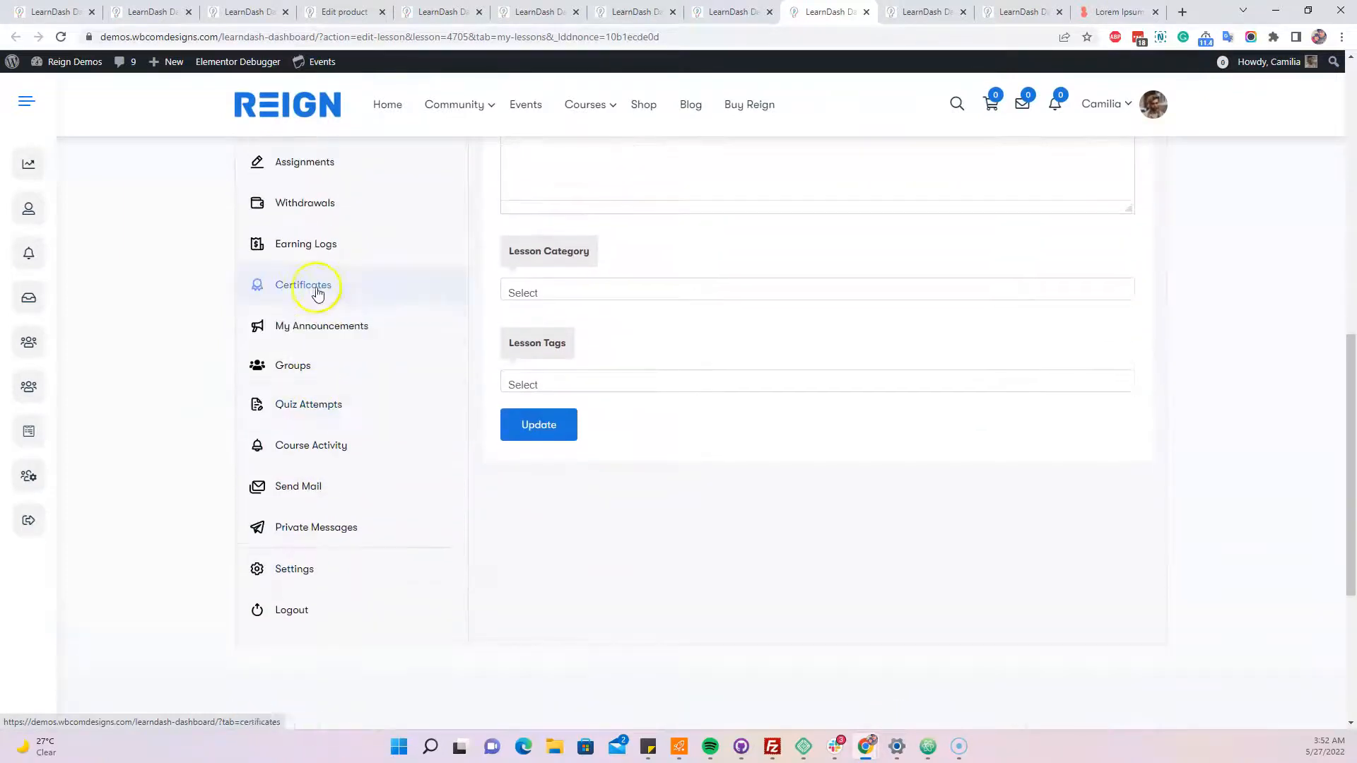
# - Leave the unsaved lesson editor for Earning Logs and review the Voluptatum 21 earning of 38 (ref 4699)
pyautogui.click(302, 285)
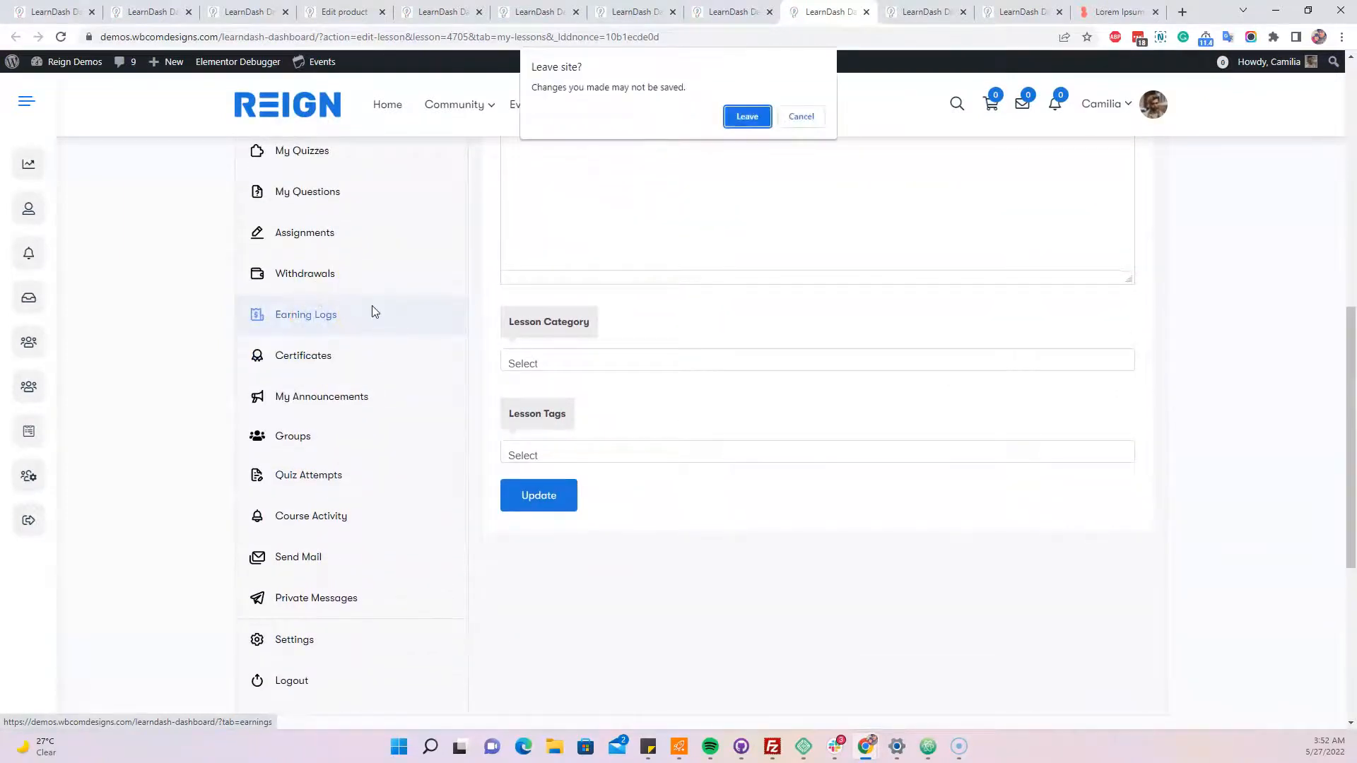
pyautogui.click(747, 116)
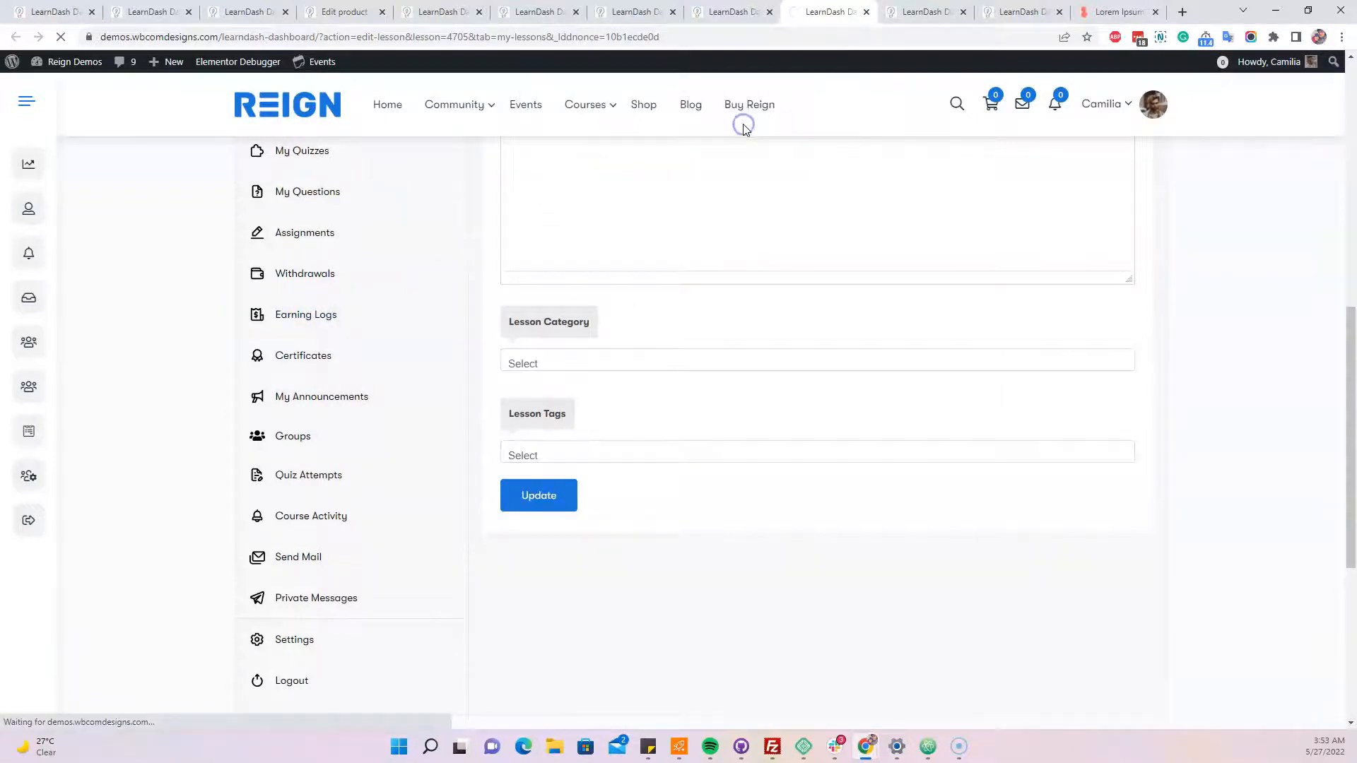
pyautogui.moveTo(744, 129)
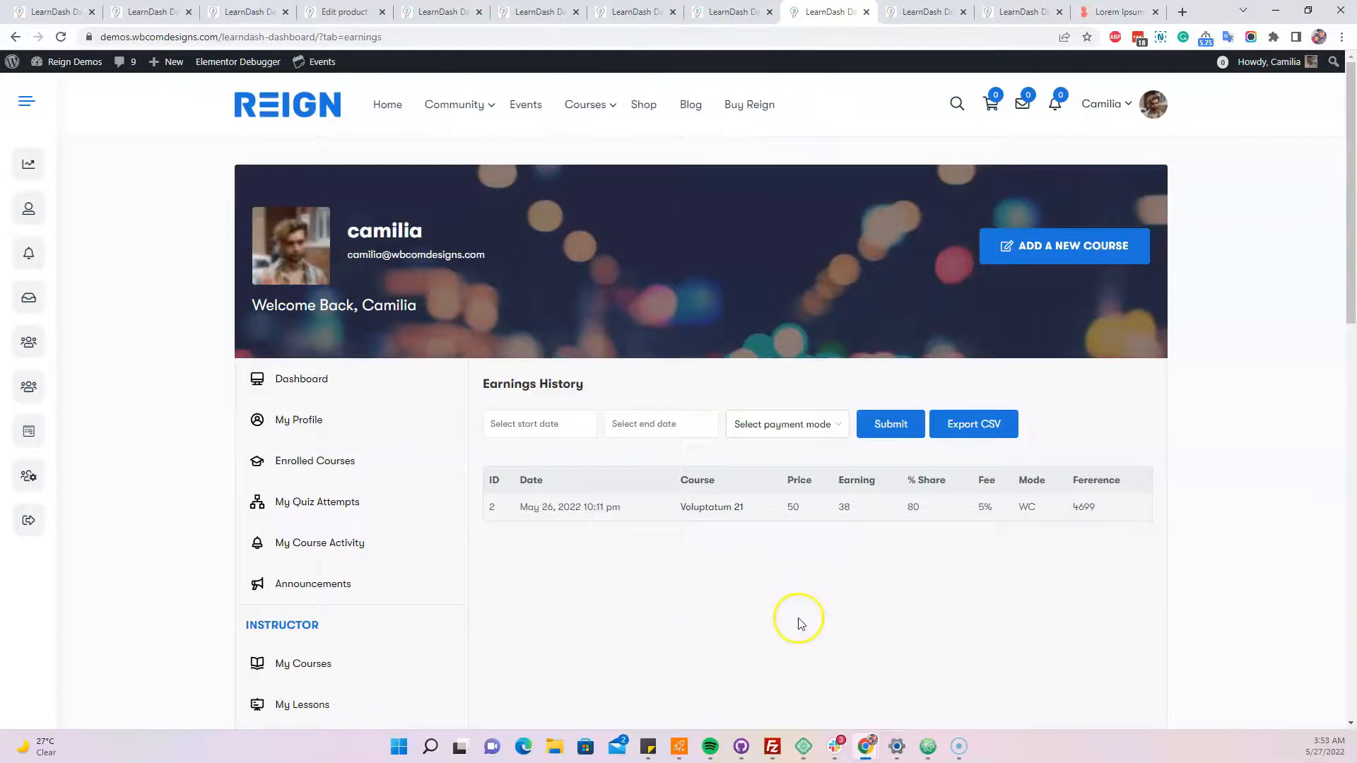
pyautogui.scroll(-3)
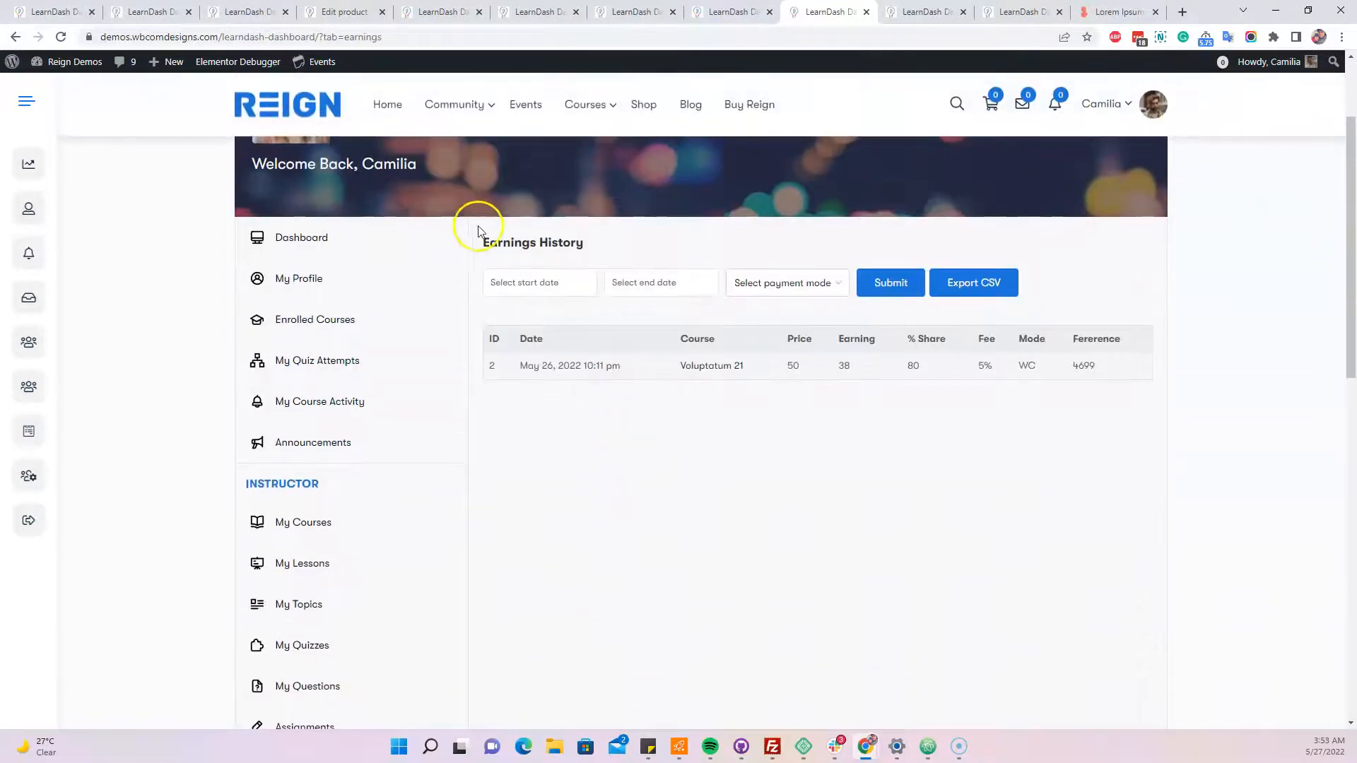
pyautogui.moveTo(1327, 393)
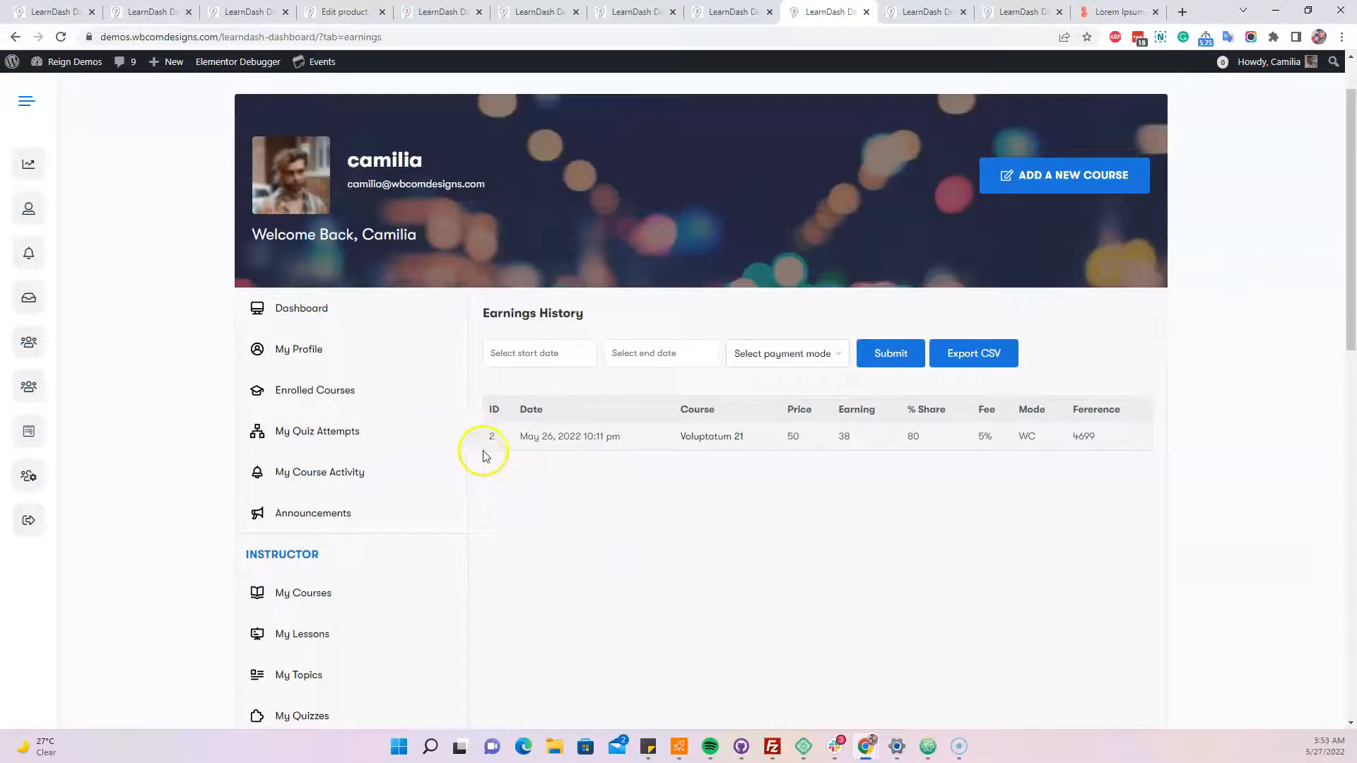
pyautogui.moveTo(675, 441)
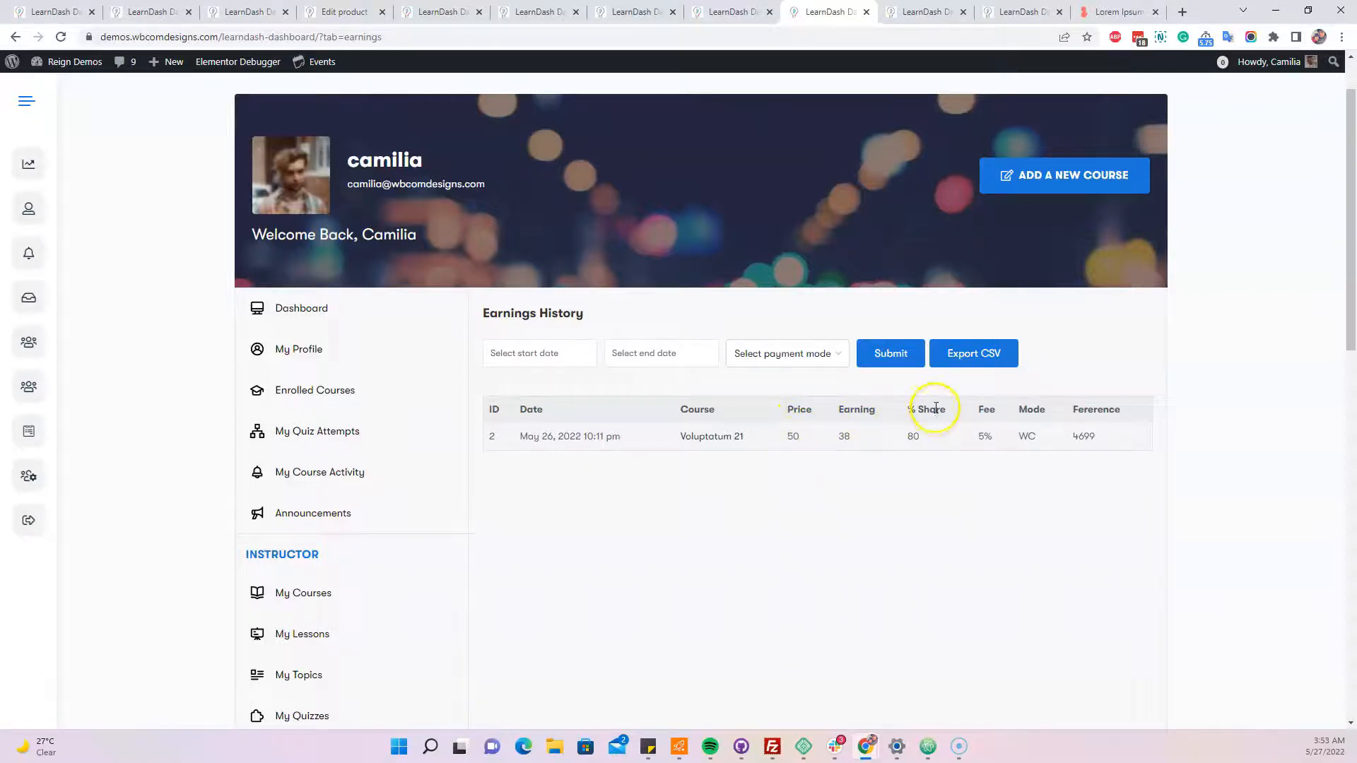
pyautogui.moveTo(853, 449)
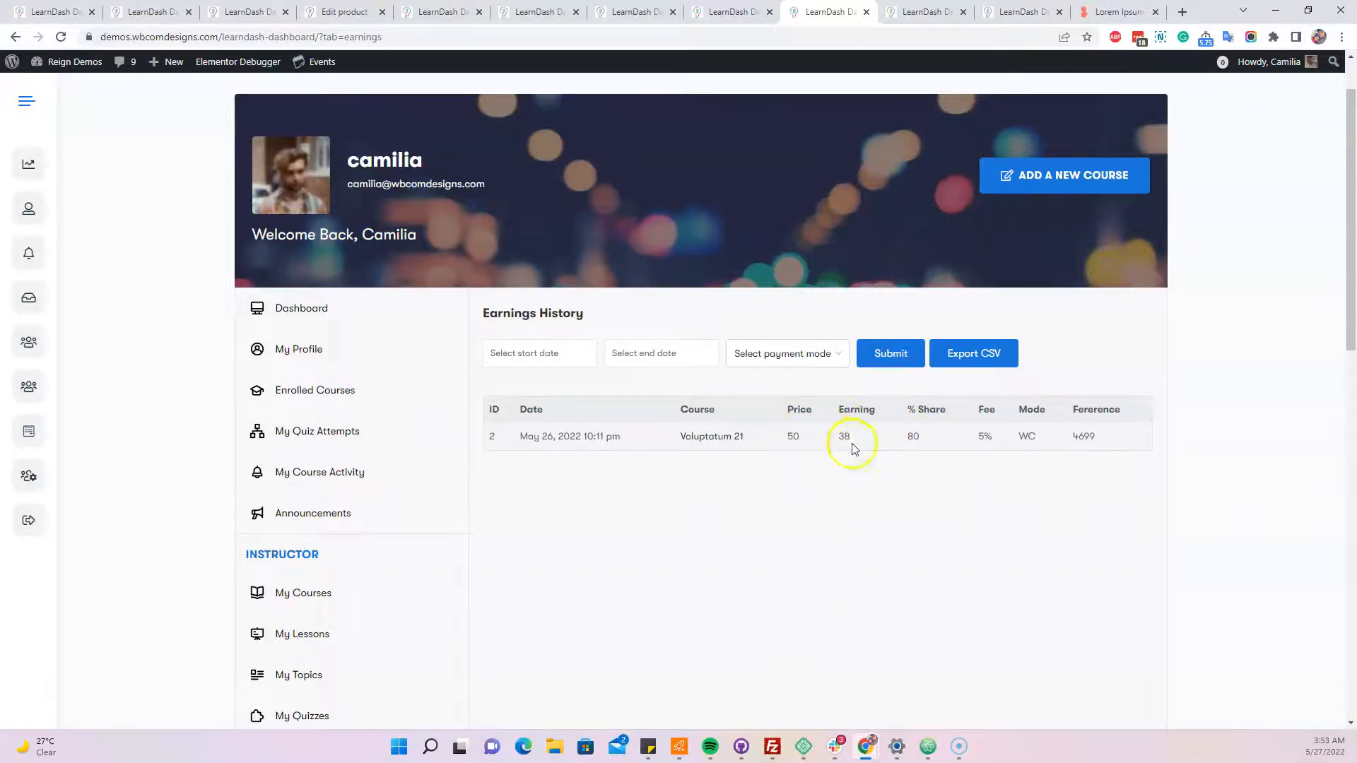
pyautogui.moveTo(990, 413)
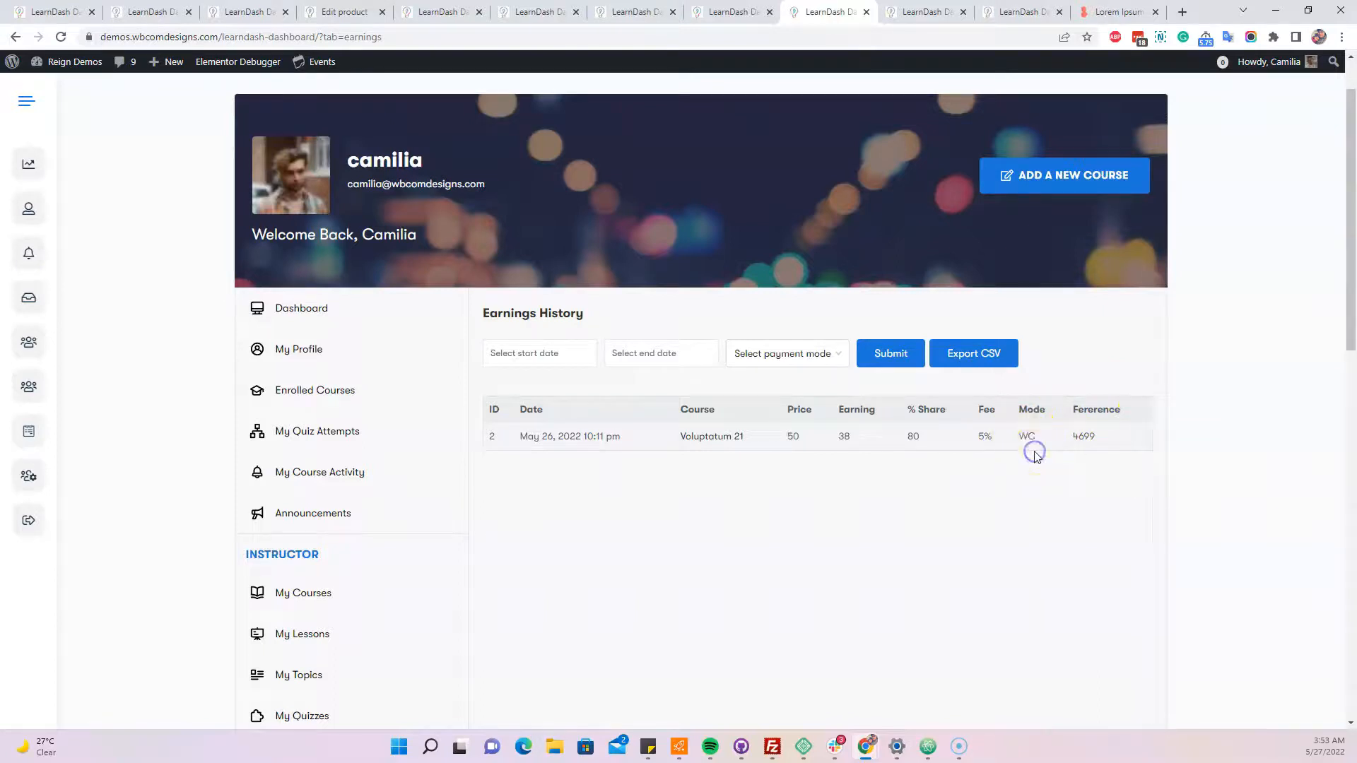
pyautogui.moveTo(1032, 447)
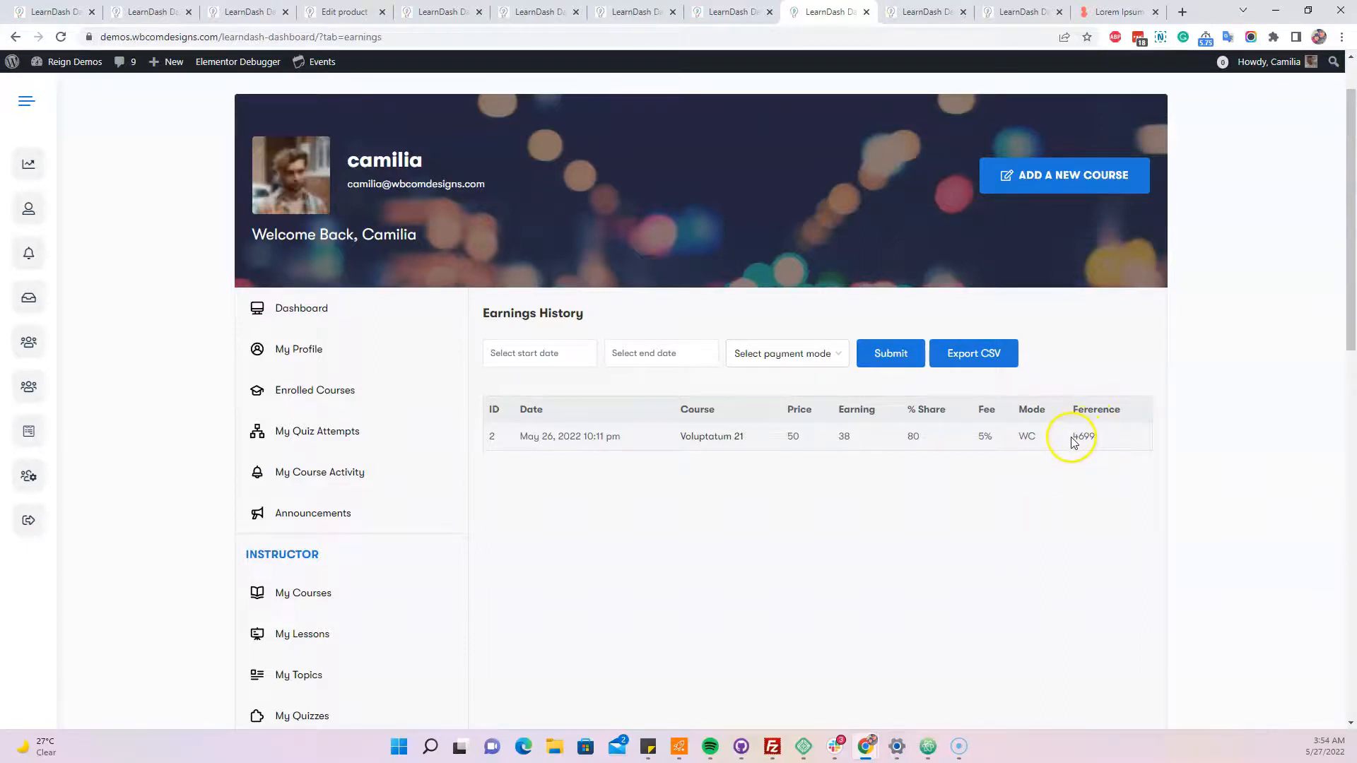
pyautogui.doubleClick(1082, 436)
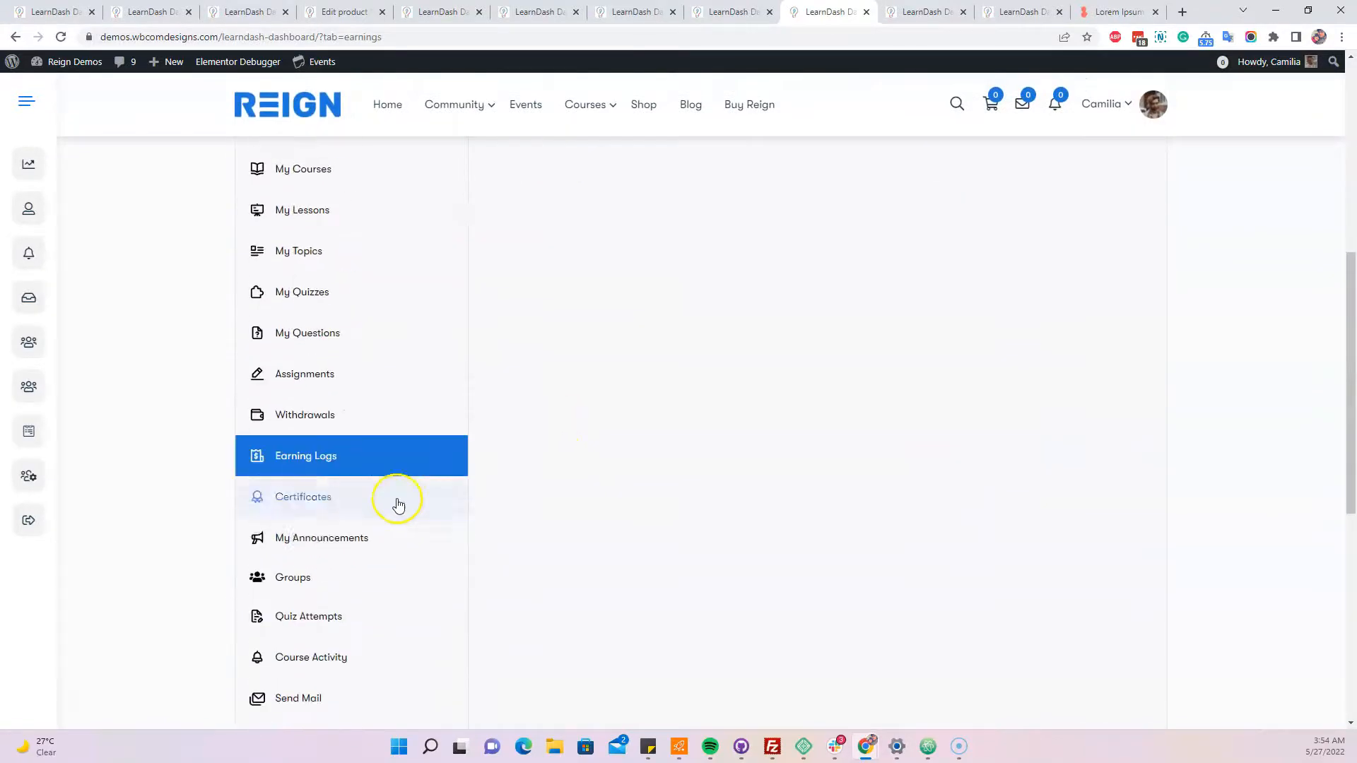
pyautogui.scroll(-3)
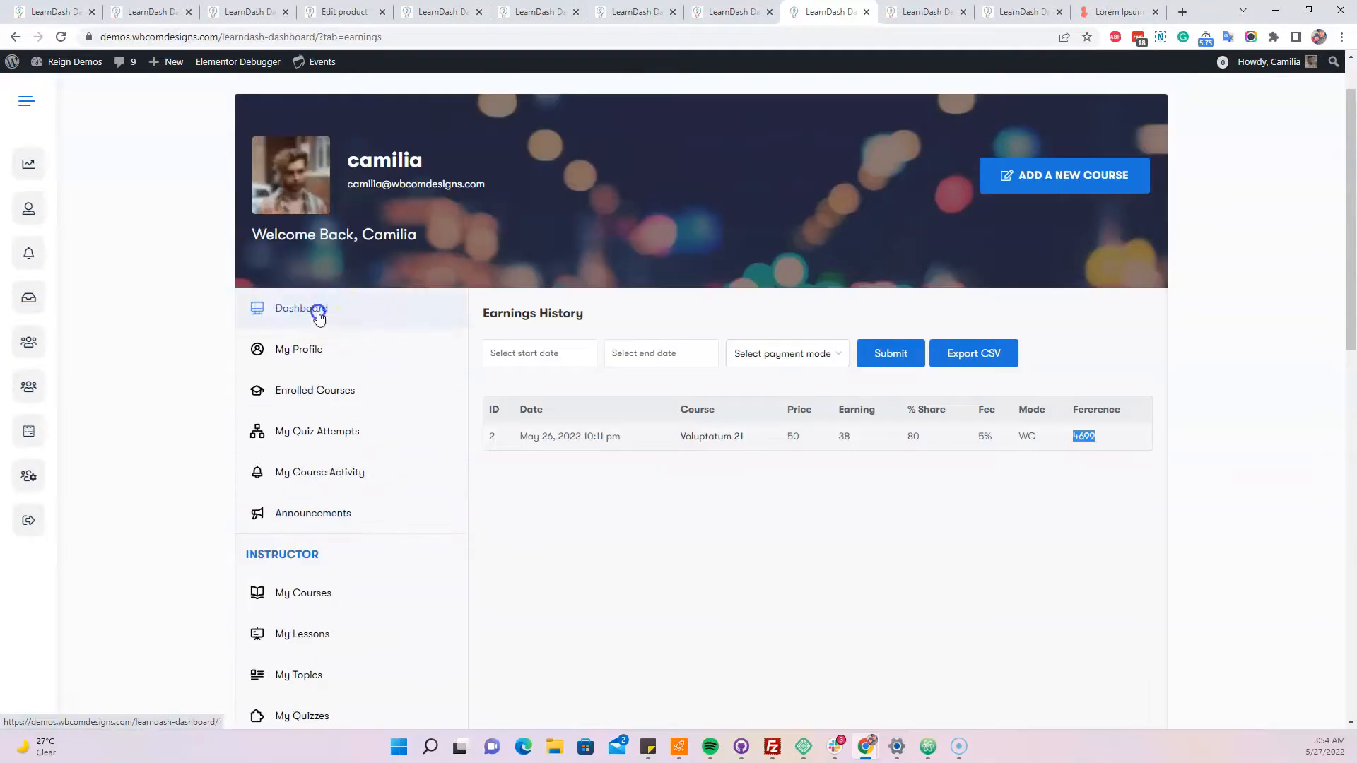
# - Show the Dashboard overview with total earnings of 38 and scroll through the earnings and completion charts
pyautogui.click(302, 308)
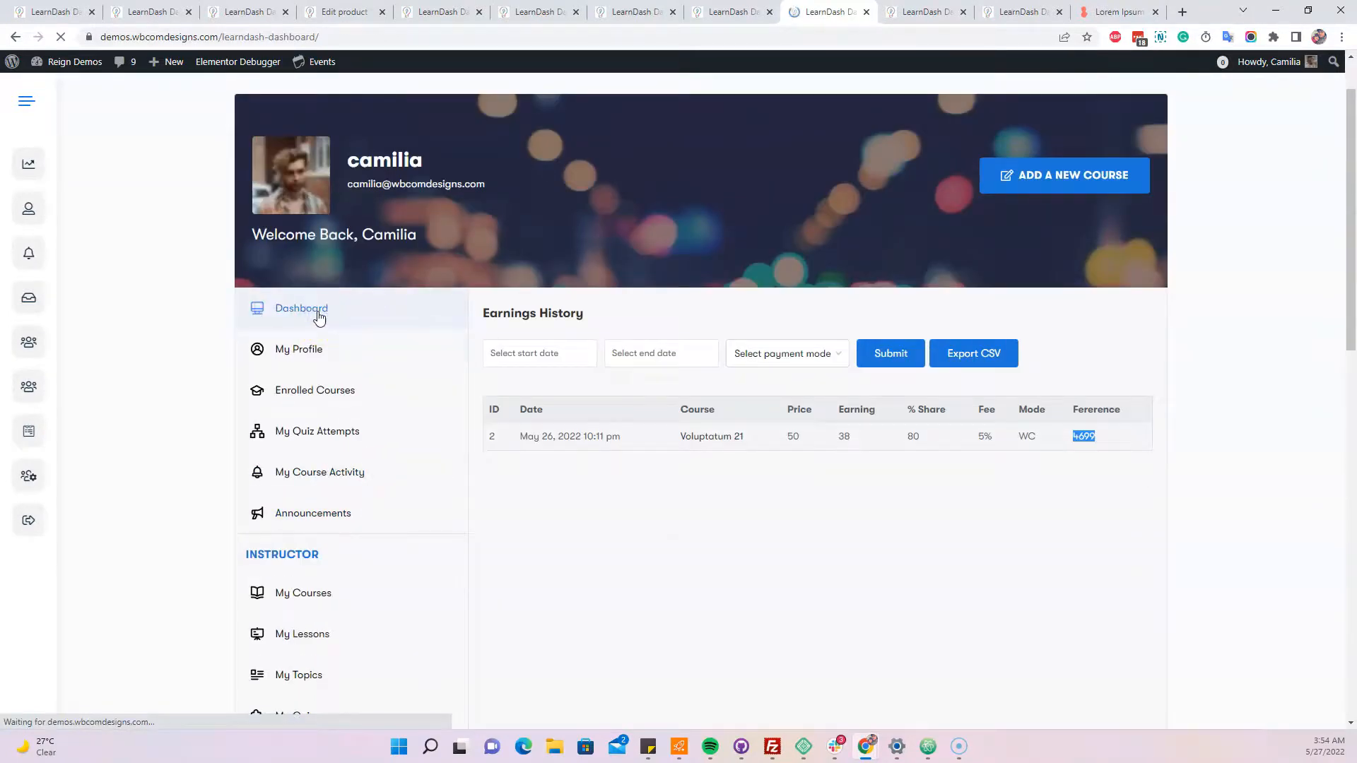
pyautogui.click(301, 308)
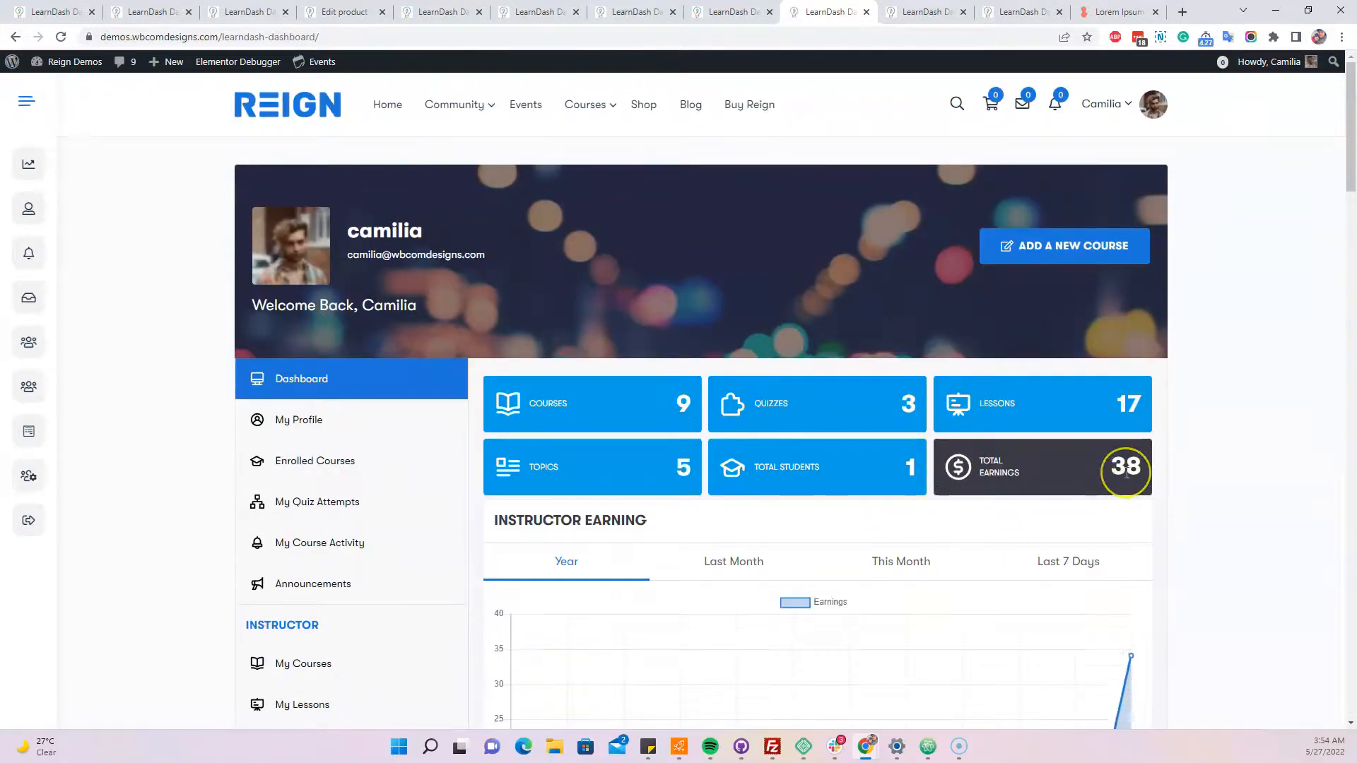
pyautogui.scroll(-3)
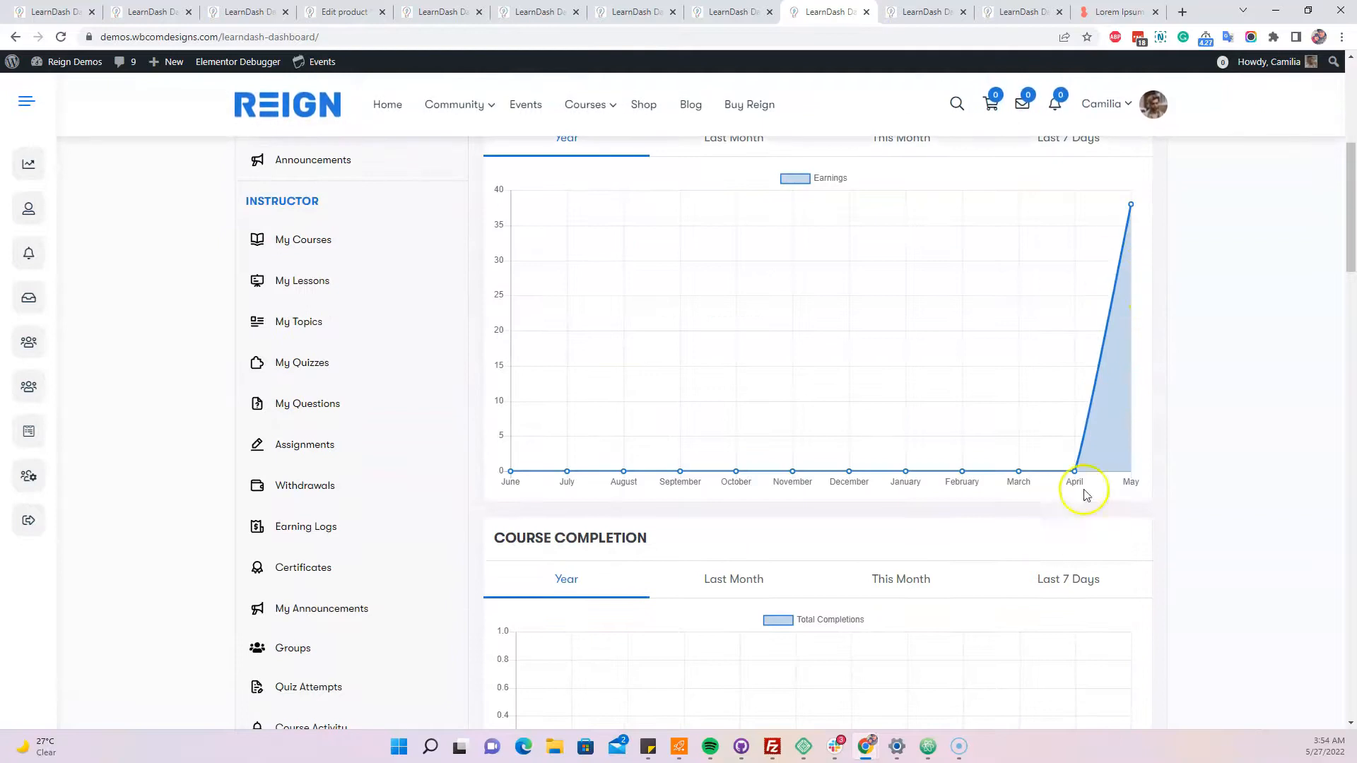
pyautogui.scroll(-3)
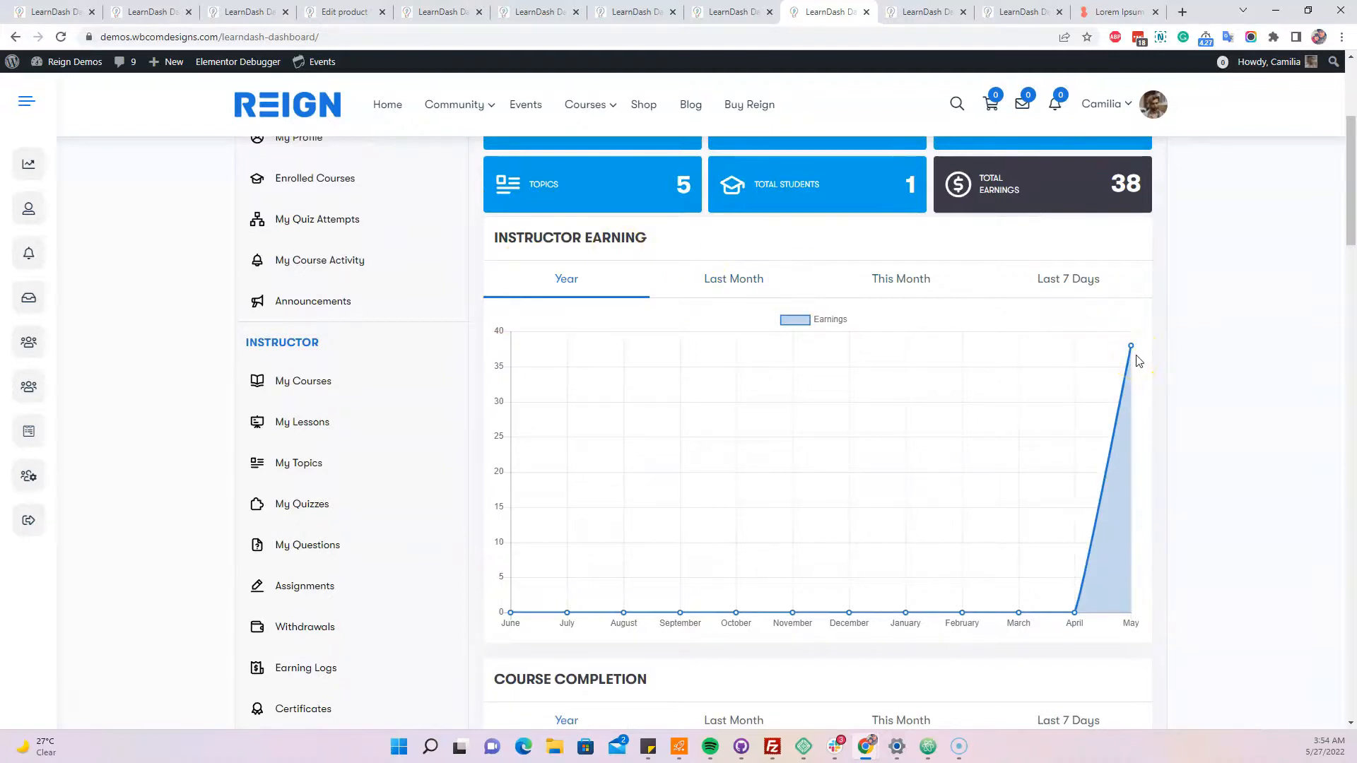
pyautogui.scroll(-3)
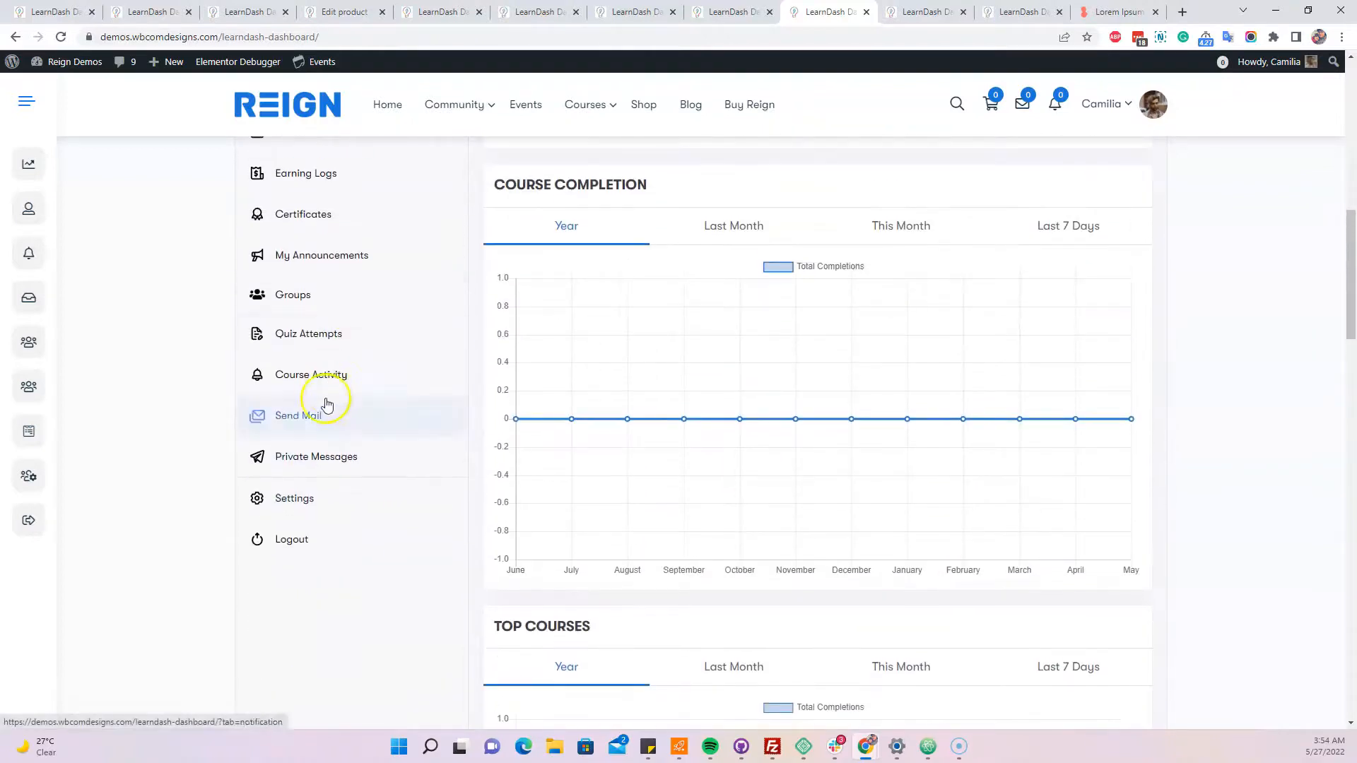
pyautogui.click(295, 498)
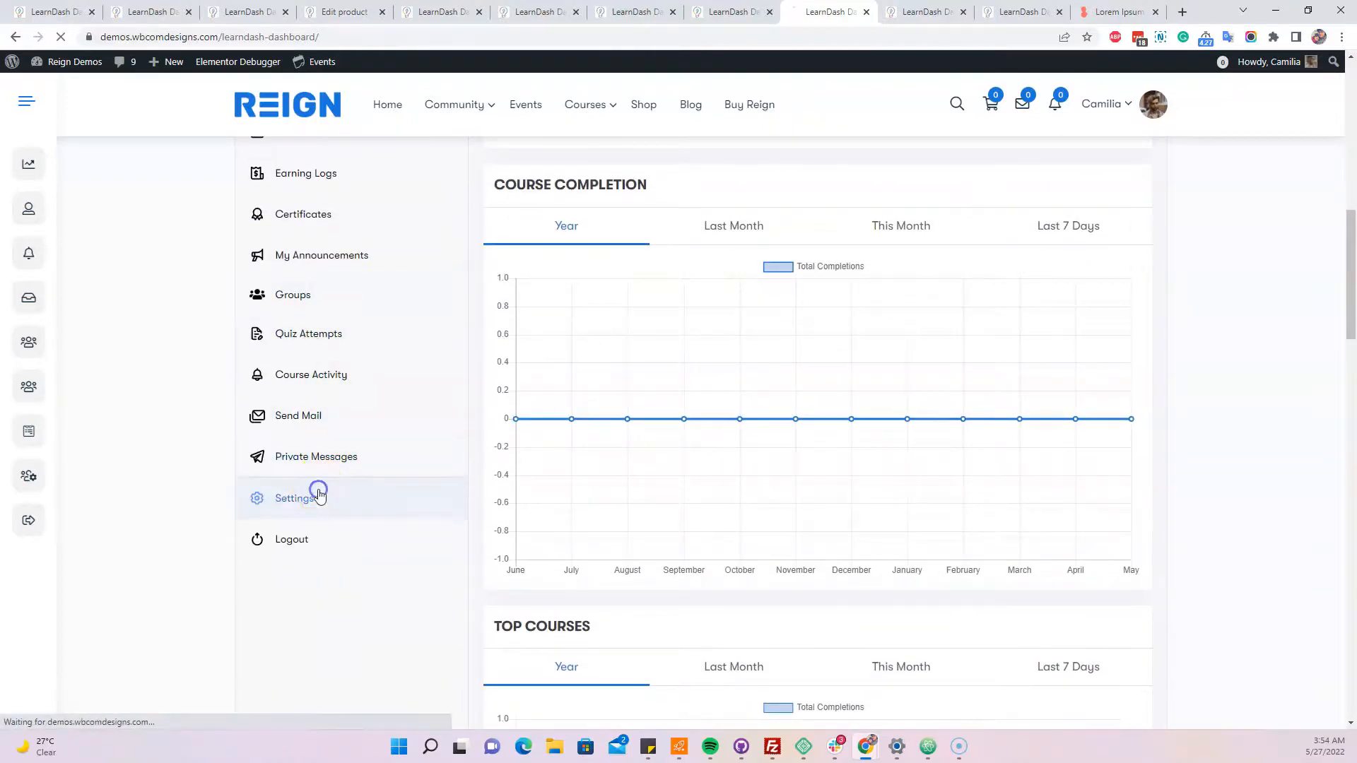
# - In Settings' Withdraw section, select PayPal as the withdrawal method
pyautogui.click(294, 498)
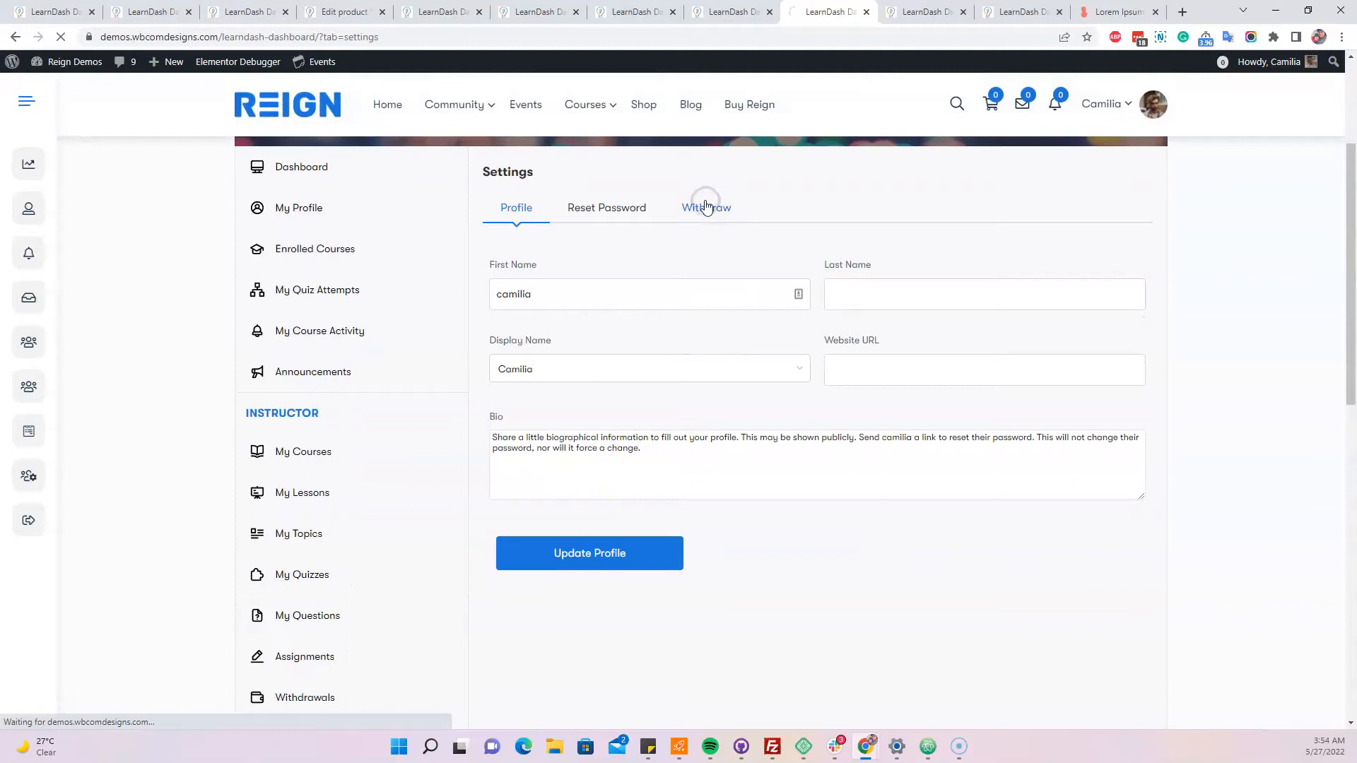
pyautogui.click(706, 208)
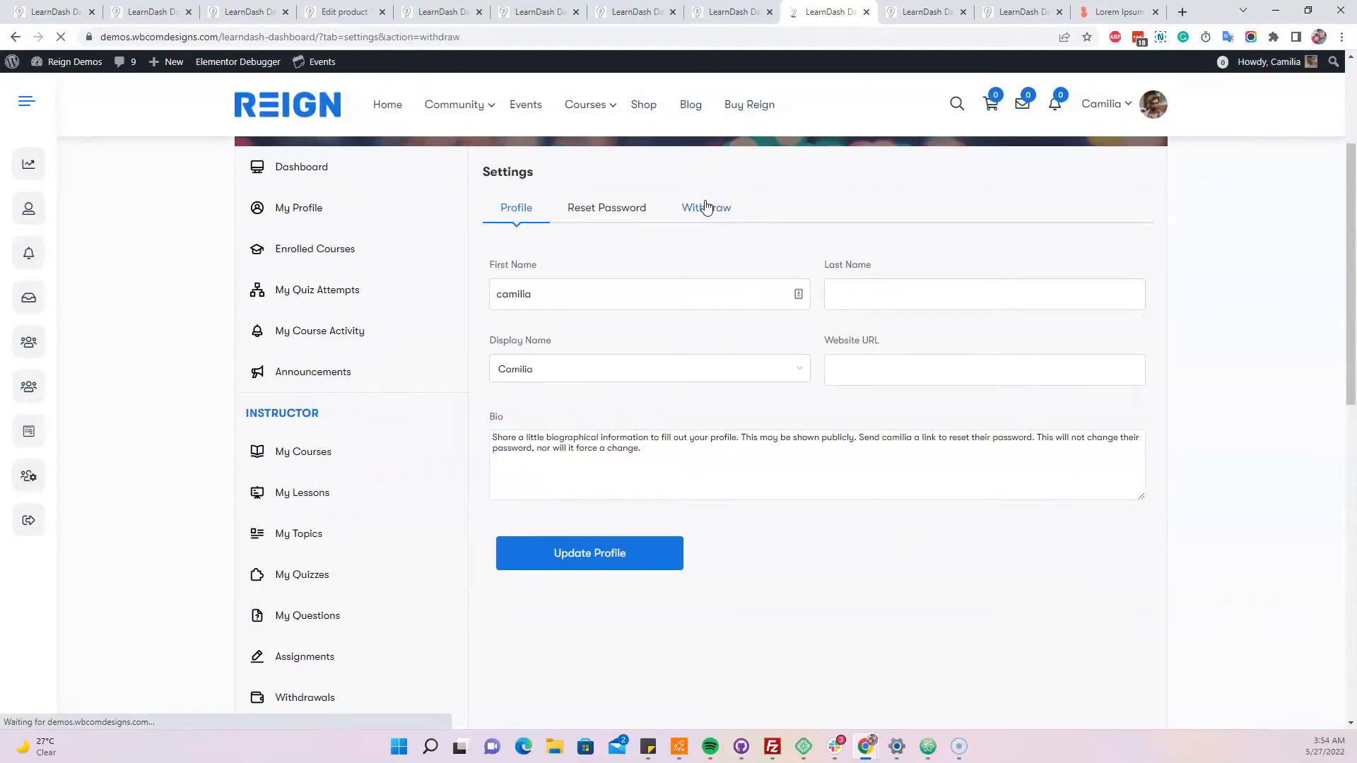
pyautogui.click(705, 207)
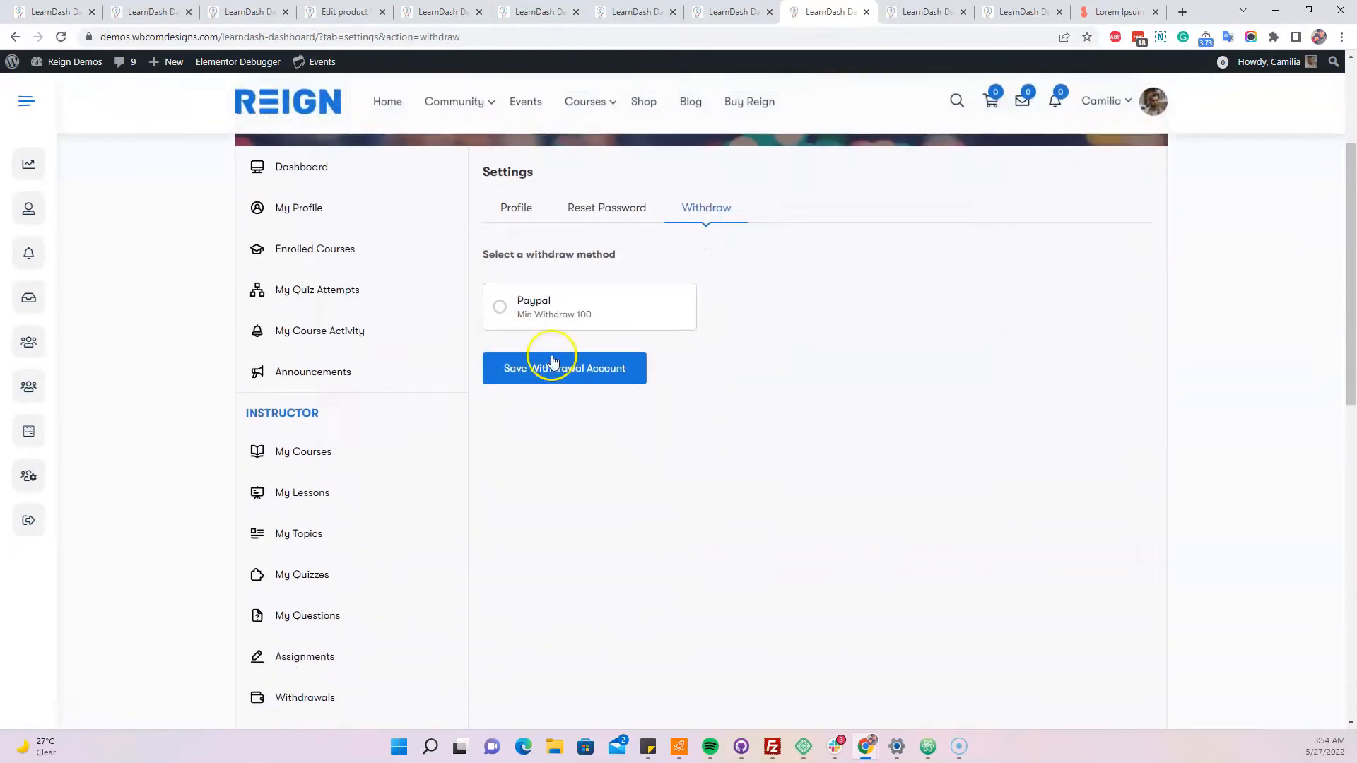
pyautogui.click(499, 306)
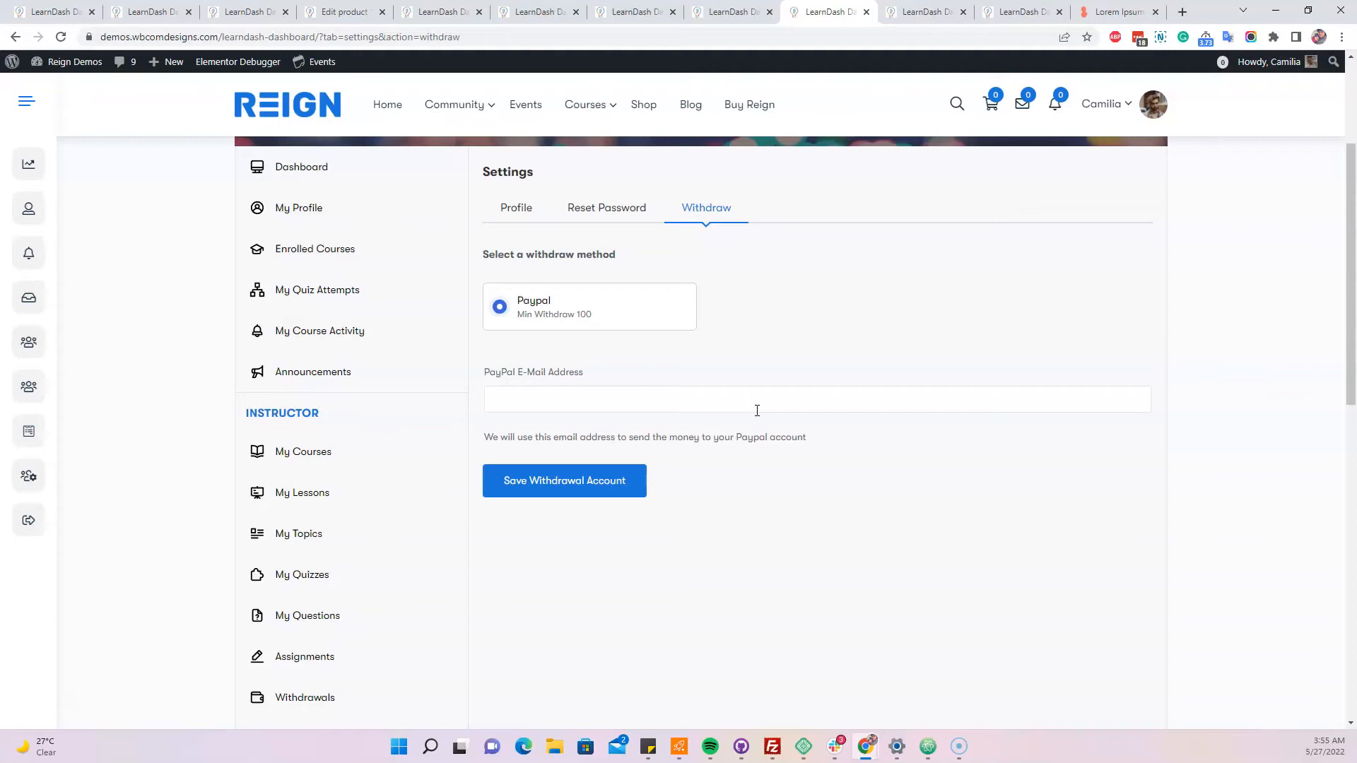
pyautogui.moveTo(46, 727)
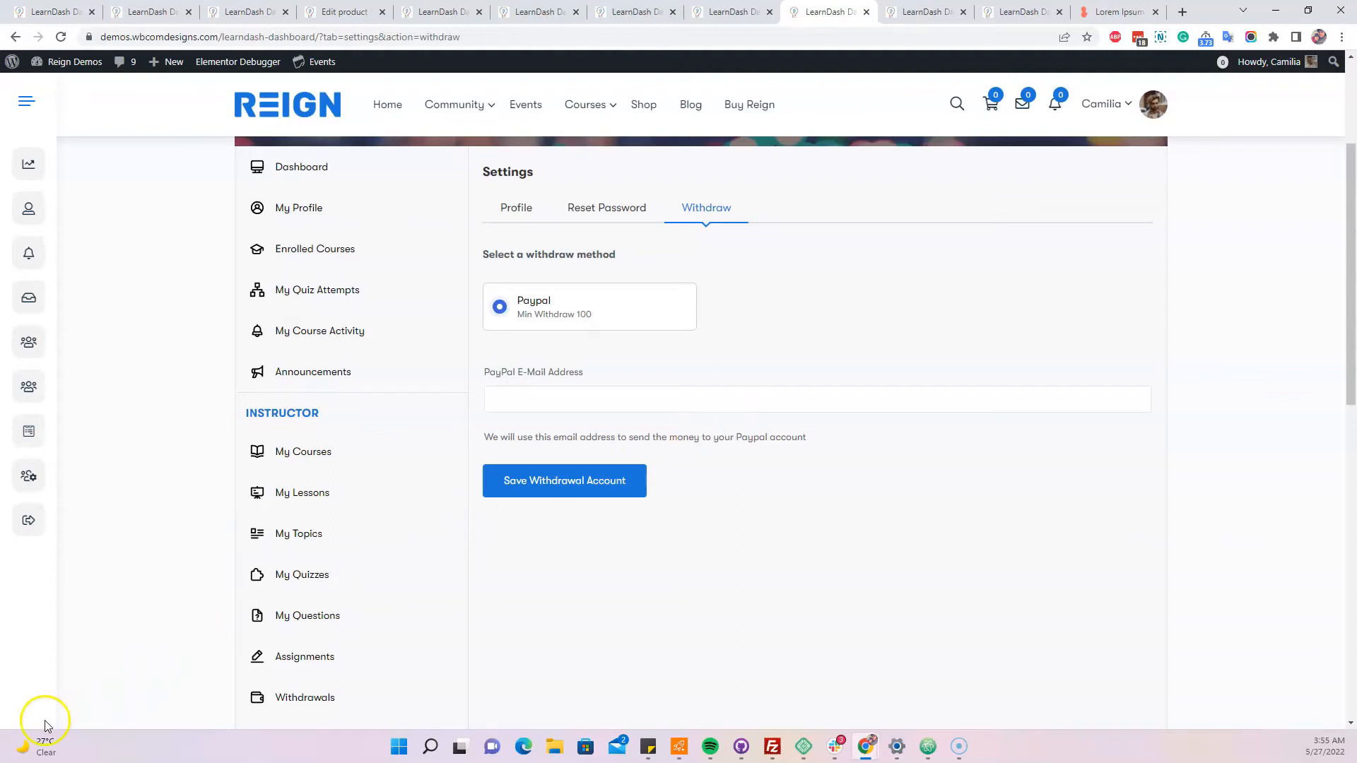